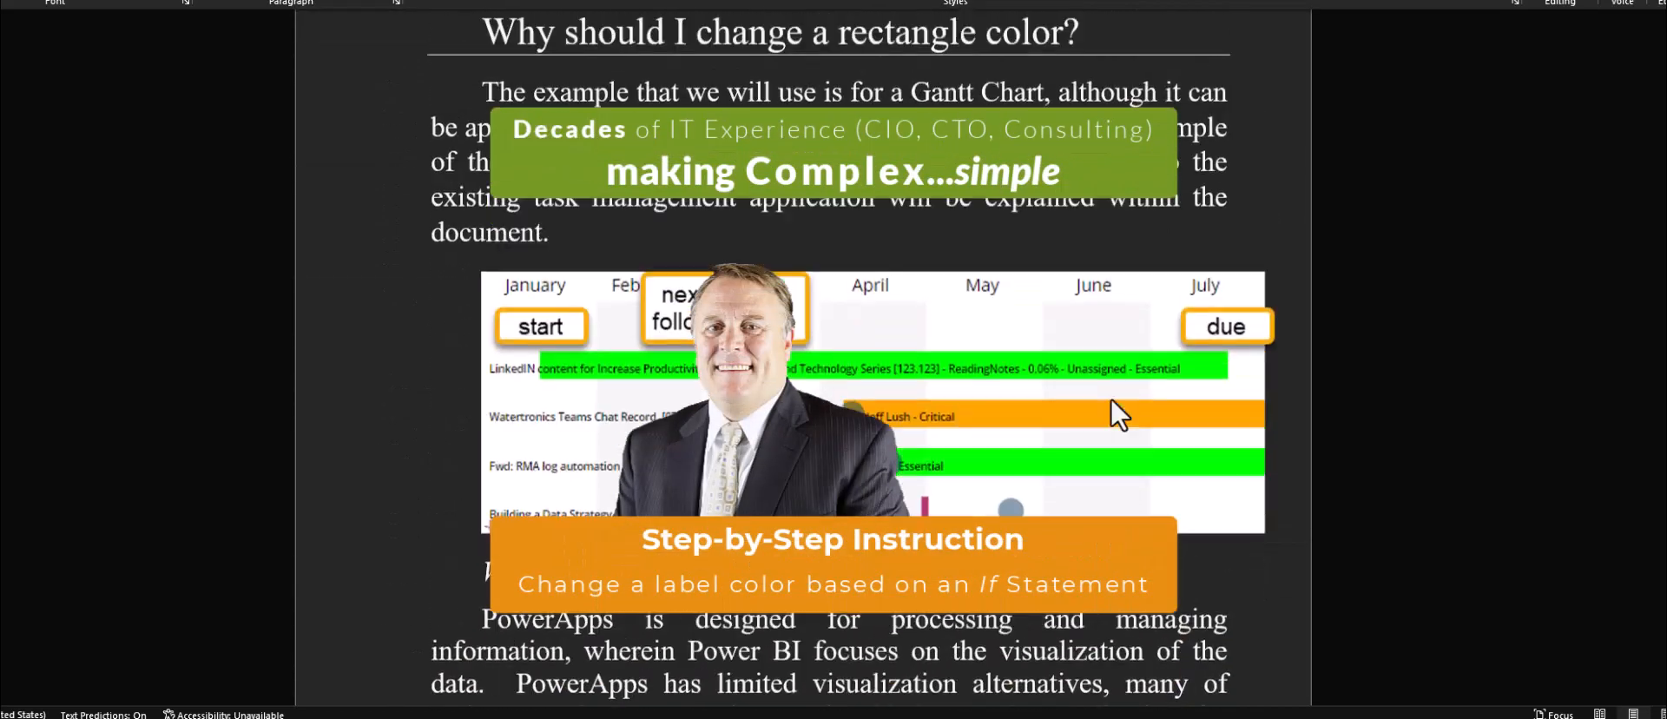
# - Scroll the Word tutorial to lblTaskbar's Advanced Fill screenshot with the nested If formula
pyautogui.scroll(-3)
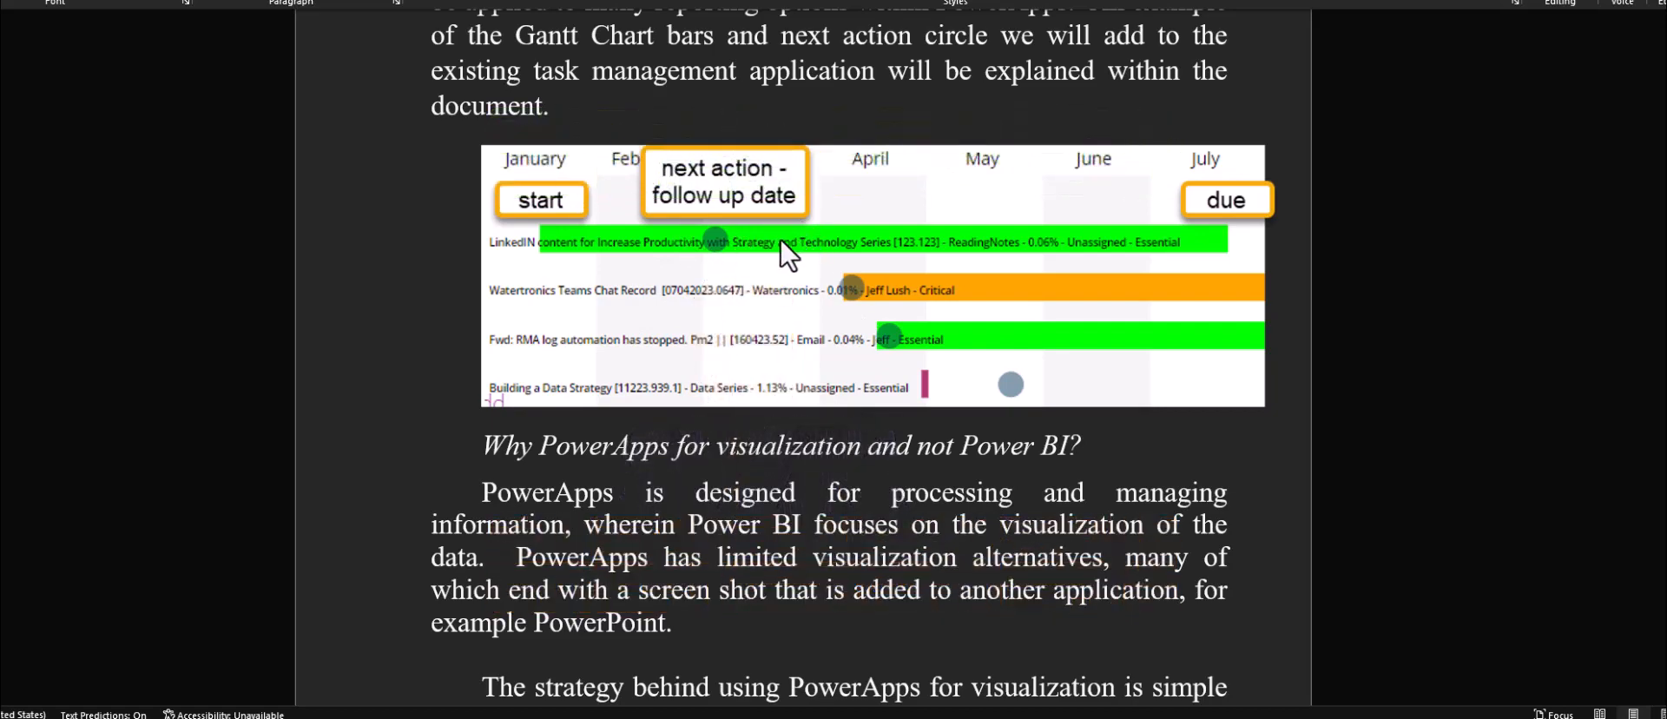
pyautogui.scroll(3)
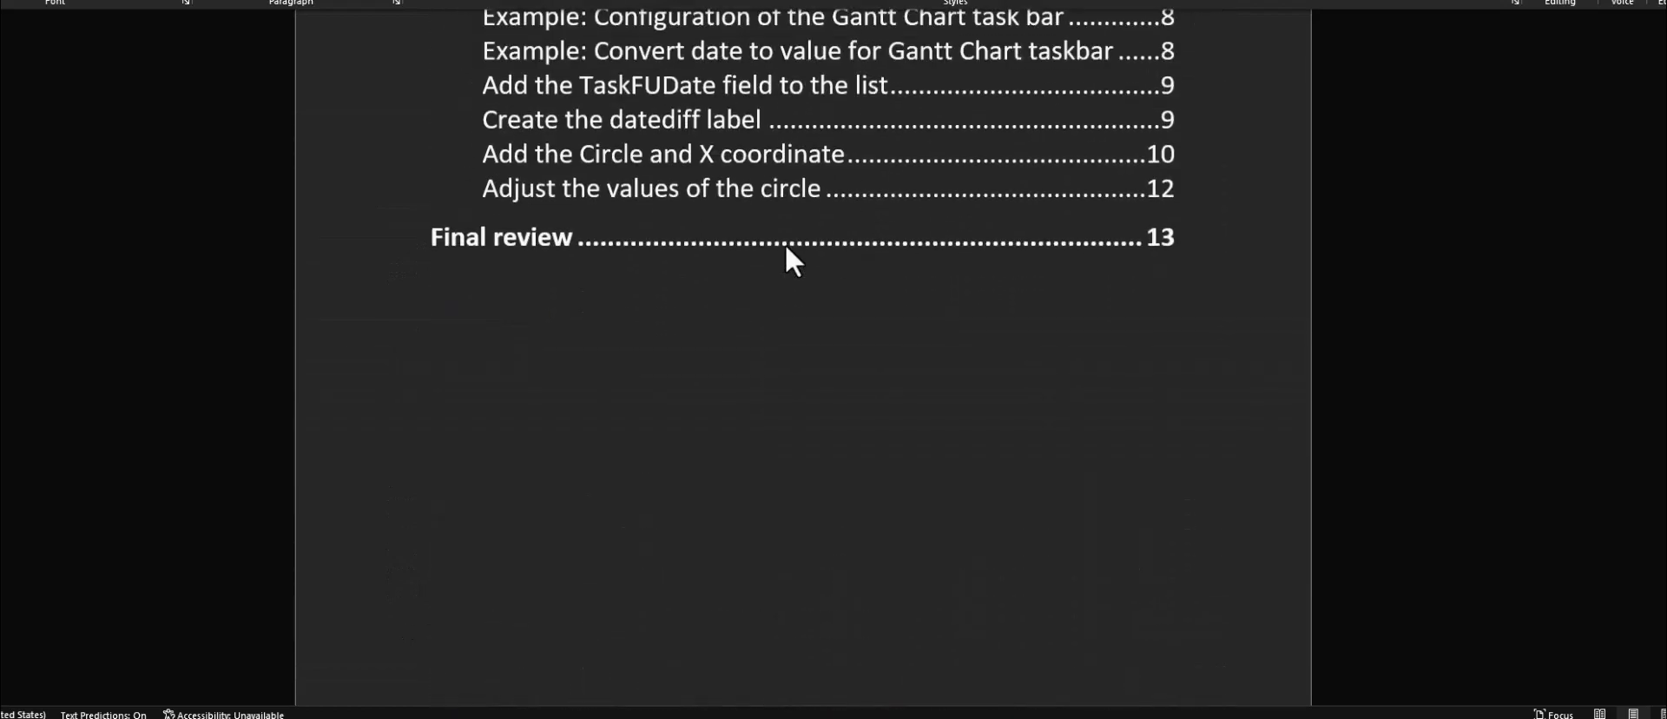
pyautogui.scroll(-3)
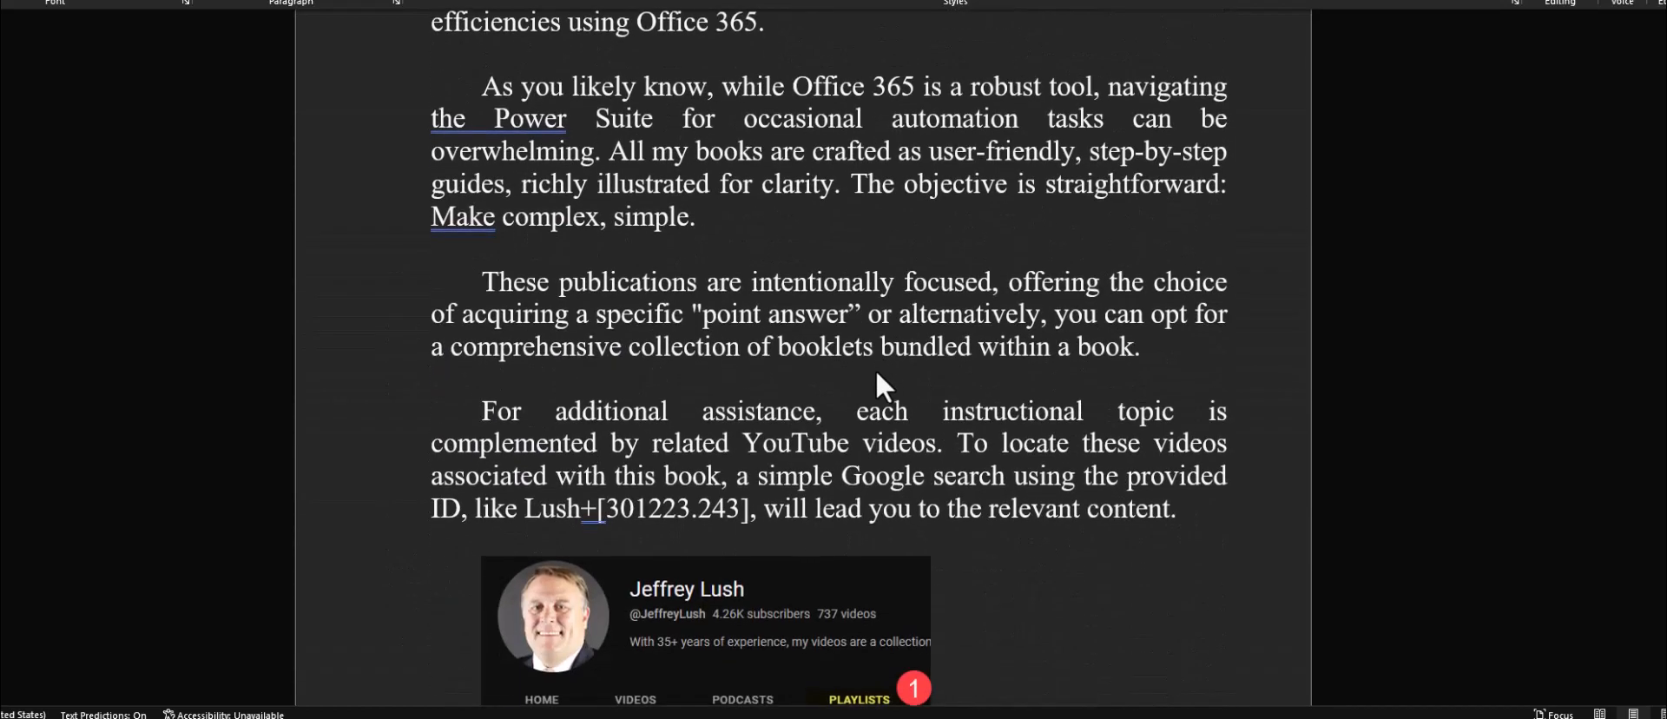
pyautogui.scroll(-3)
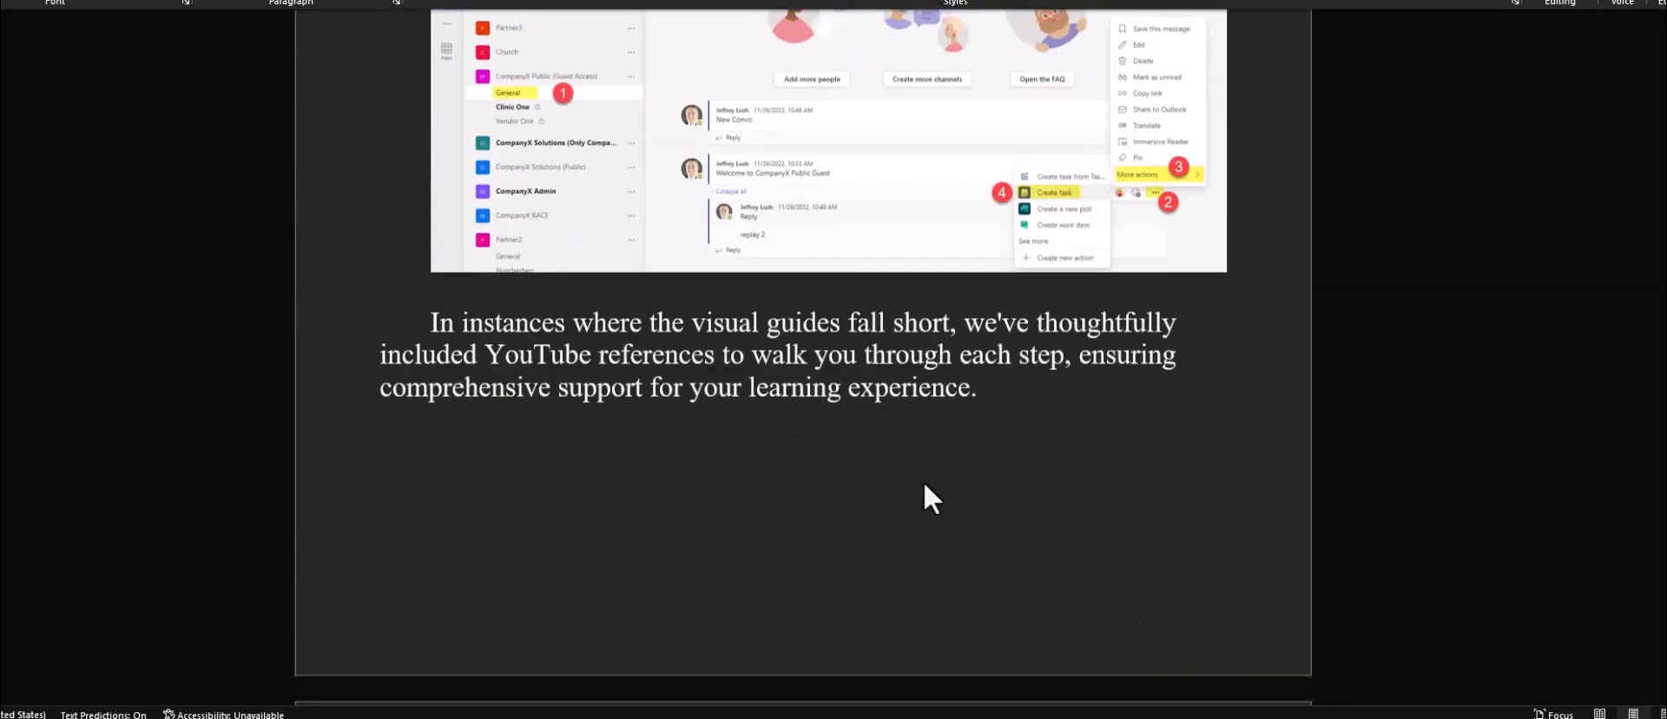
pyautogui.scroll(-3)
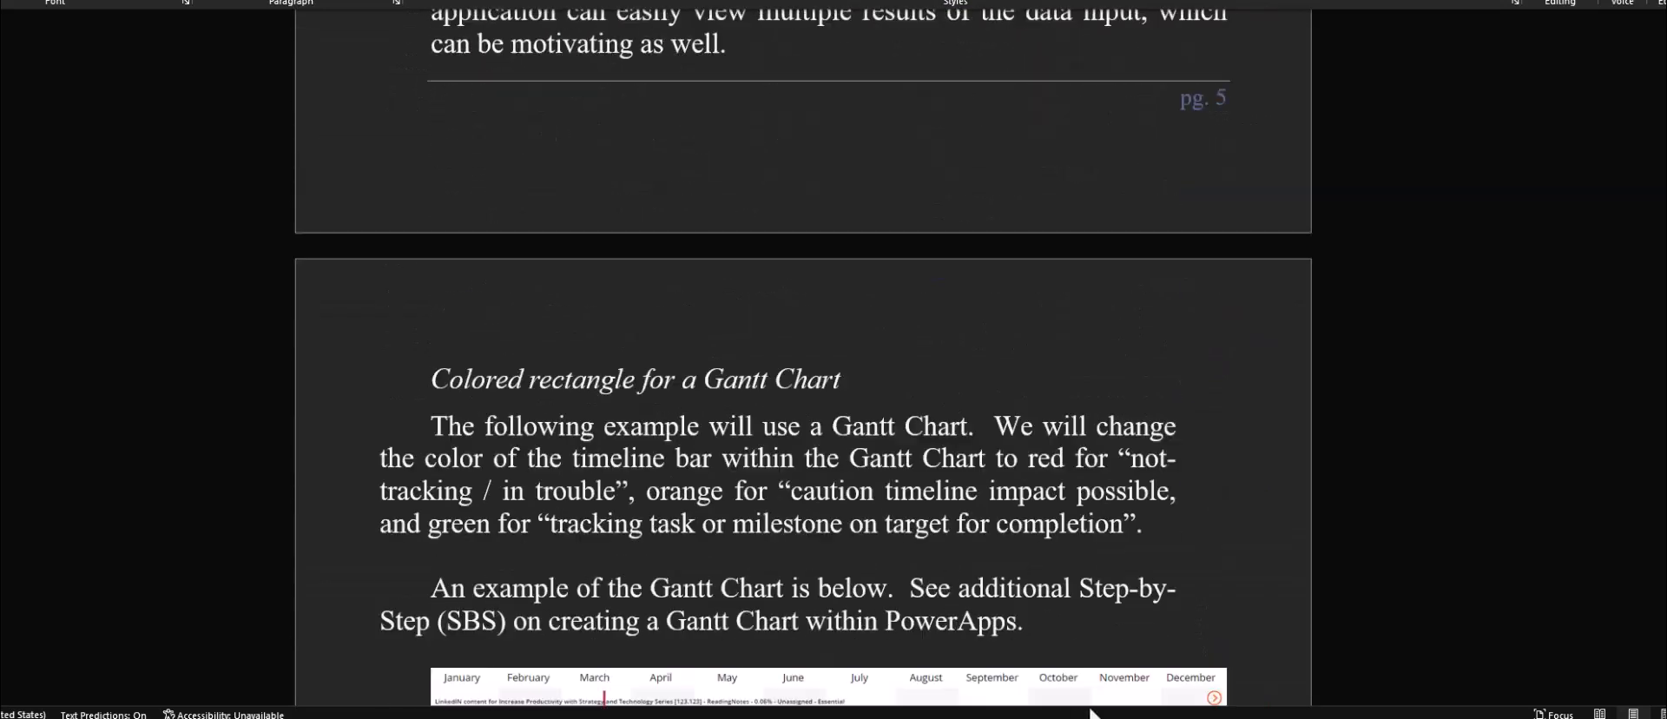
pyautogui.scroll(-3)
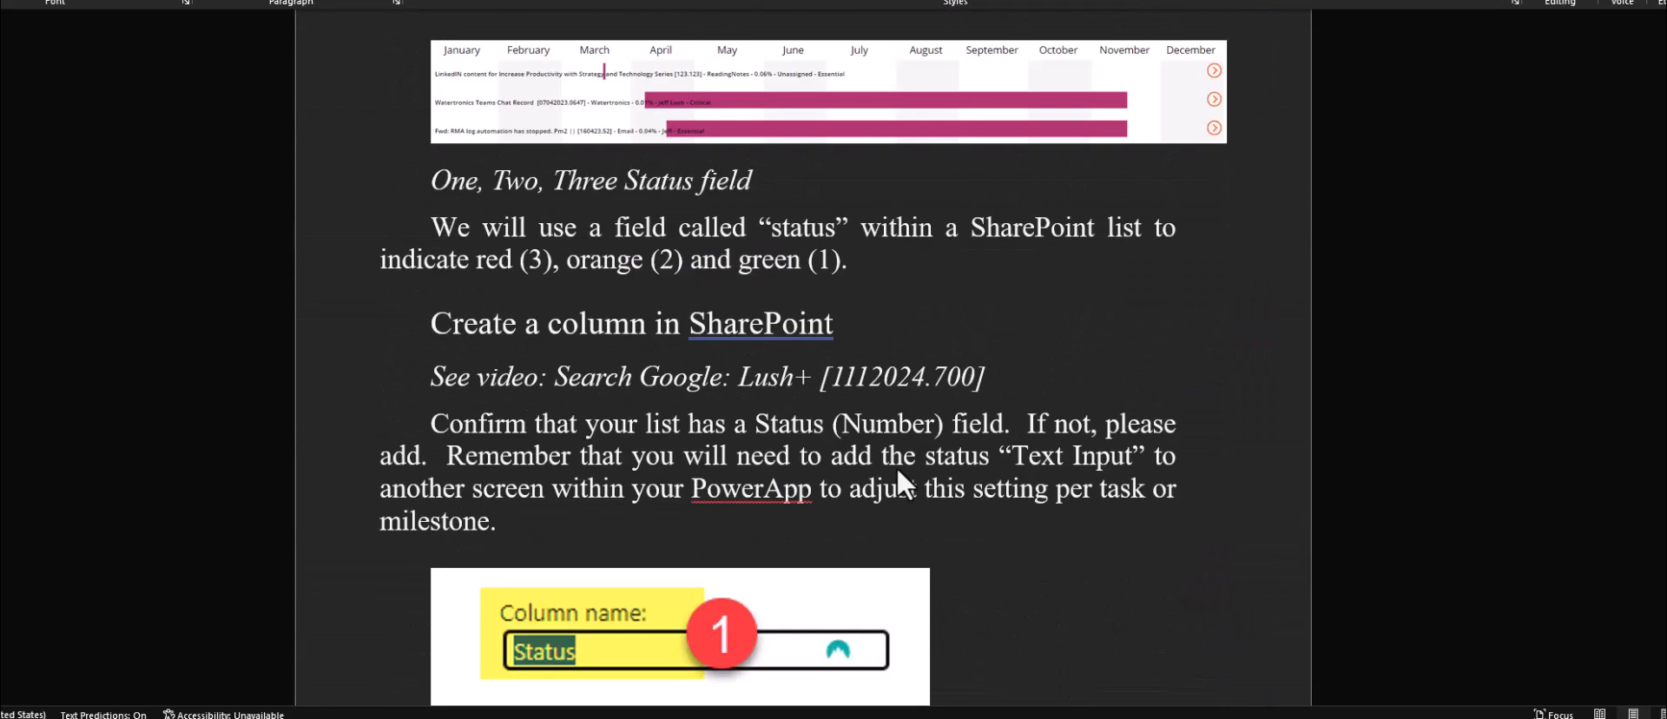
pyautogui.scroll(-3)
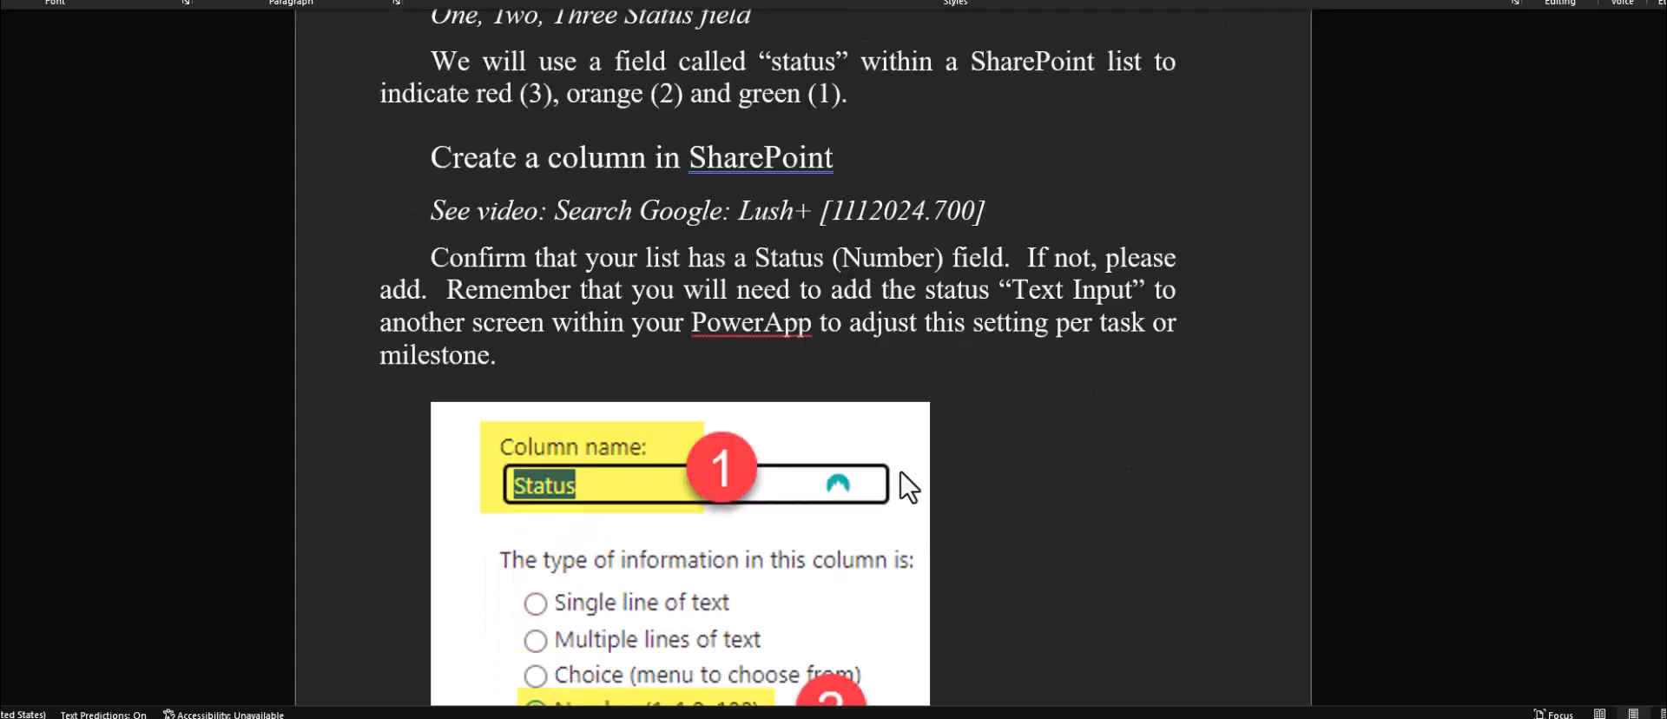
pyautogui.moveTo(975, 476)
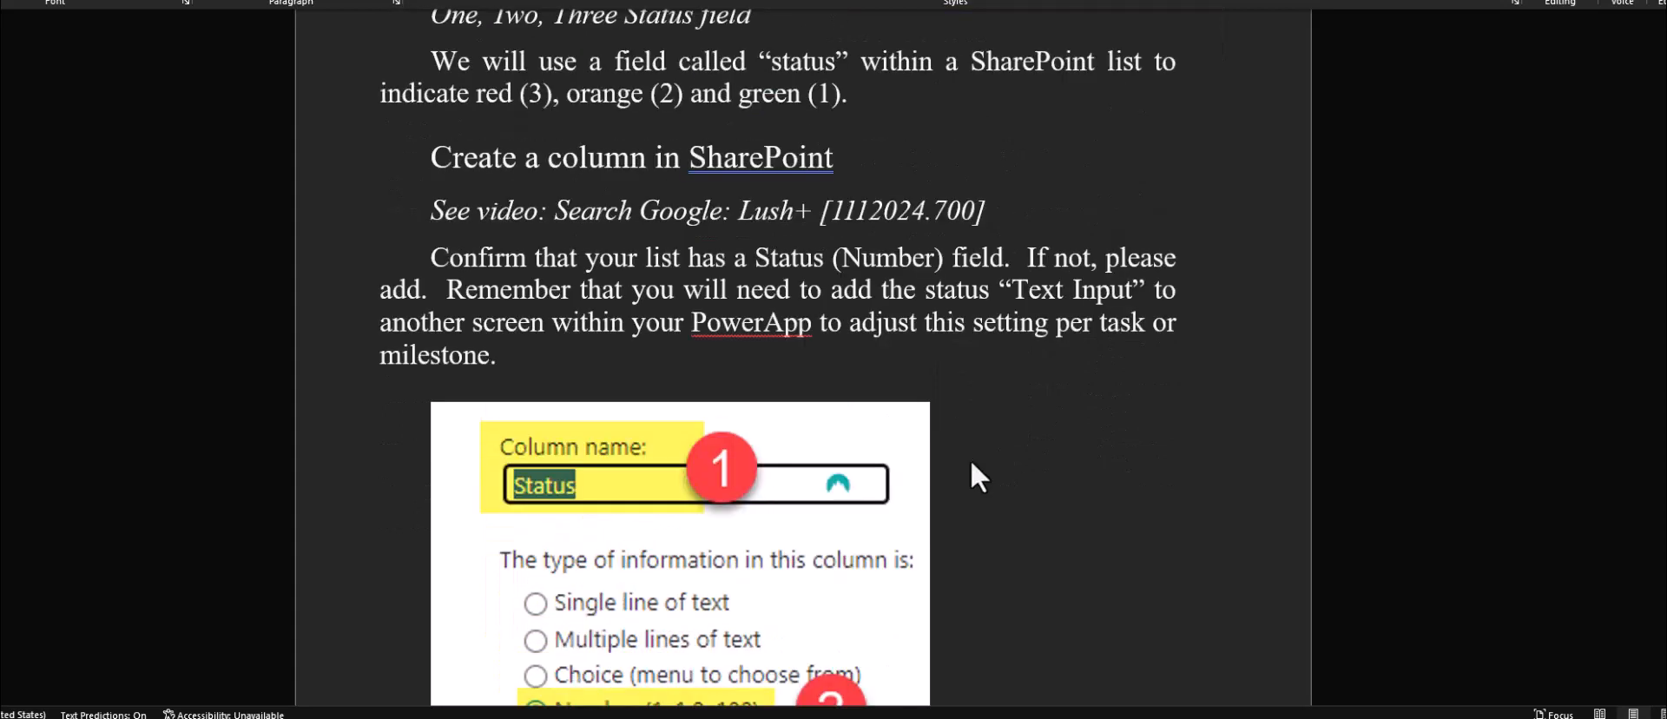
pyautogui.scroll(-3)
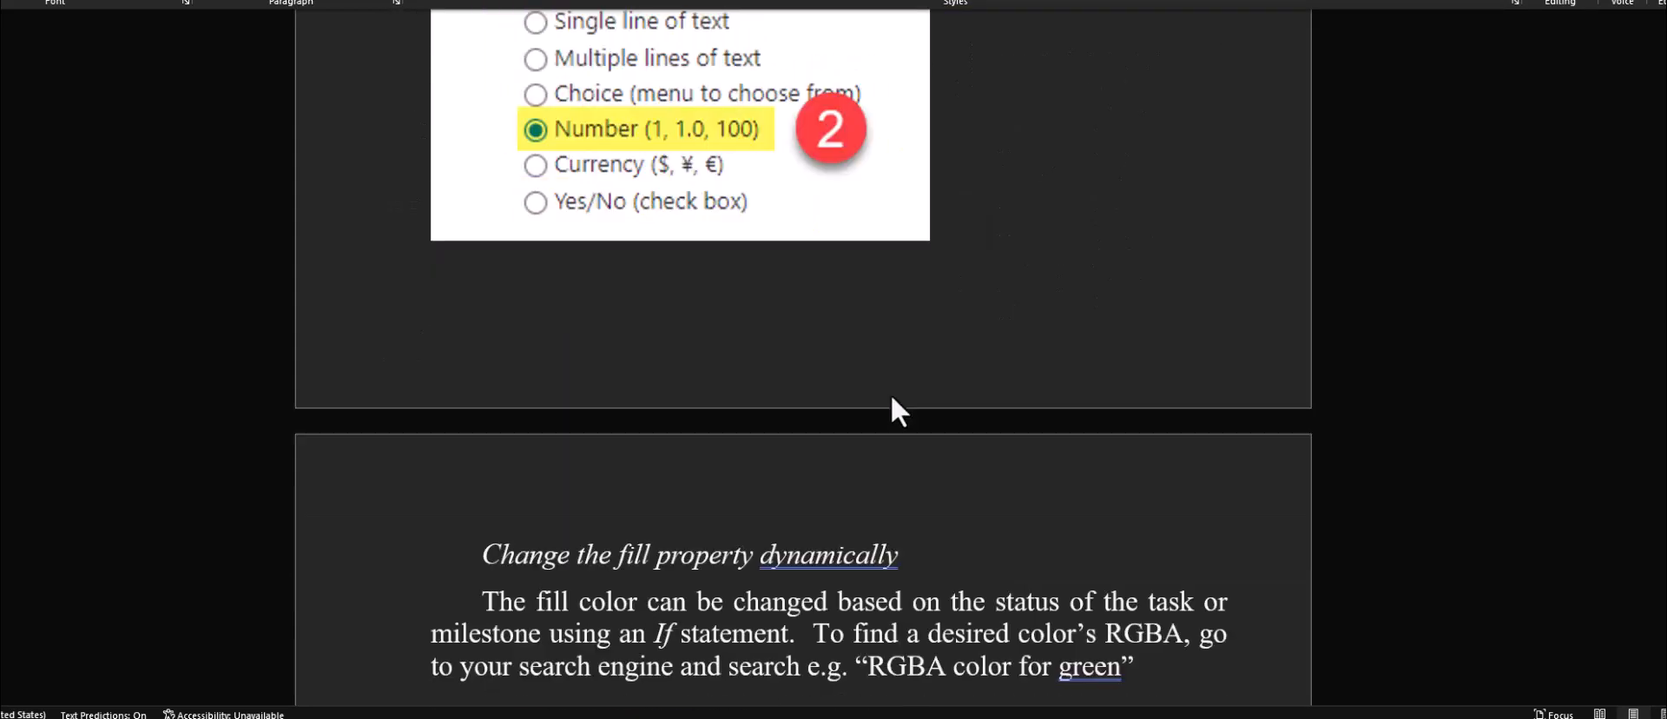
pyautogui.scroll(-3)
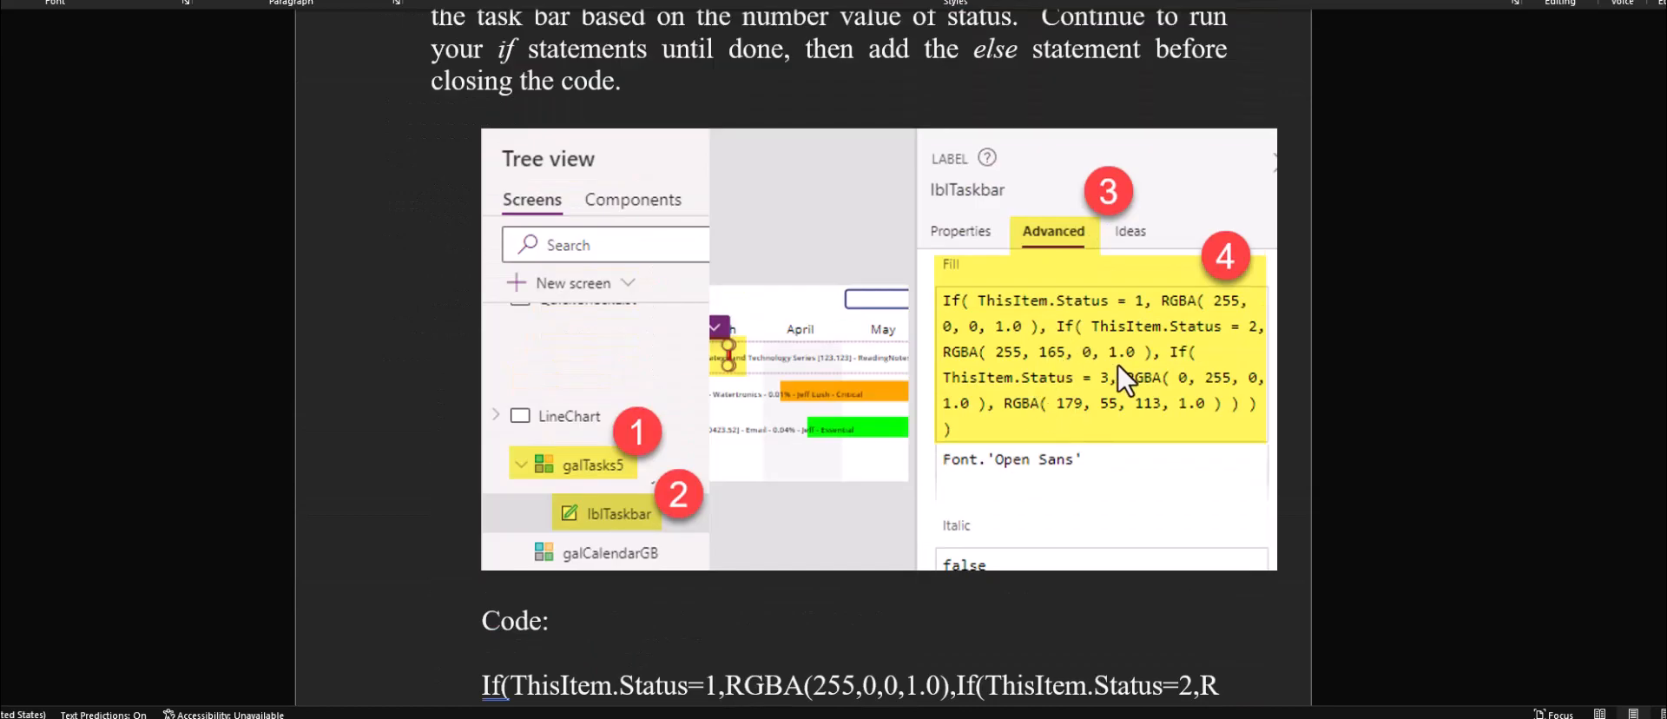
pyautogui.scroll(-3)
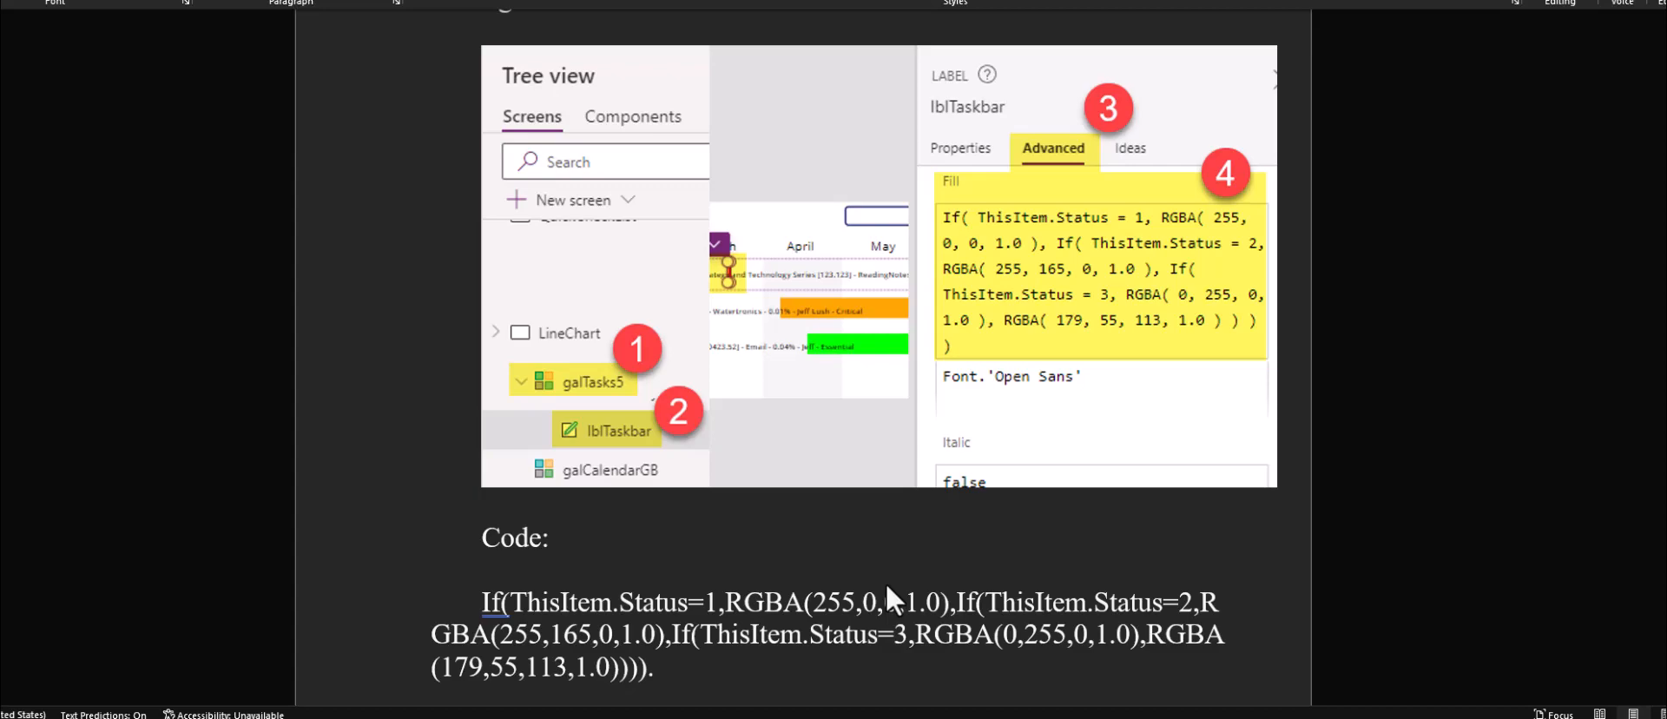
pyautogui.scroll(3)
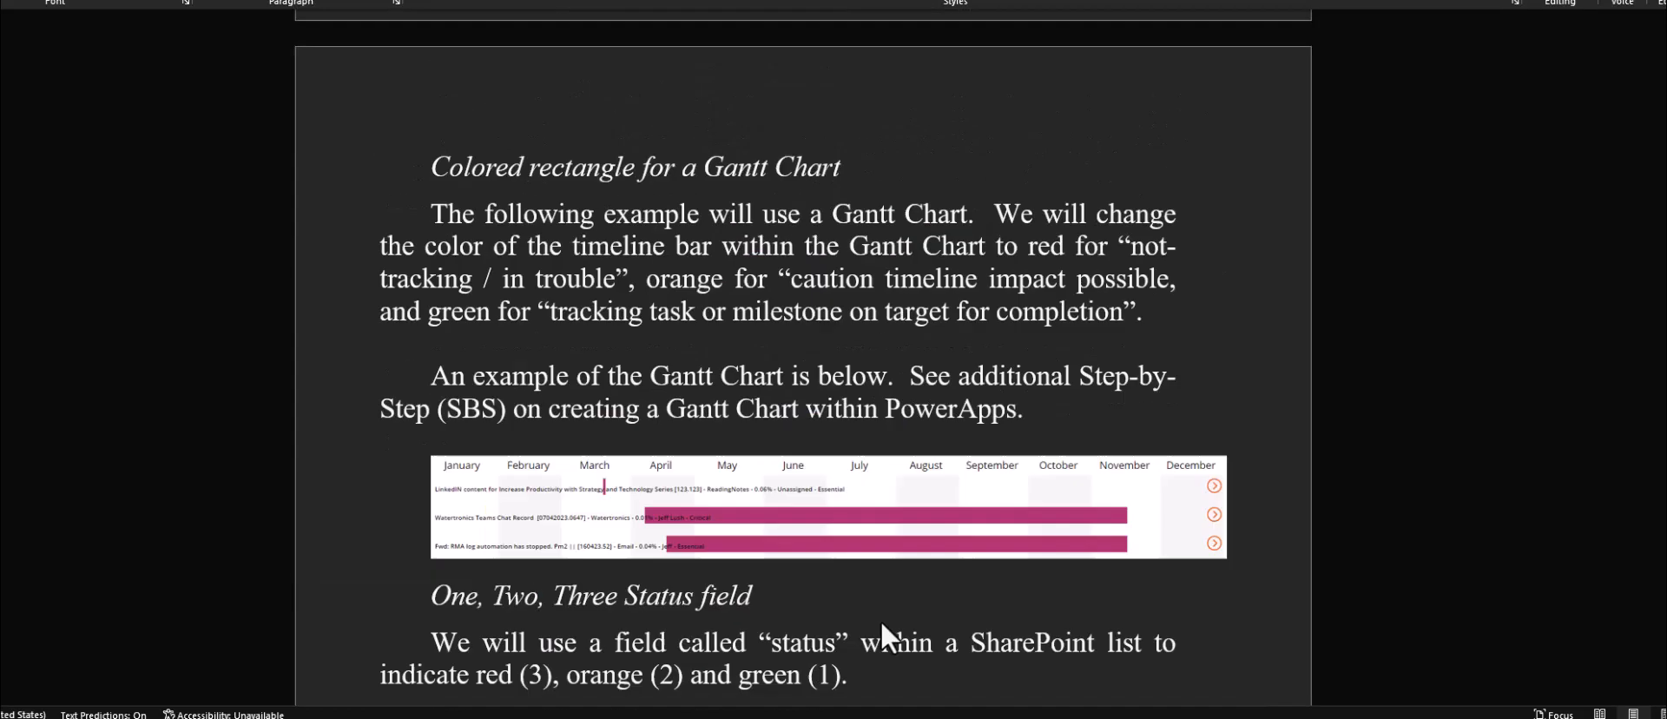
pyautogui.scroll(3)
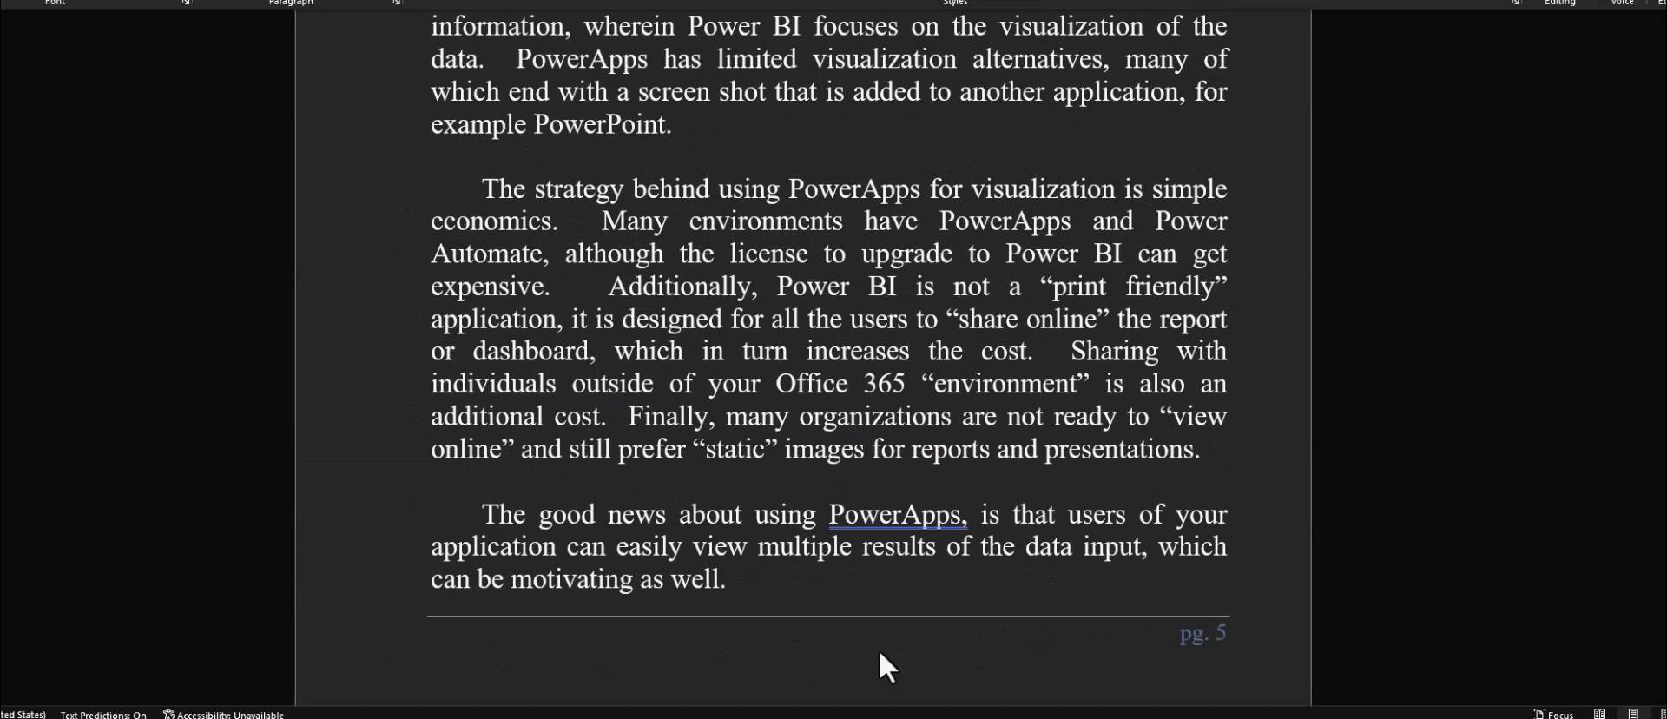
pyautogui.scroll(3)
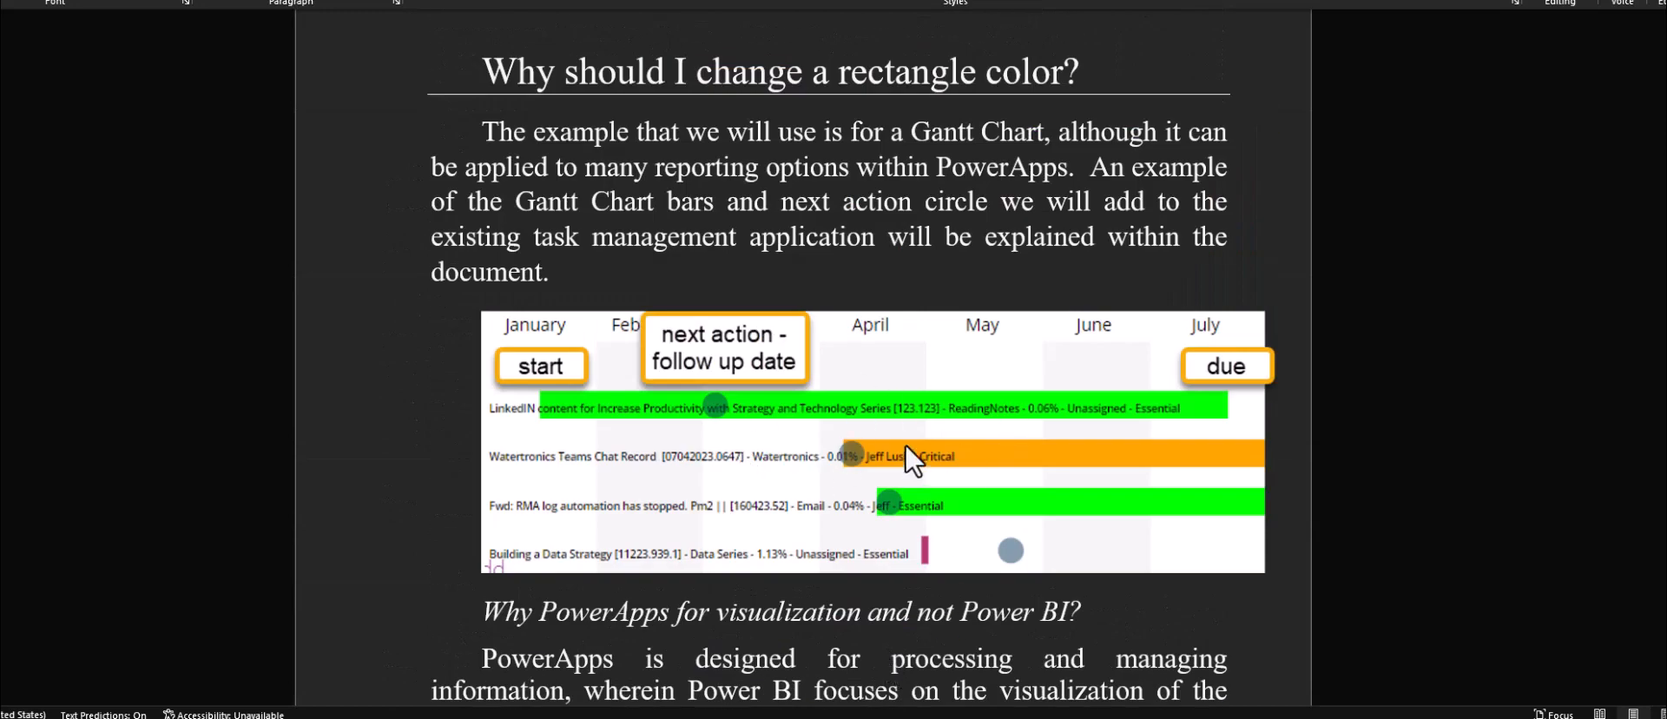
pyautogui.moveTo(899, 468)
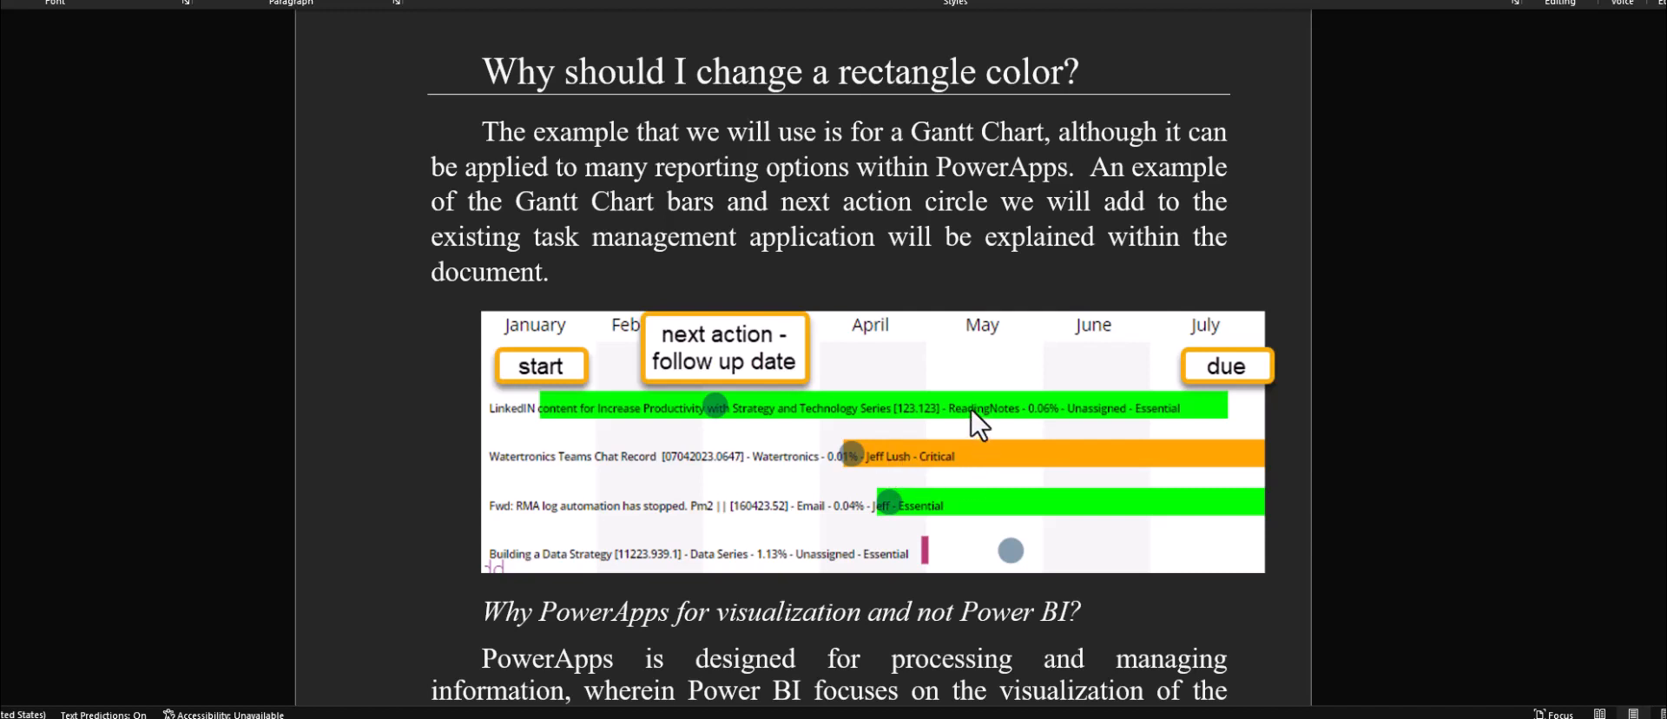
pyautogui.moveTo(962, 442)
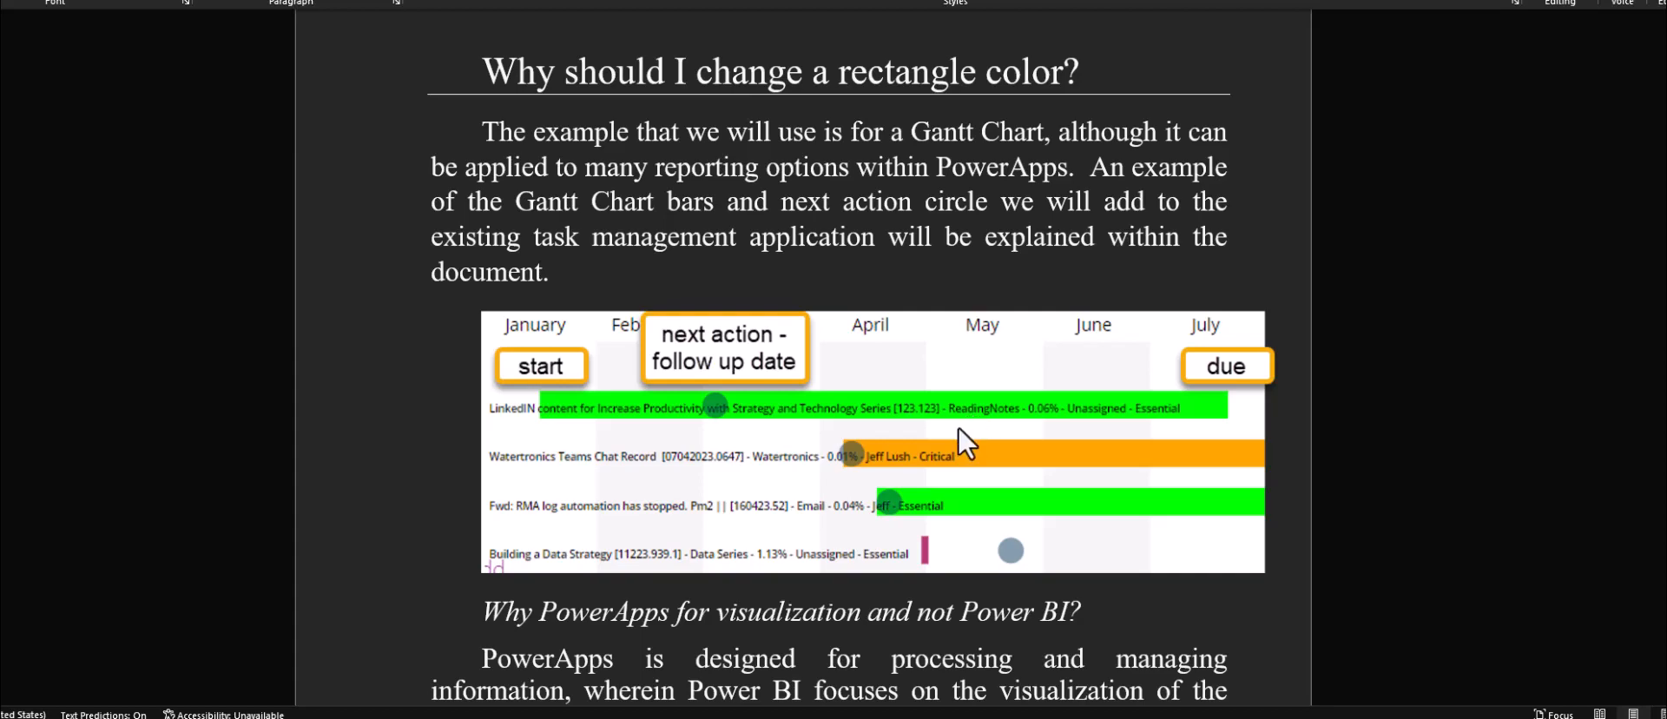
pyautogui.scroll(-3)
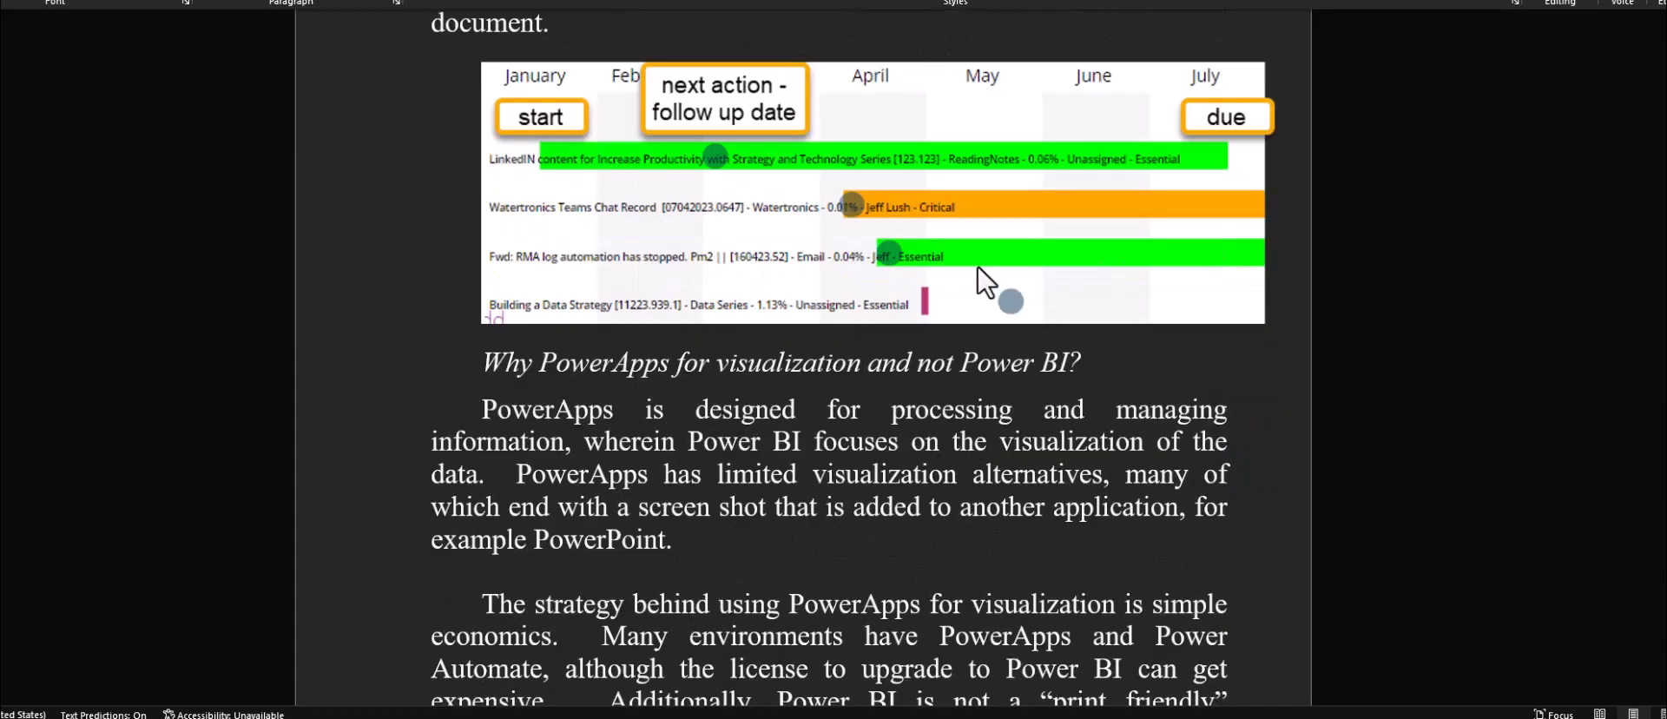
pyautogui.scroll(-3)
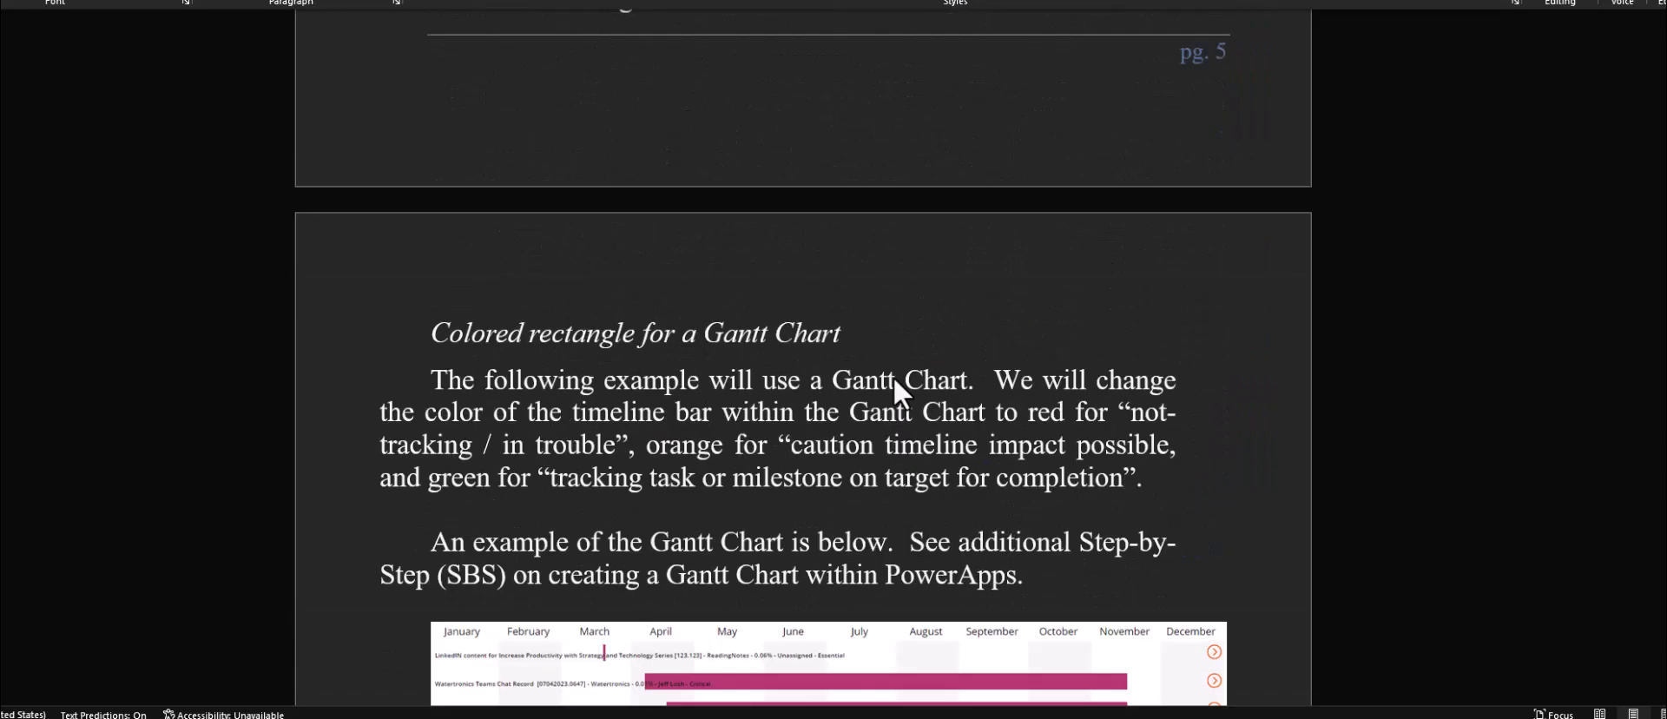
pyautogui.scroll(-3)
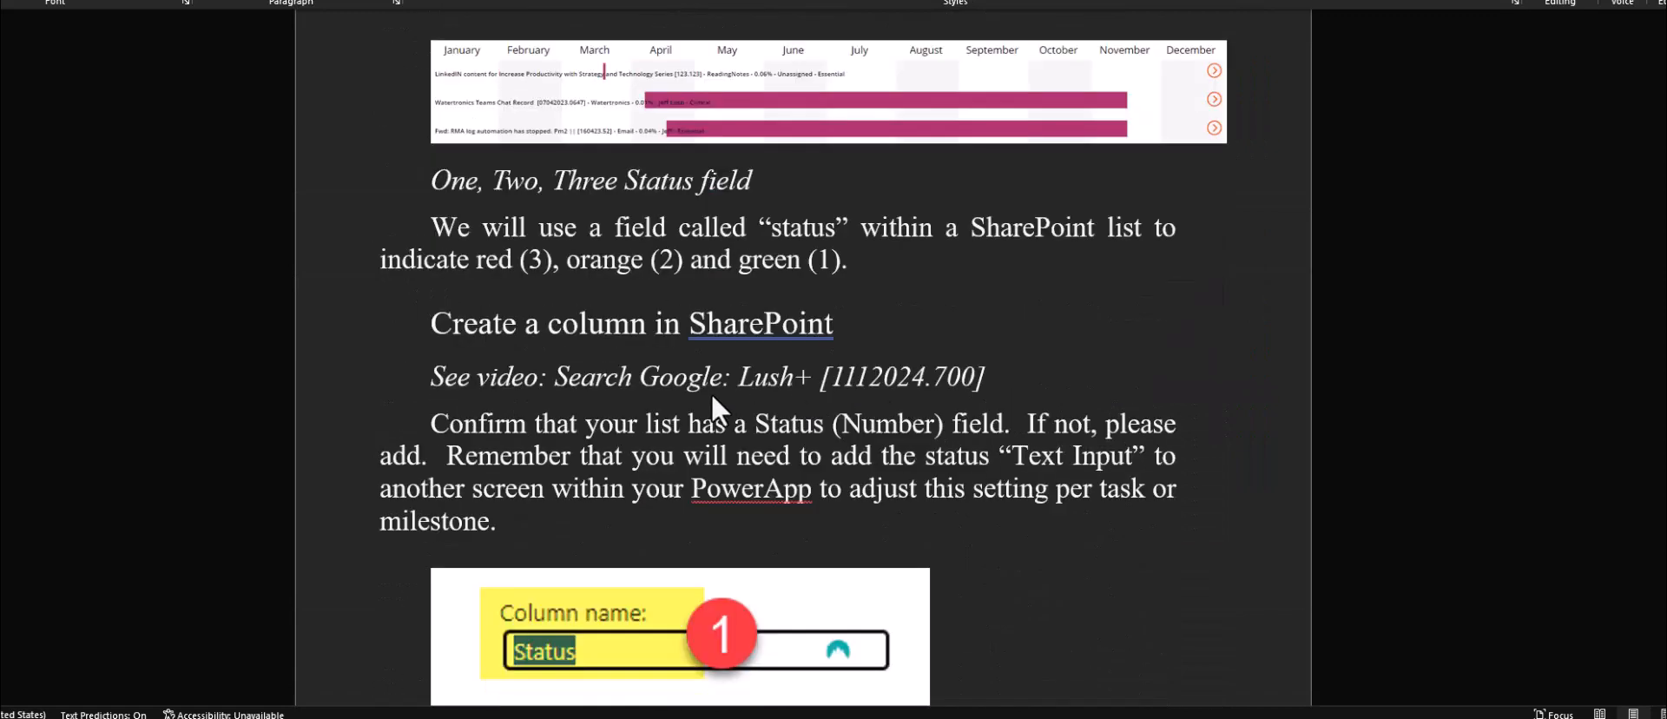
pyautogui.moveTo(867, 399)
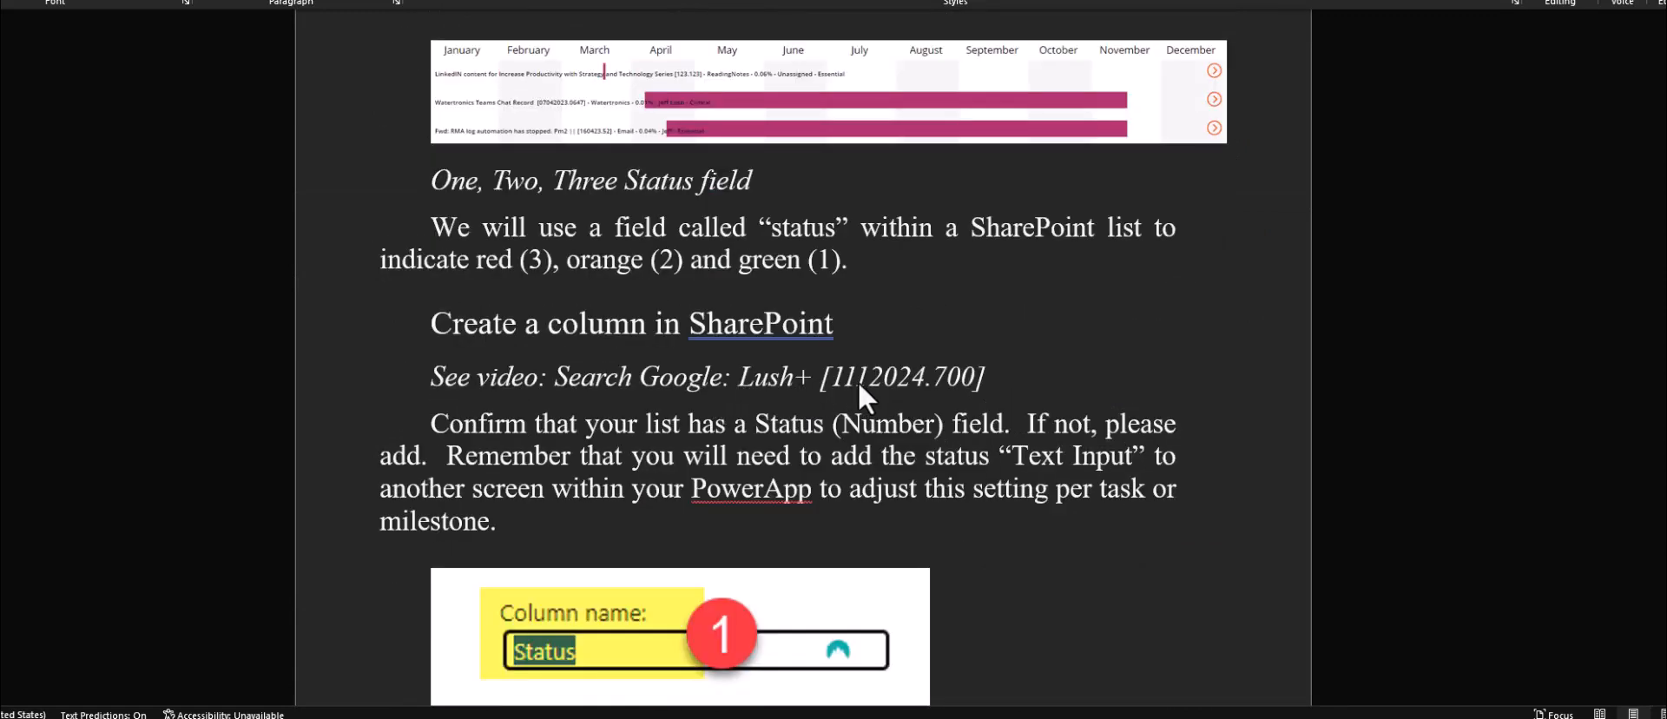
pyautogui.moveTo(1008, 500)
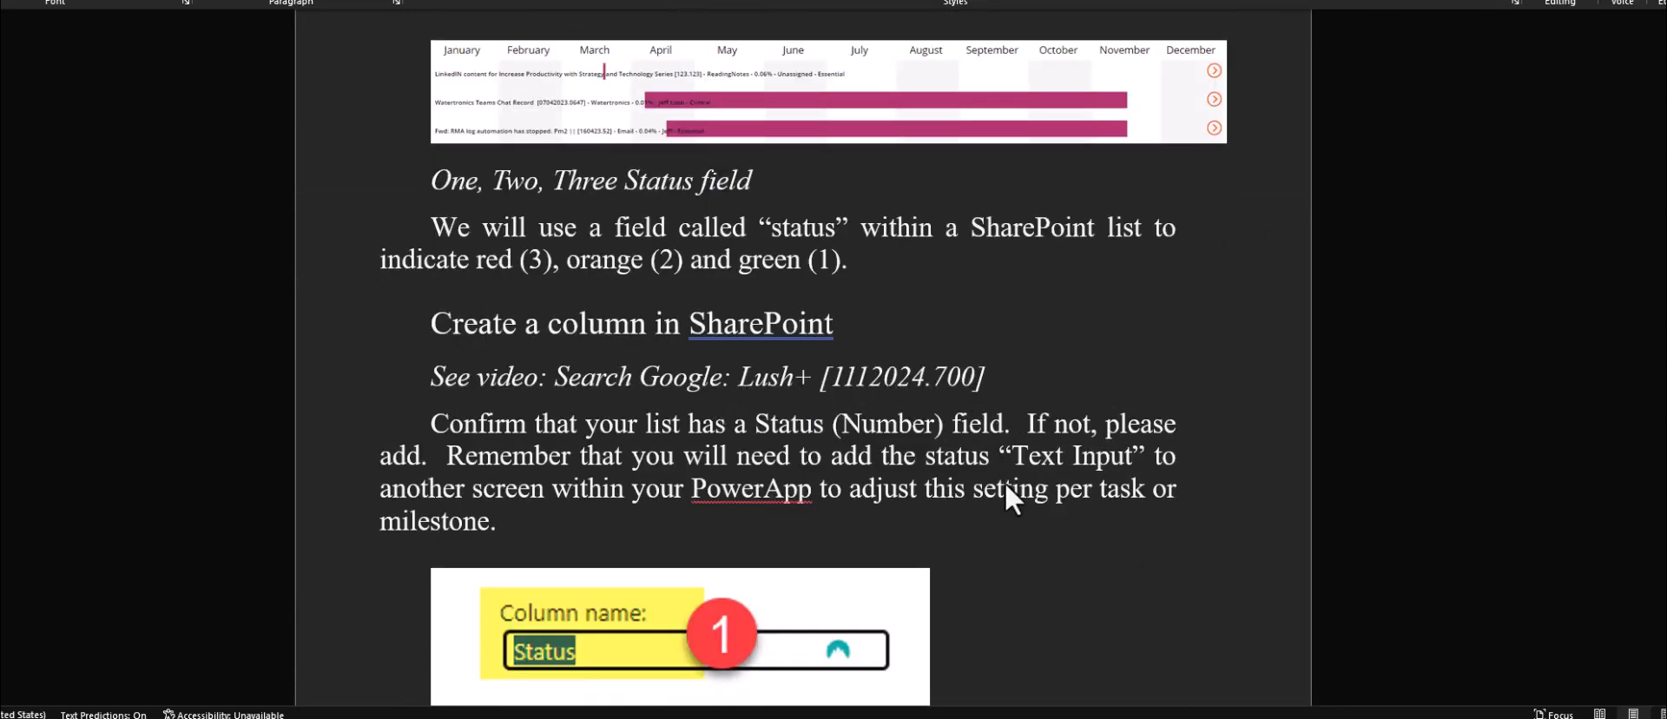
pyautogui.moveTo(654, 590)
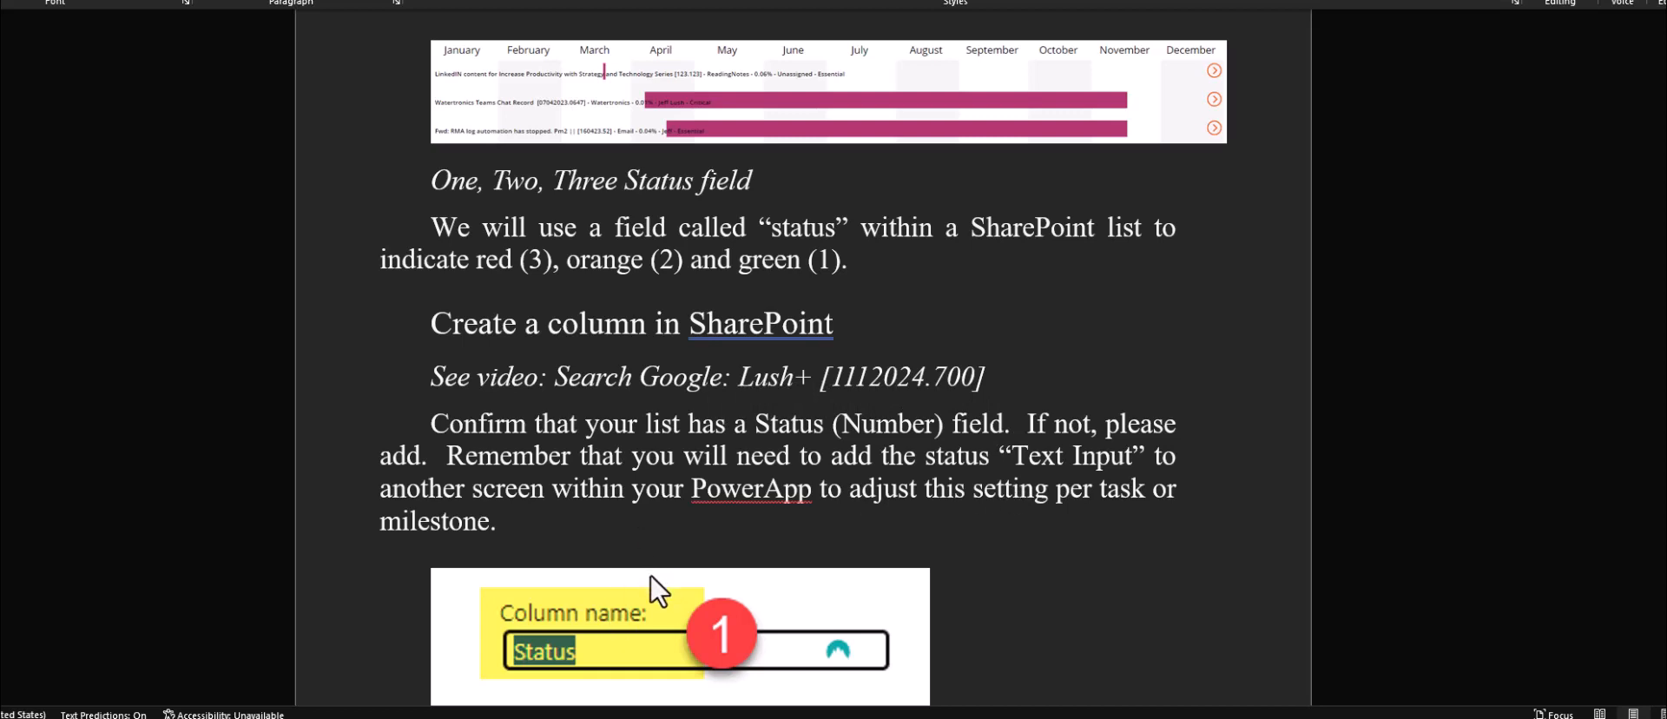
pyautogui.scroll(-3)
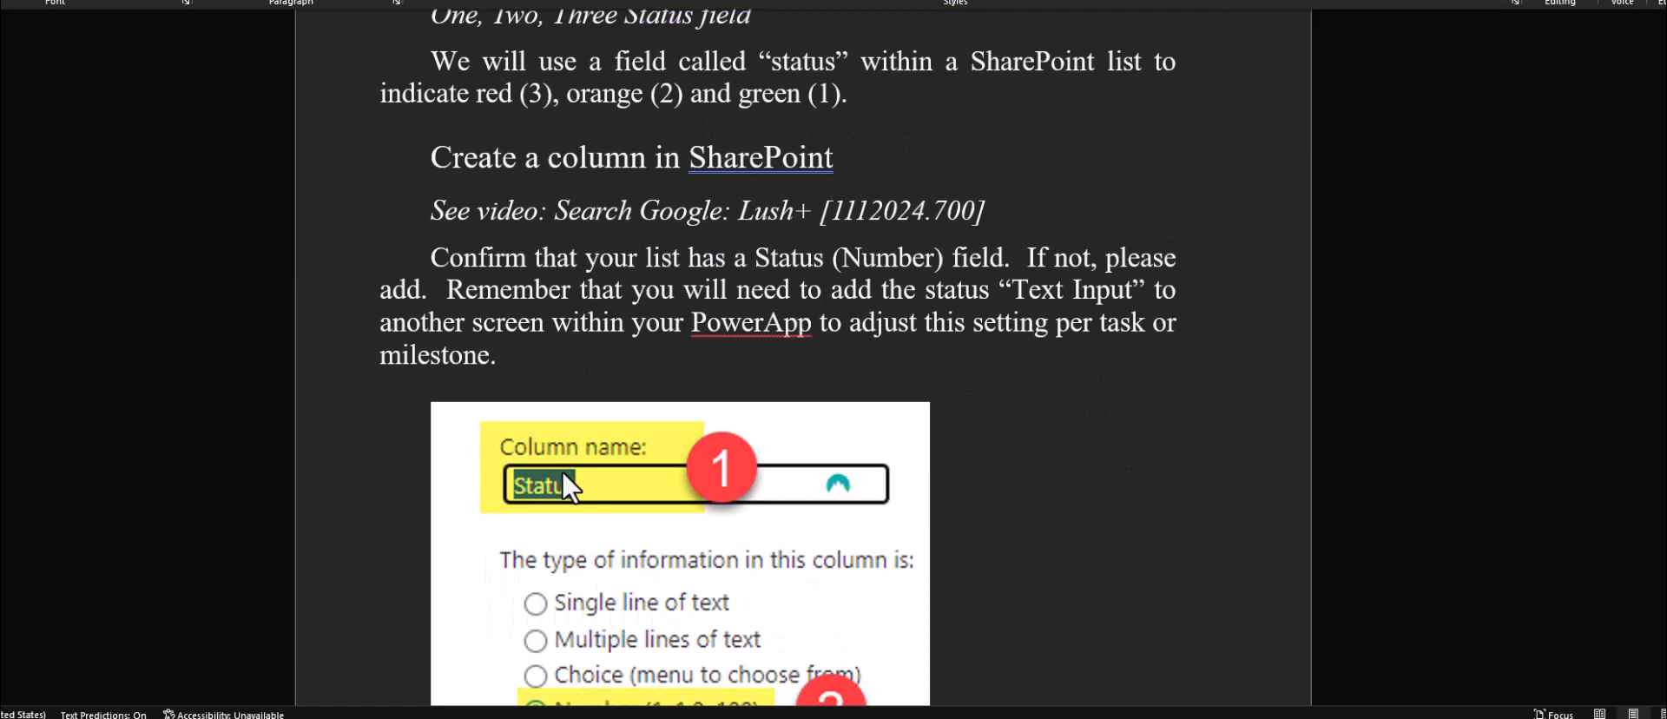
pyautogui.scroll(-3)
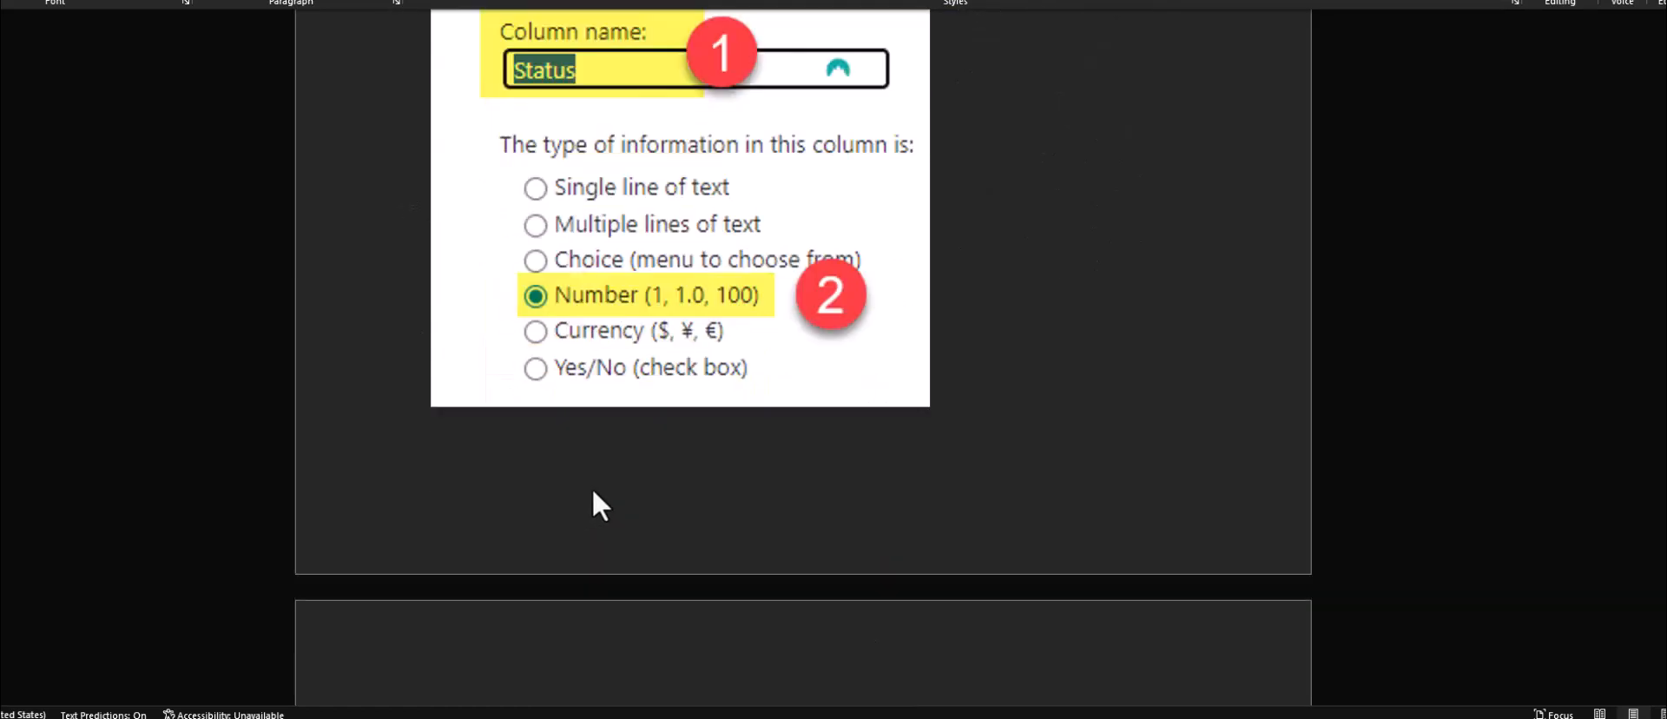
pyautogui.scroll(-3)
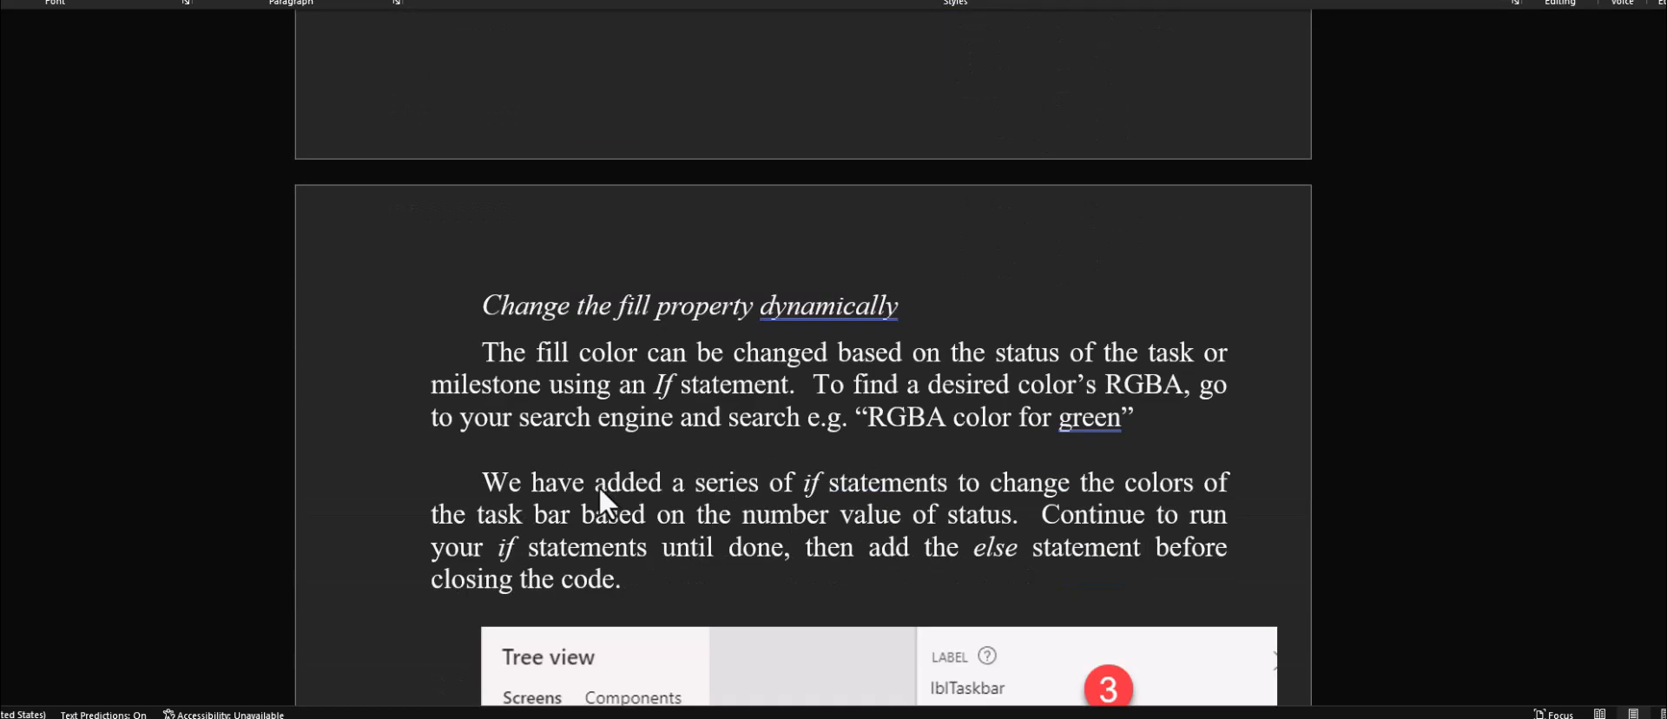
pyautogui.scroll(-3)
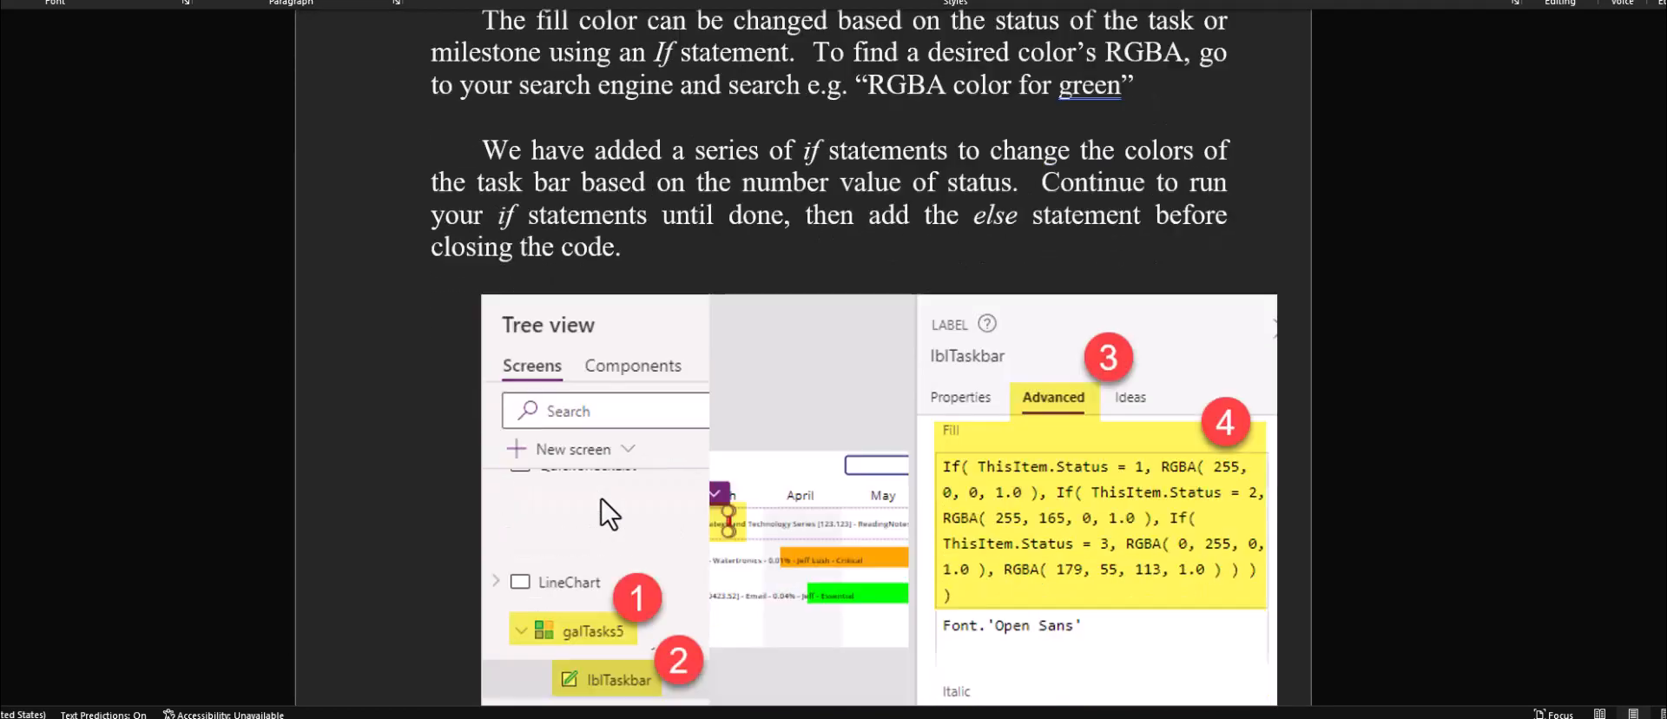
pyautogui.scroll(-3)
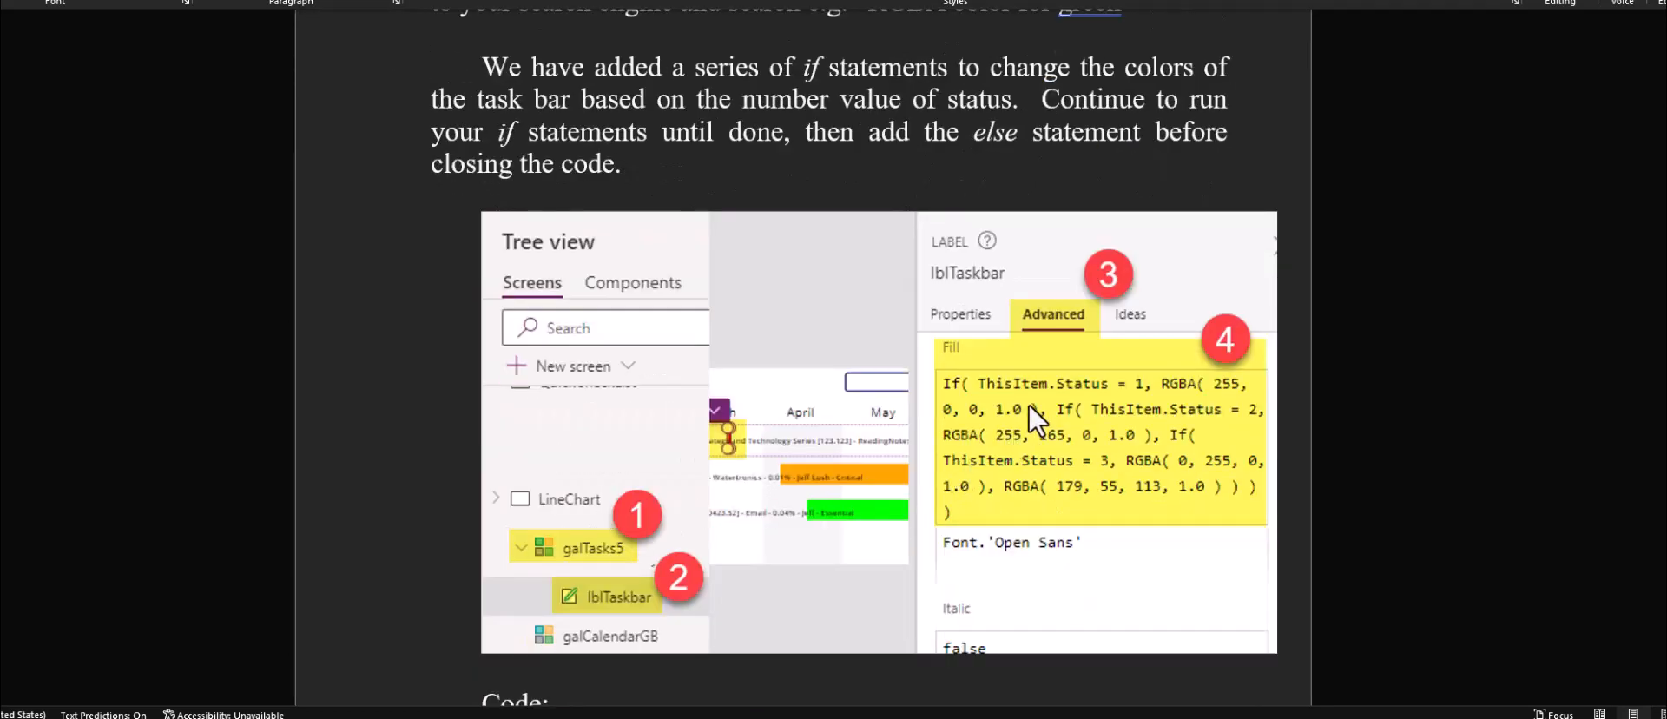
pyautogui.moveTo(967, 441)
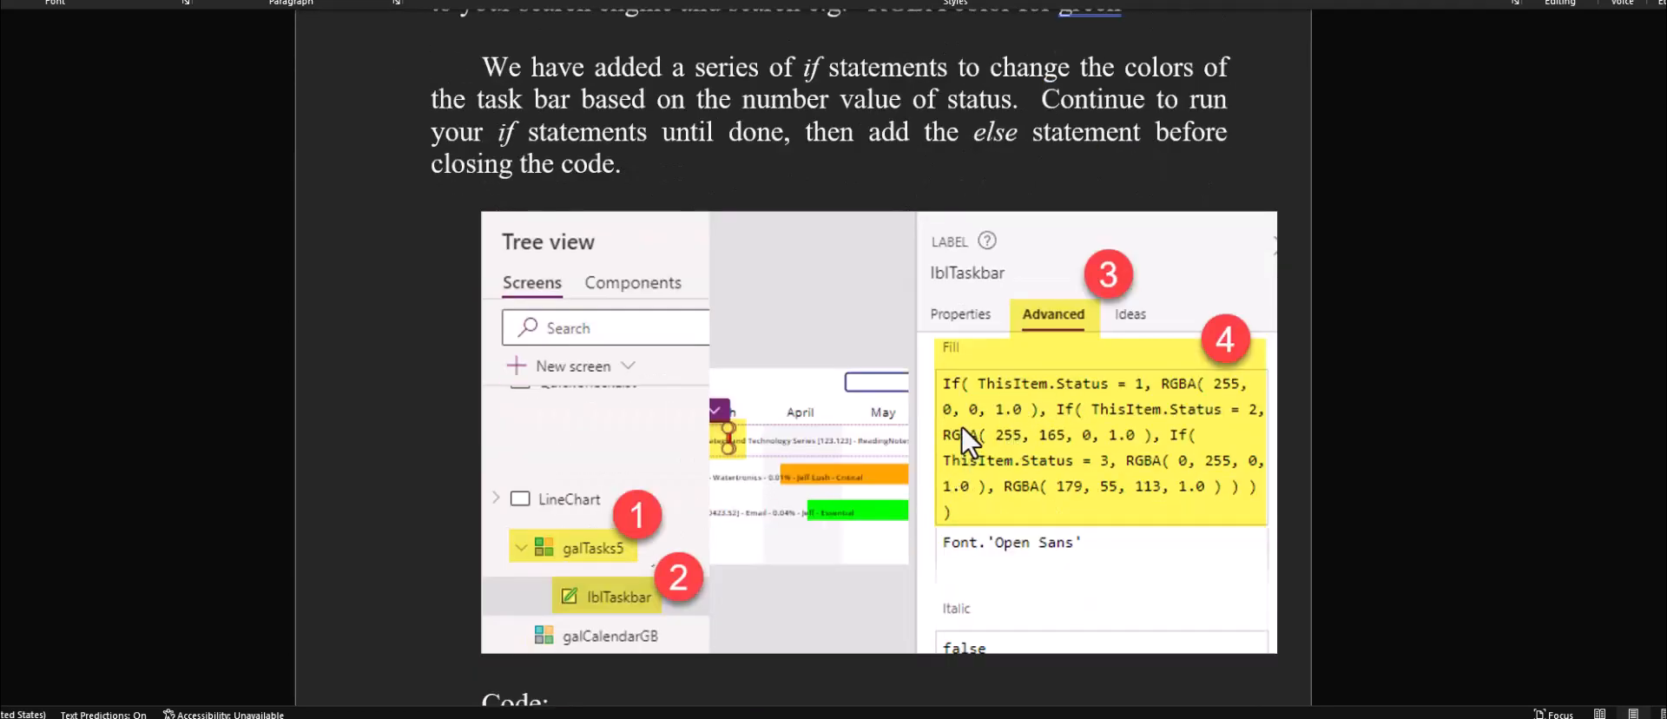
pyautogui.press('alt+tab')
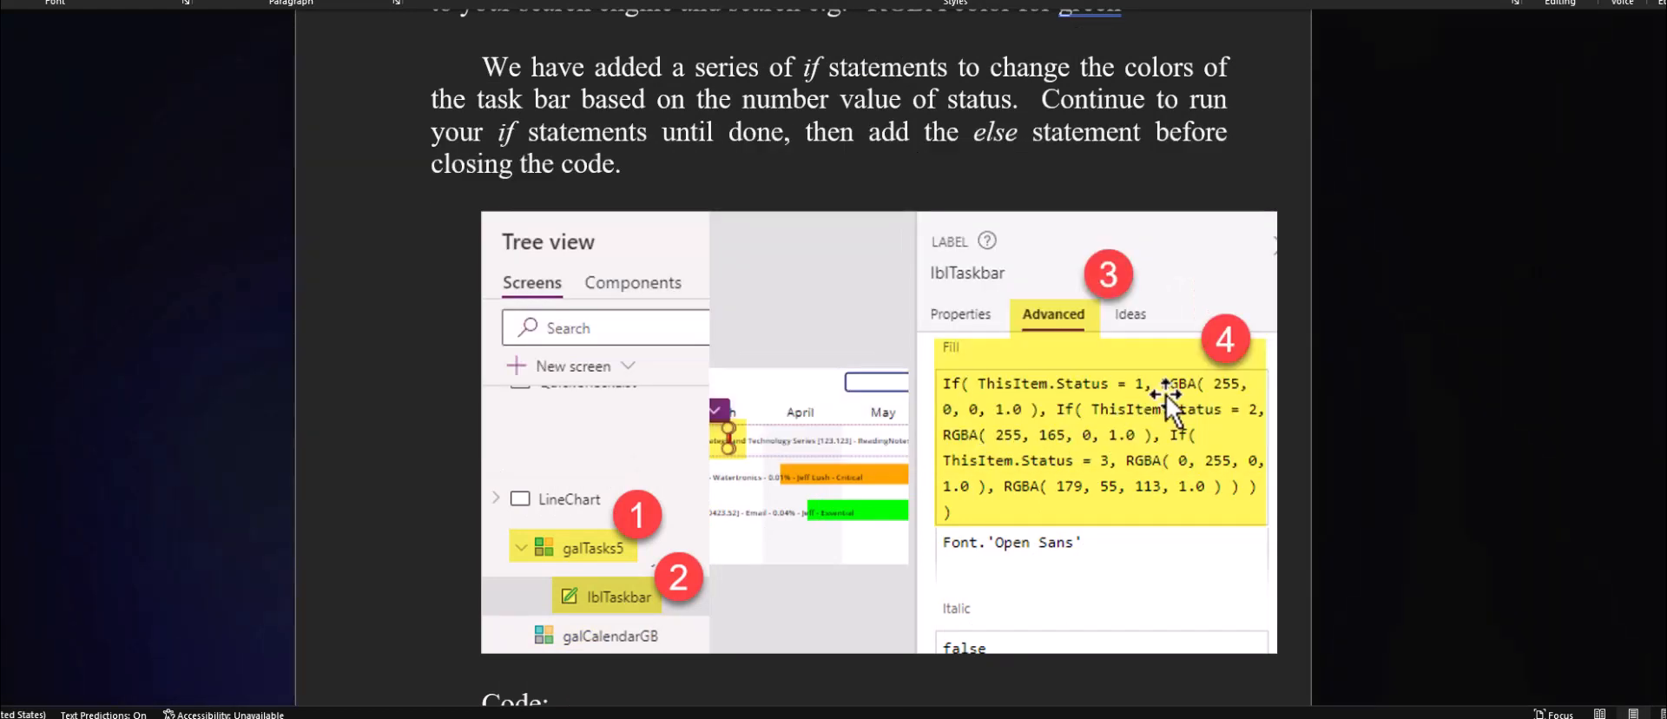
# - Switch to the Chrome window showing the Power Apps Gantt chart app
pyautogui.press('alt+tab')
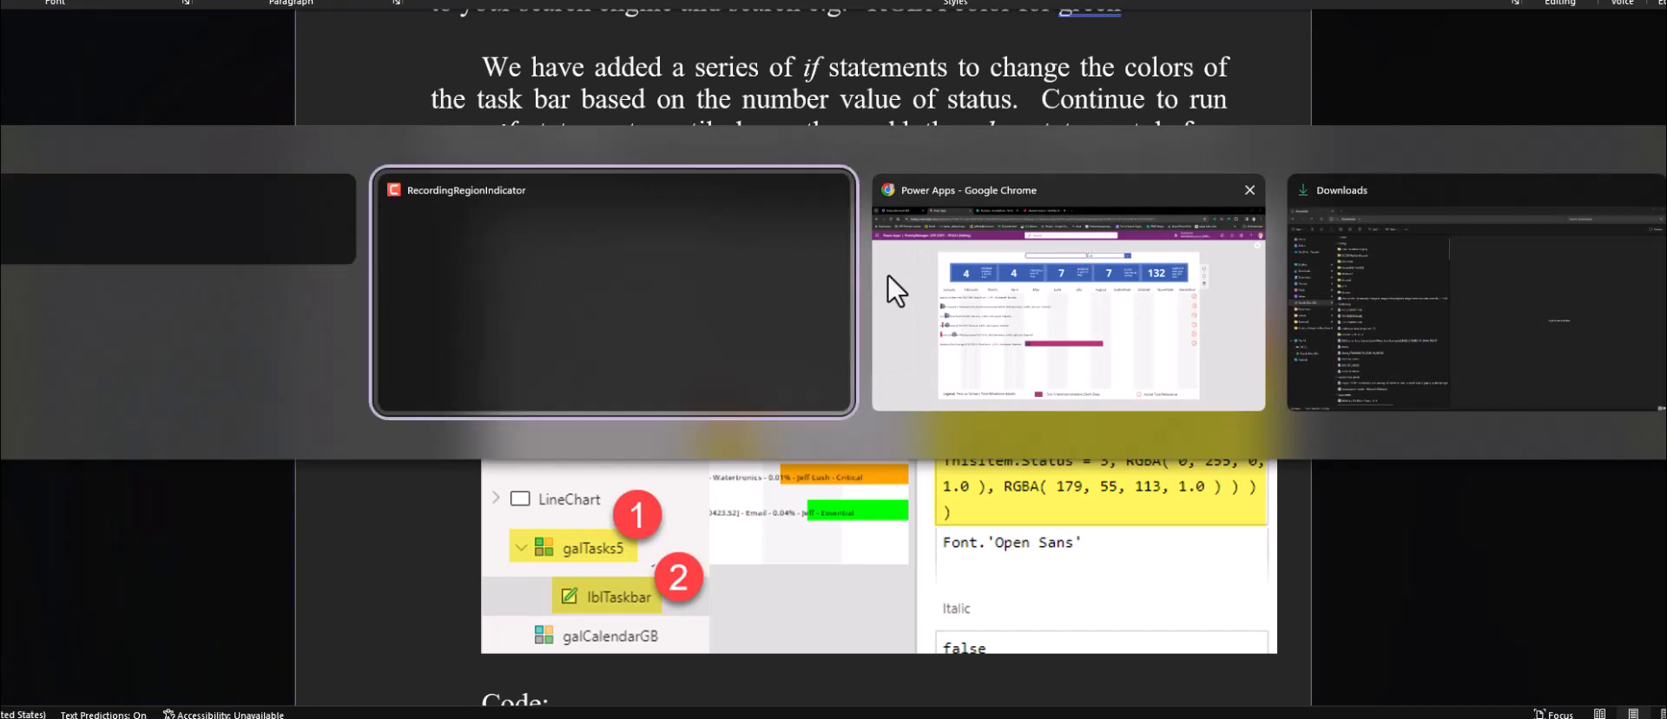
pyautogui.click(1067, 292)
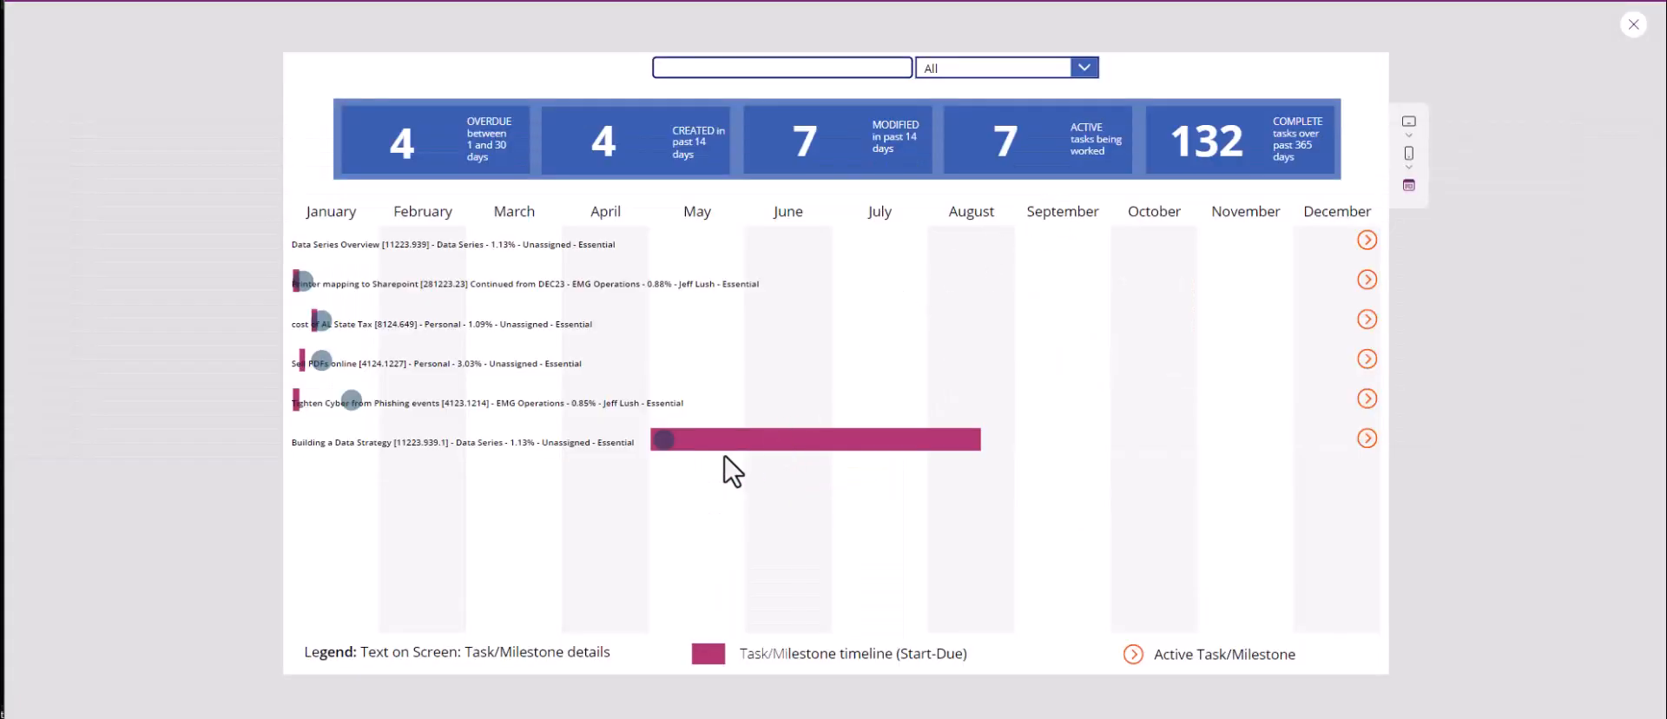
pyautogui.moveTo(726, 452)
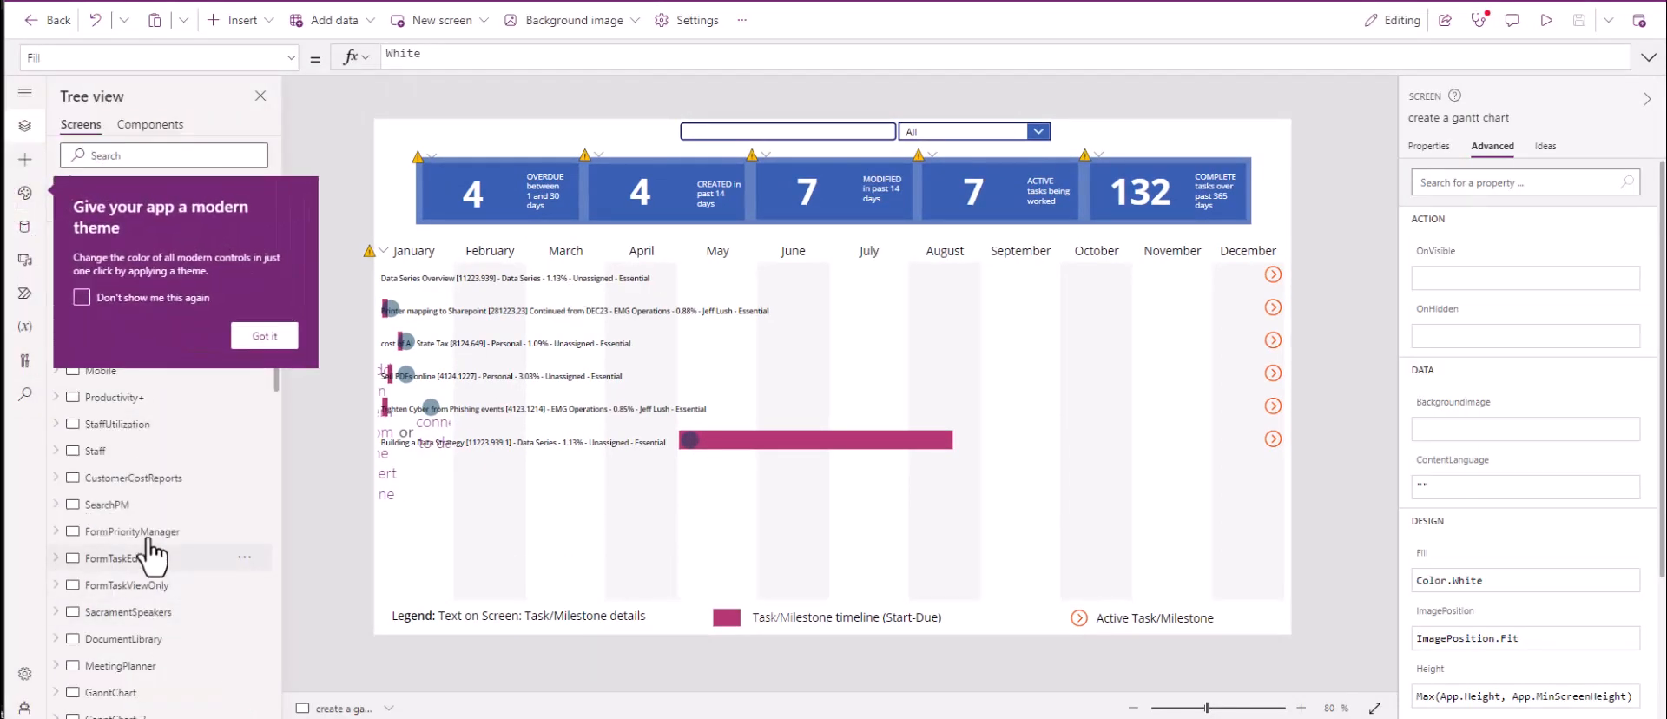
# - Select the galTasks5 gallery to show its sorted PriorityTasks Items formula
pyautogui.click(264, 336)
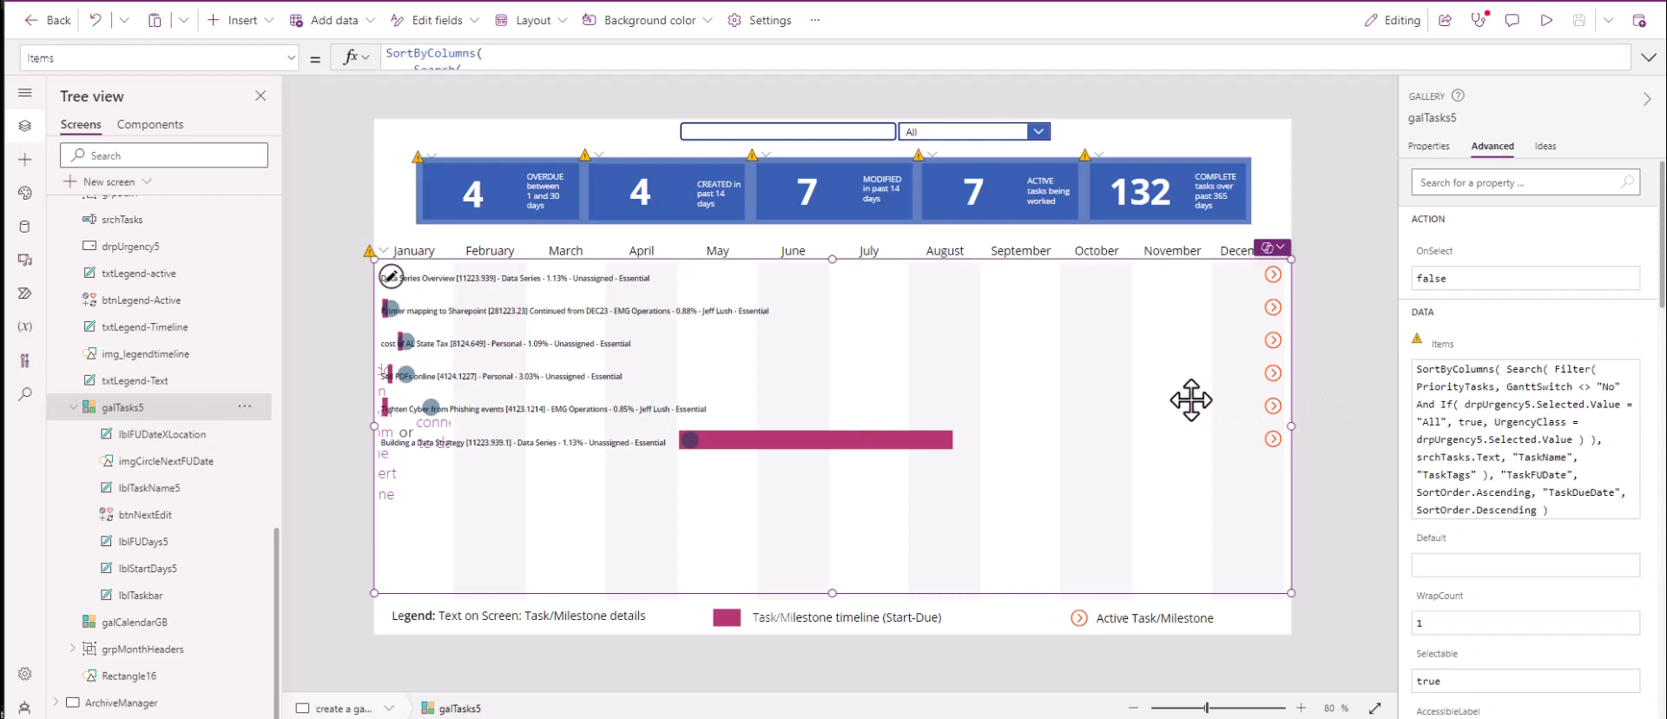
pyautogui.moveTo(1164, 410)
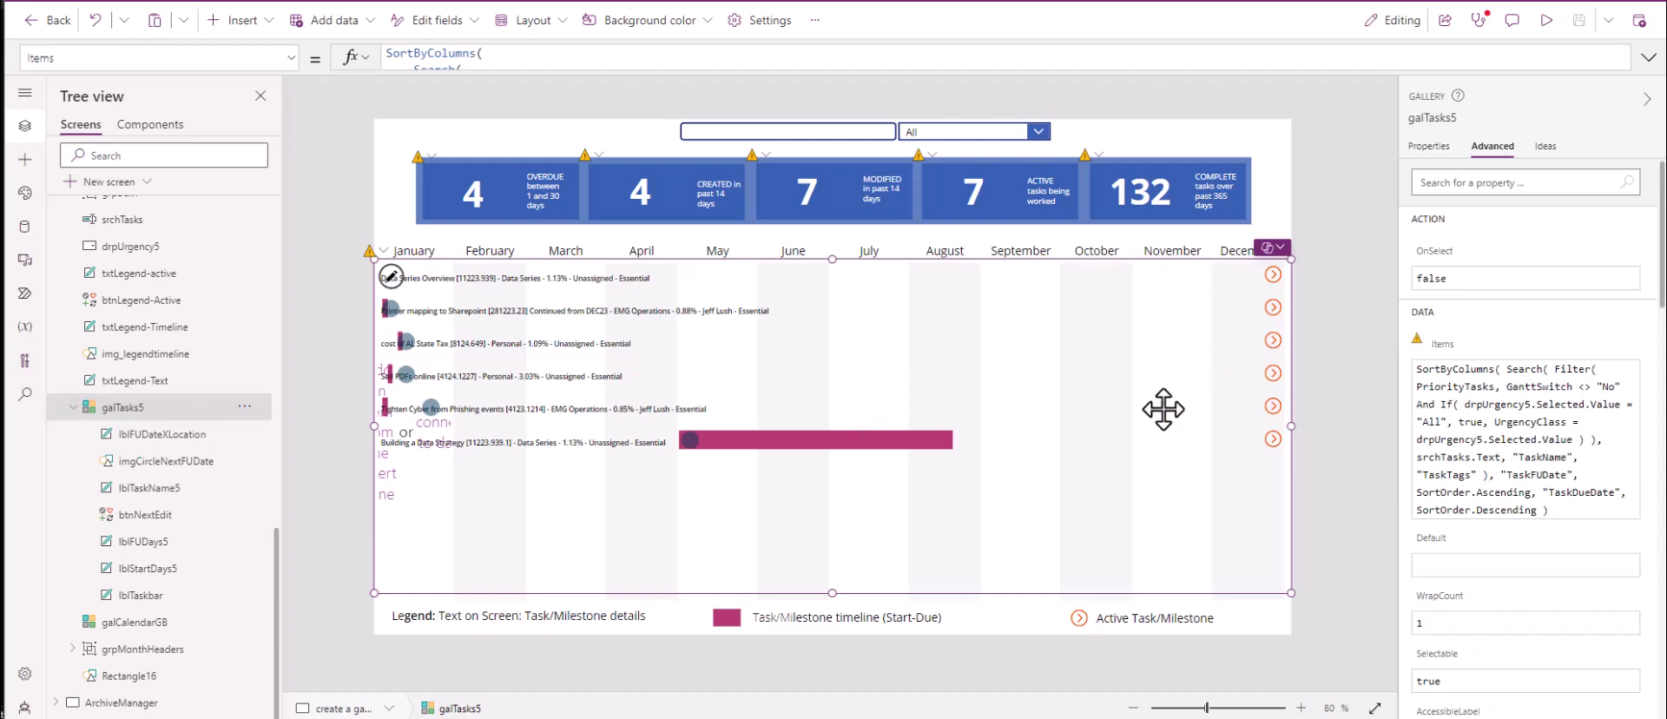
pyautogui.moveTo(725, 252)
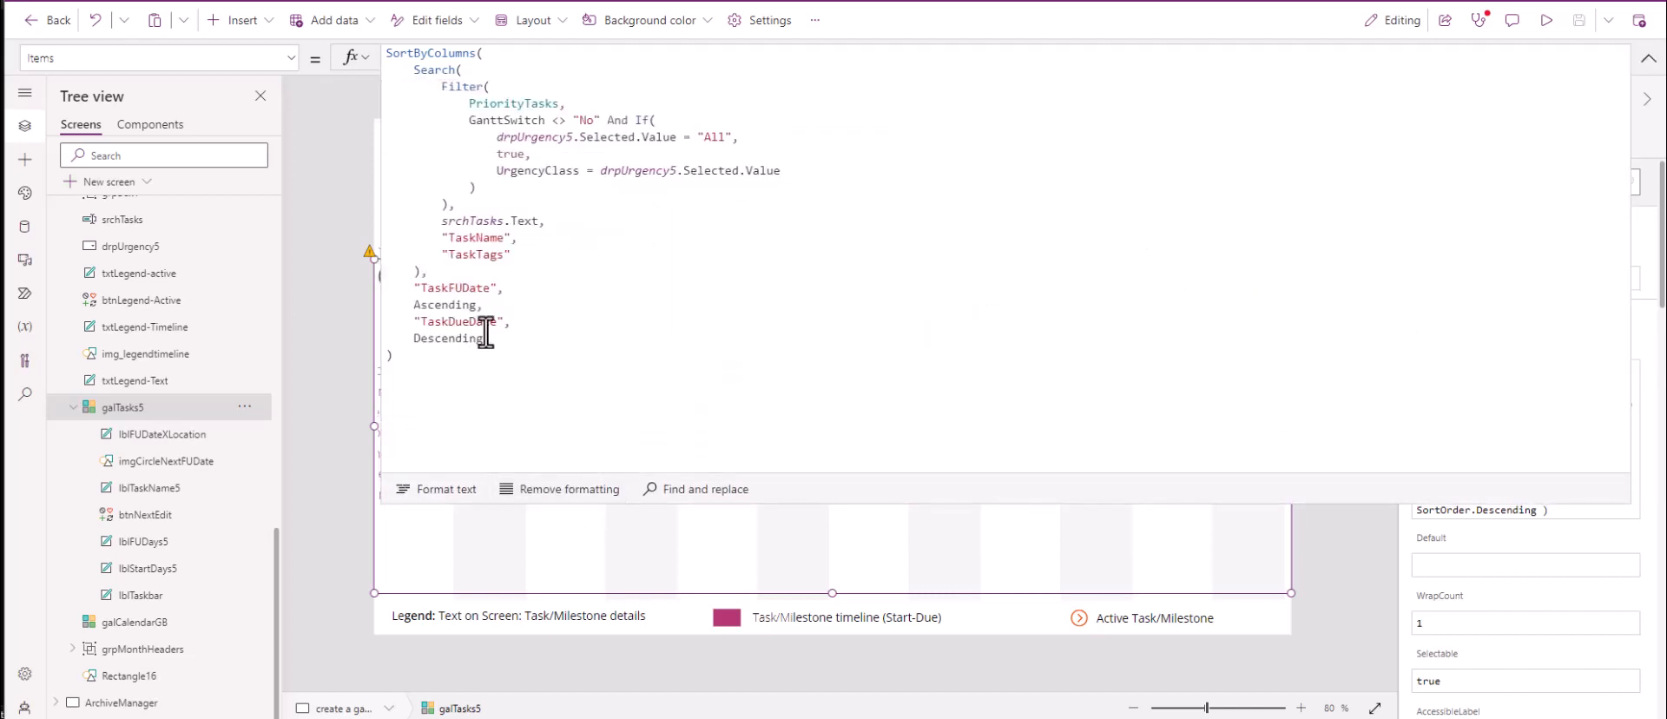
pyautogui.moveTo(554, 339)
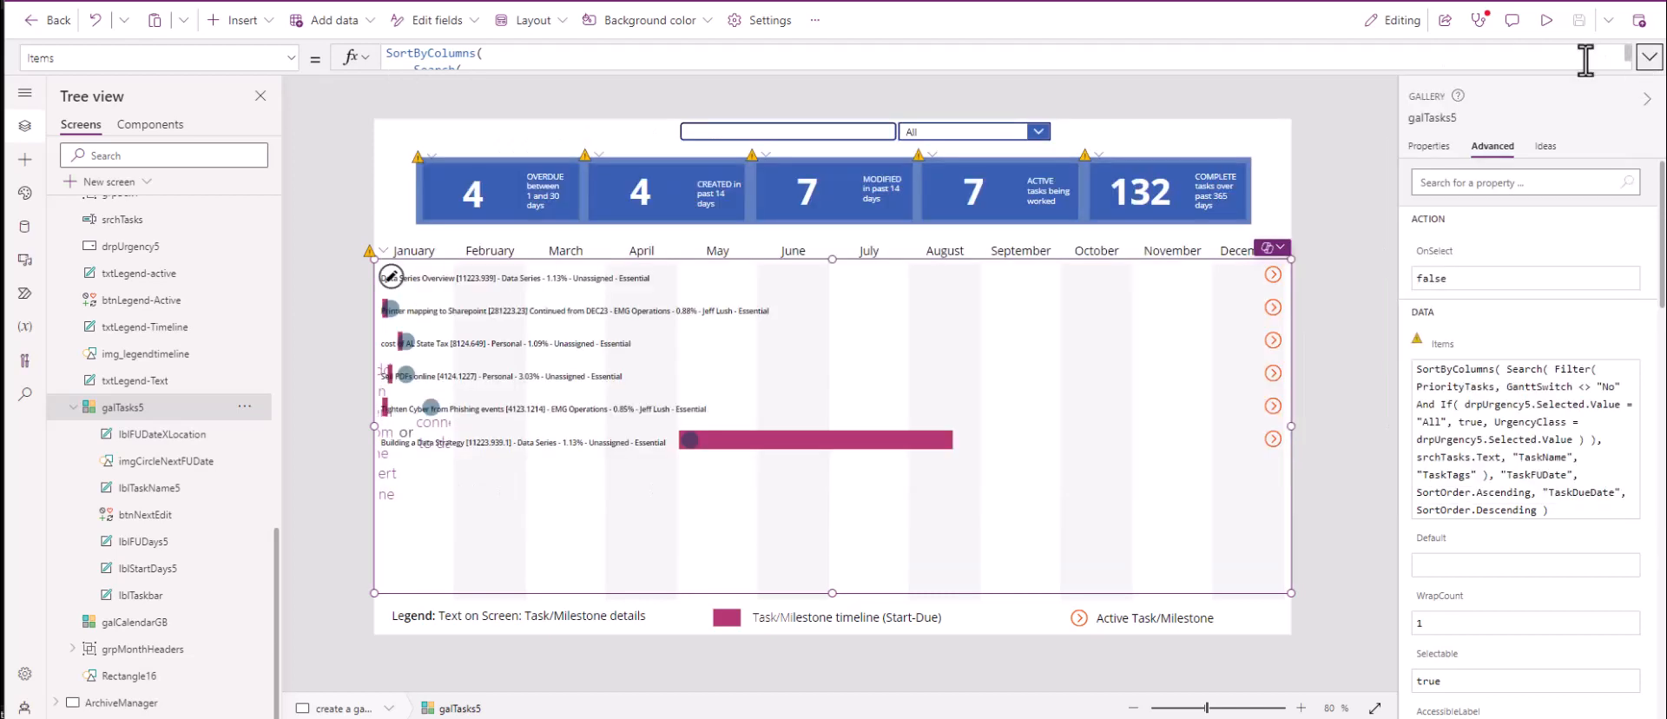
pyautogui.moveTo(909, 365)
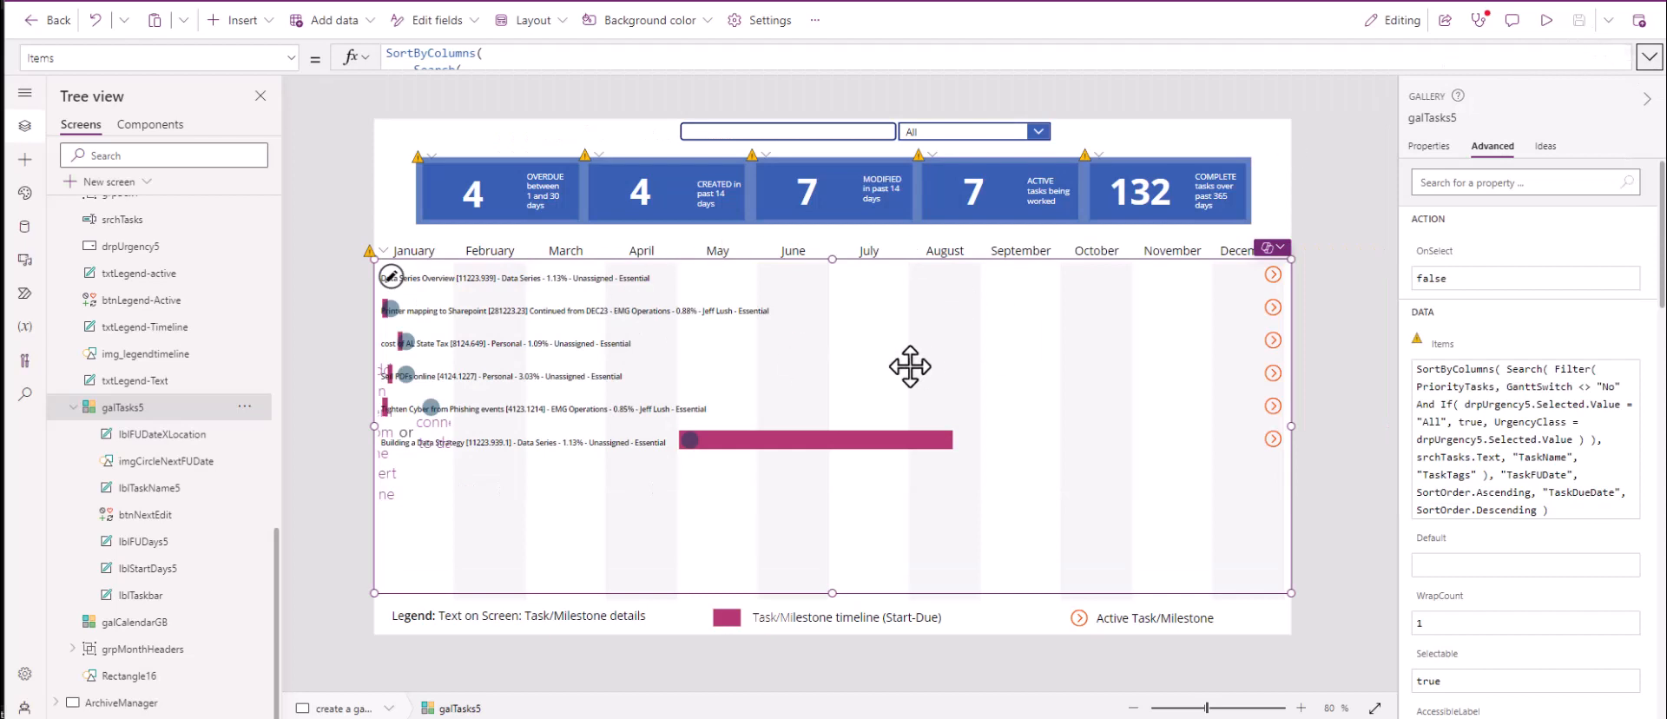
pyautogui.moveTo(1007, 315)
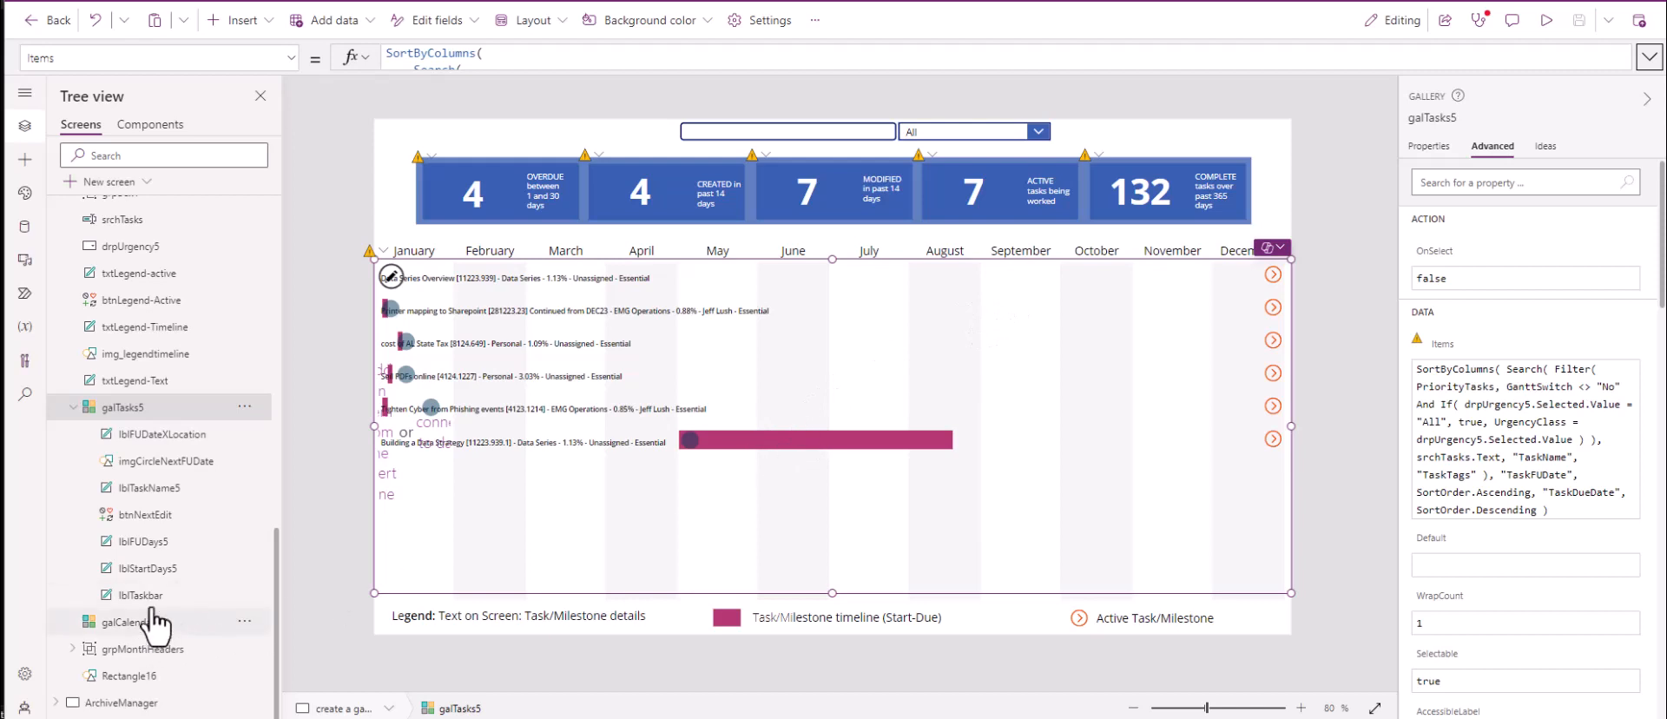
# - Select lblTaskbar in galTasks5, then return to the Word tutorial
pyautogui.click(141, 595)
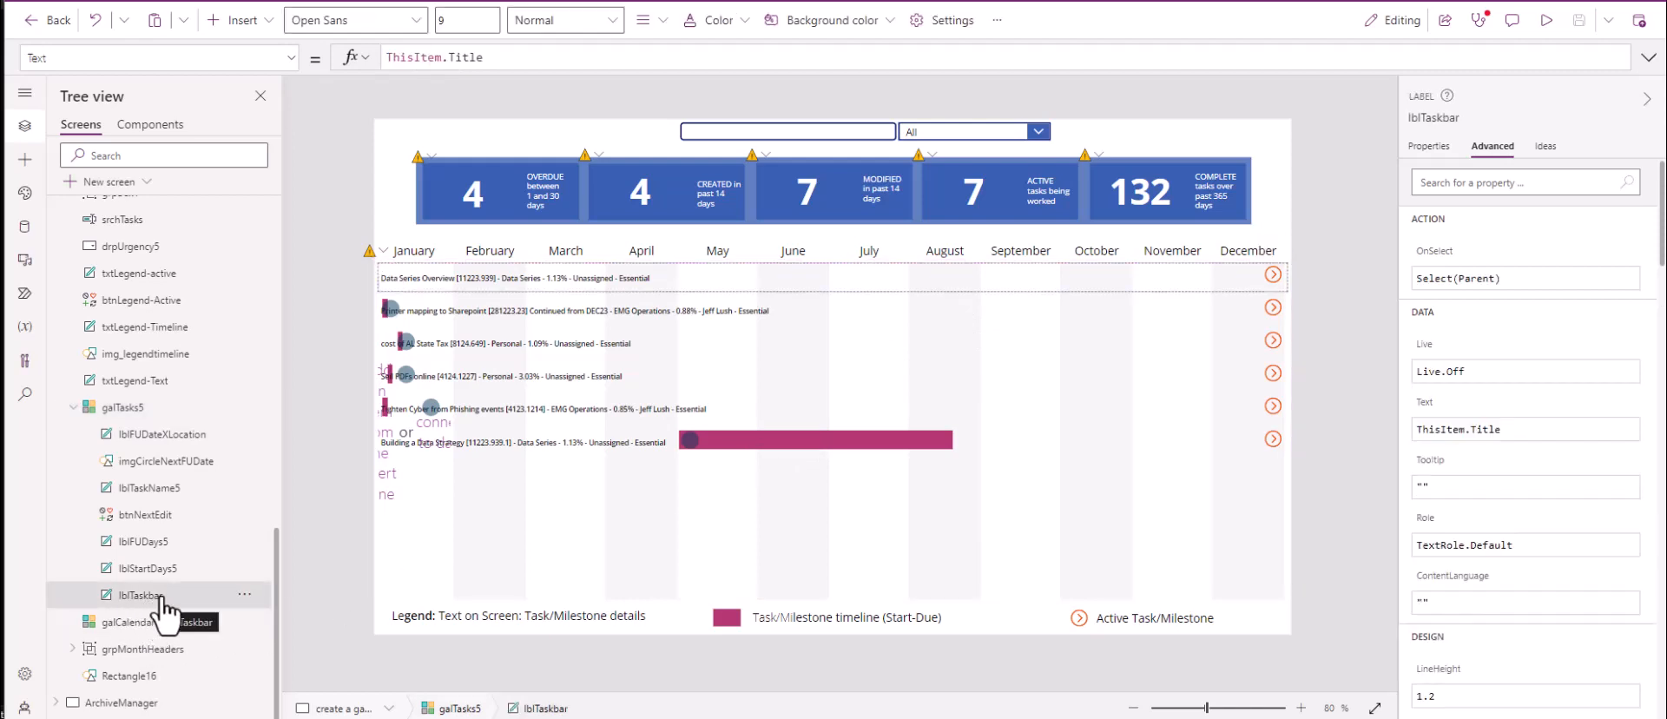
pyautogui.moveTo(155, 580)
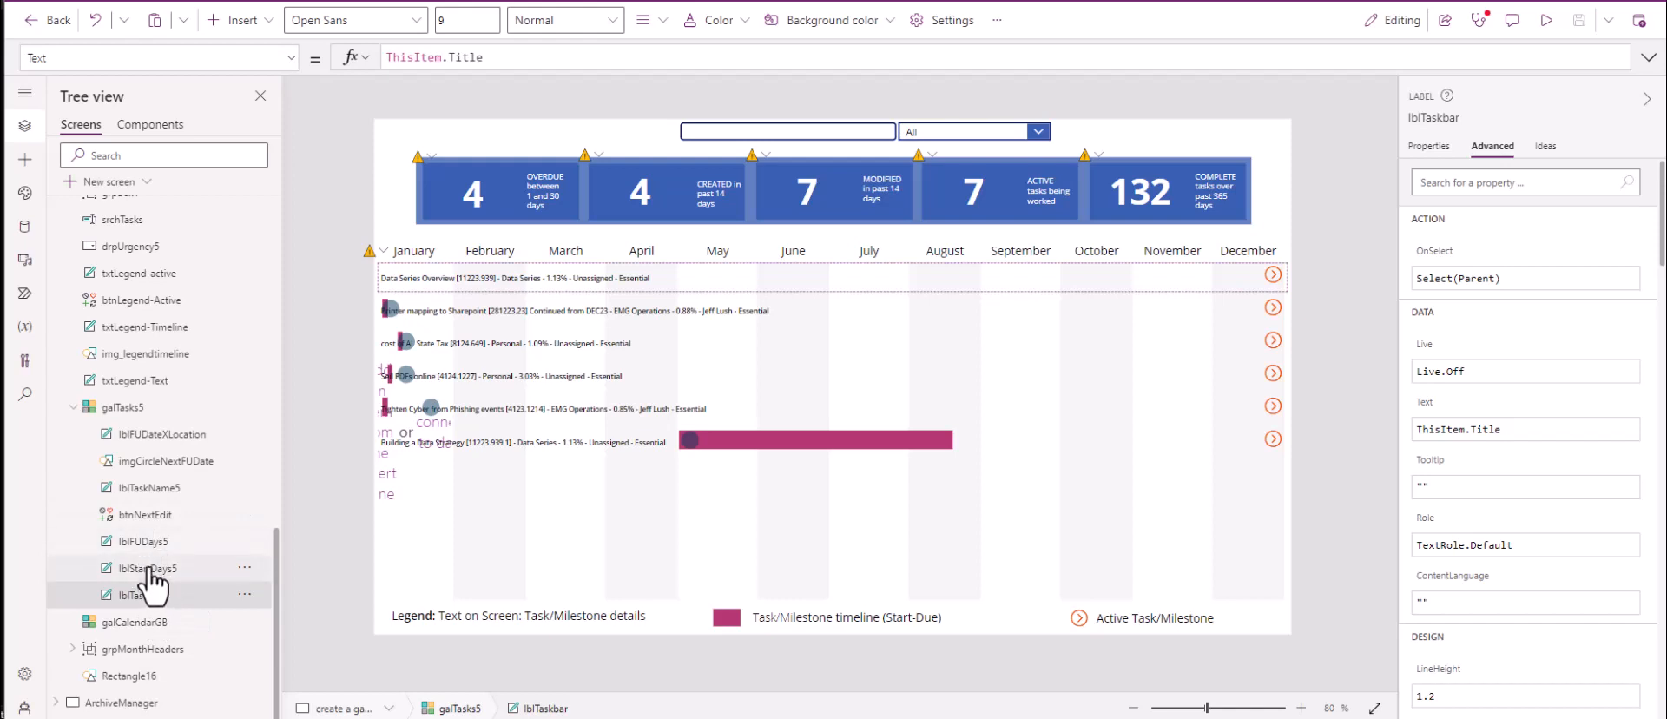
pyautogui.moveTo(157, 590)
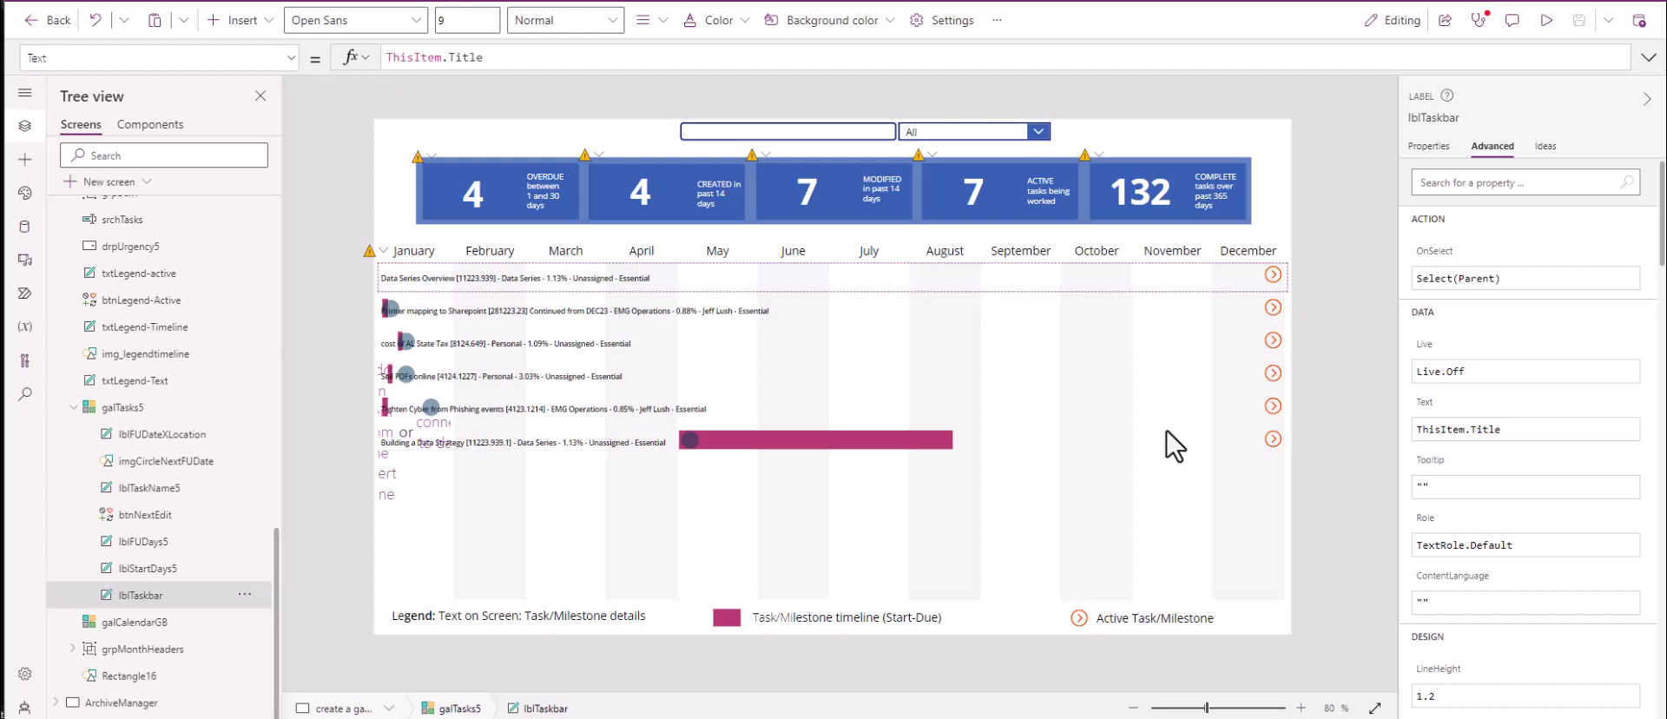
pyautogui.moveTo(1165, 447)
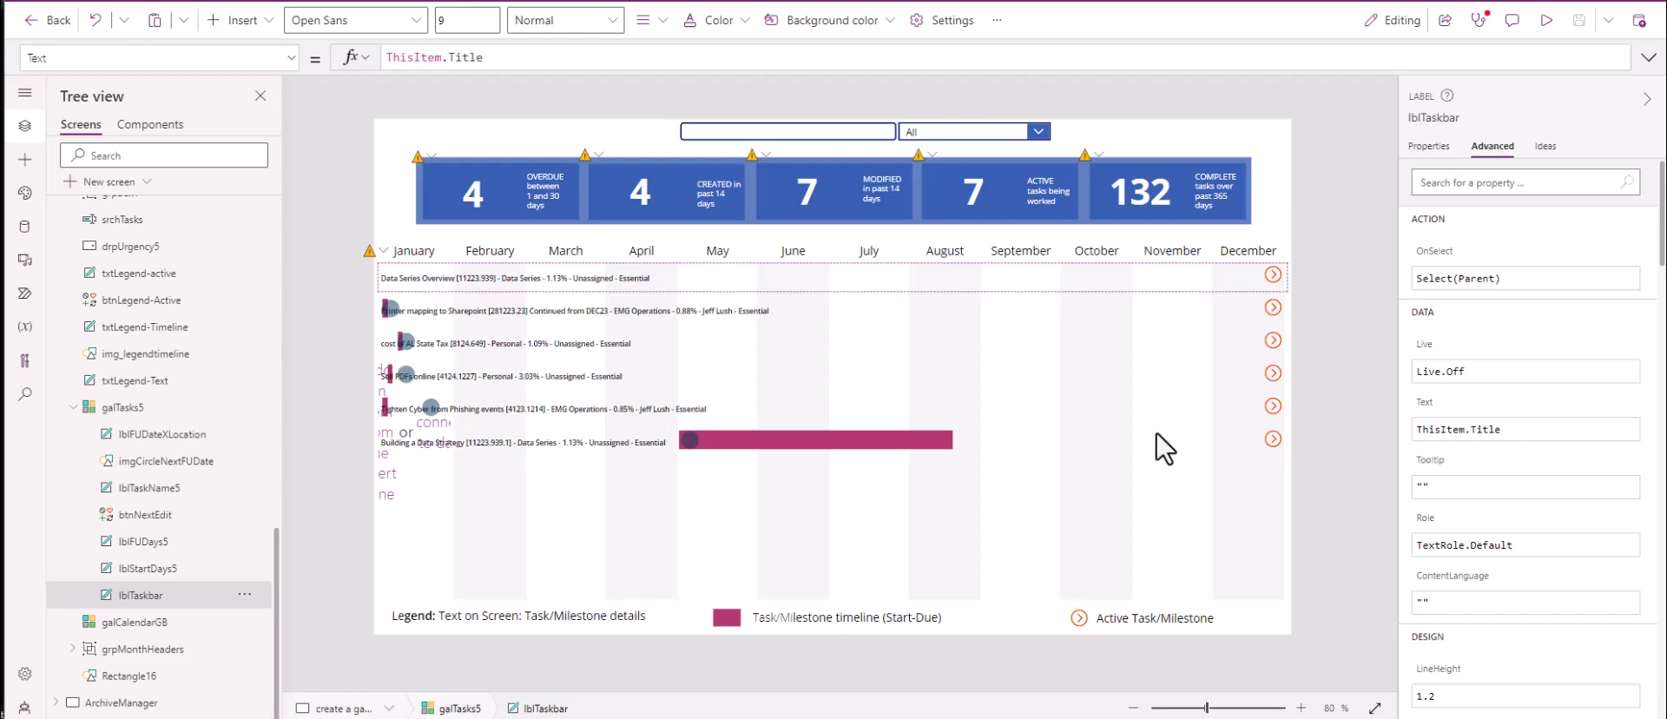
pyautogui.moveTo(1156, 446)
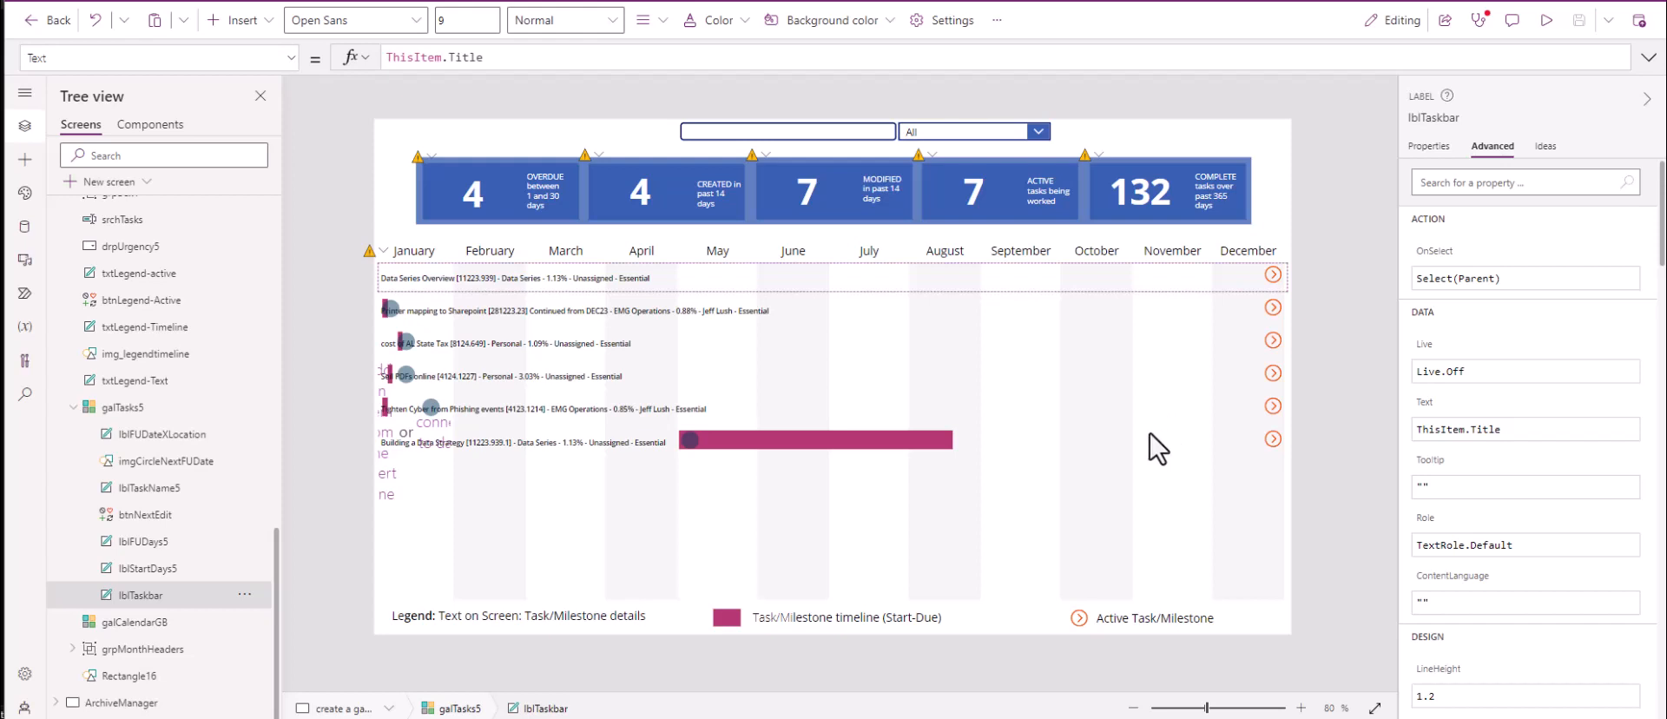
pyautogui.moveTo(709, 471)
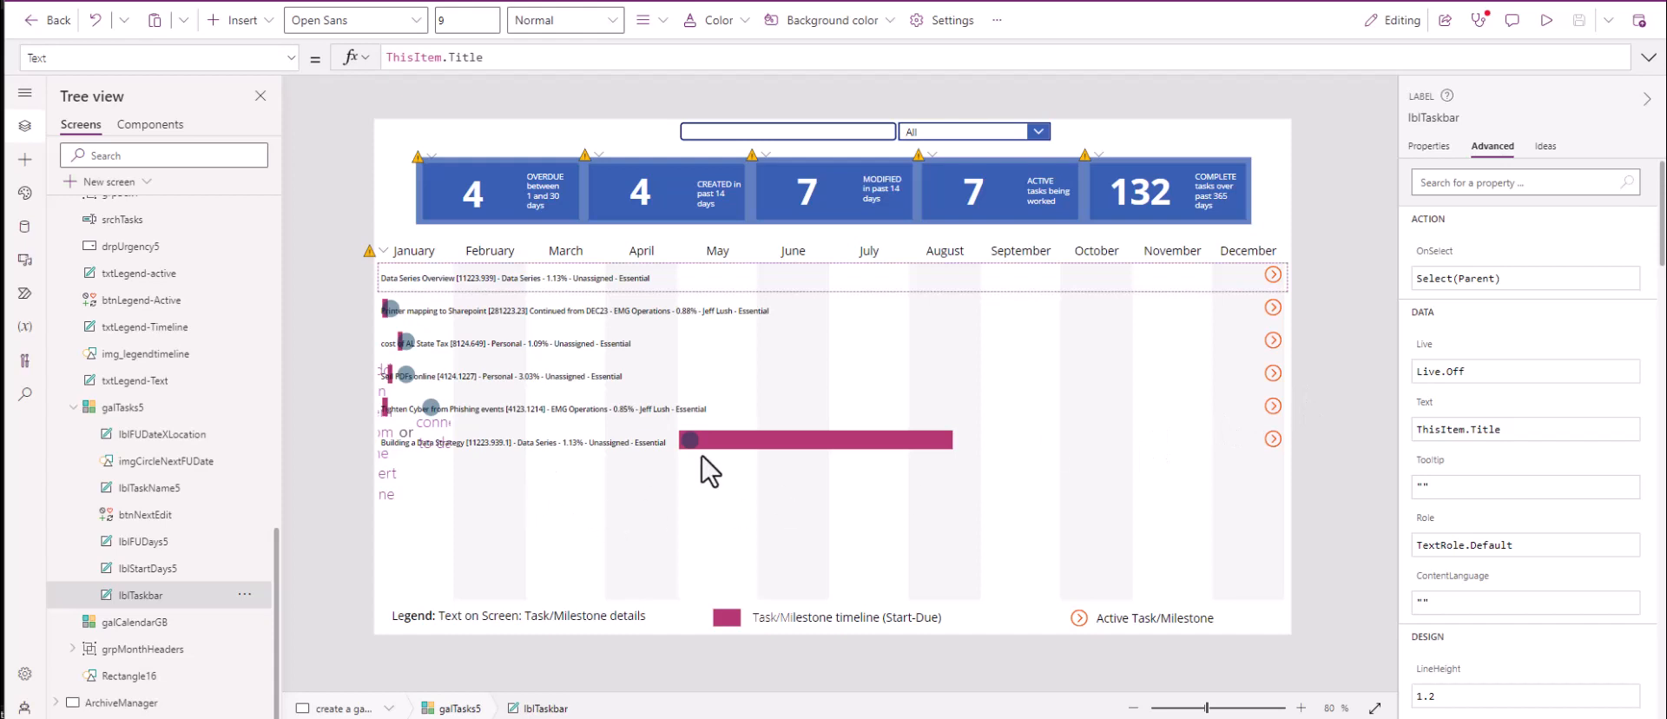
pyautogui.moveTo(737, 463)
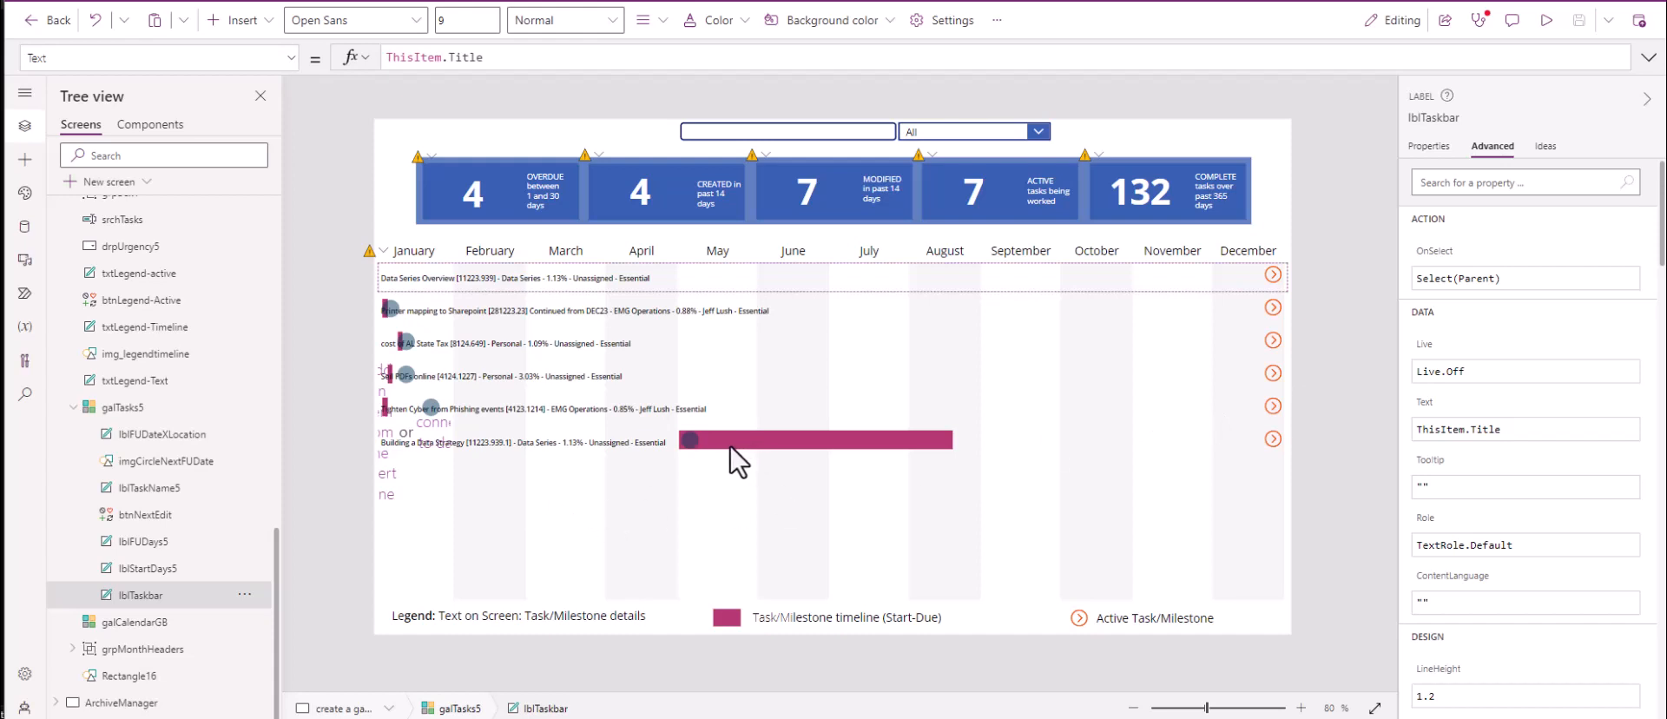
pyautogui.moveTo(804, 452)
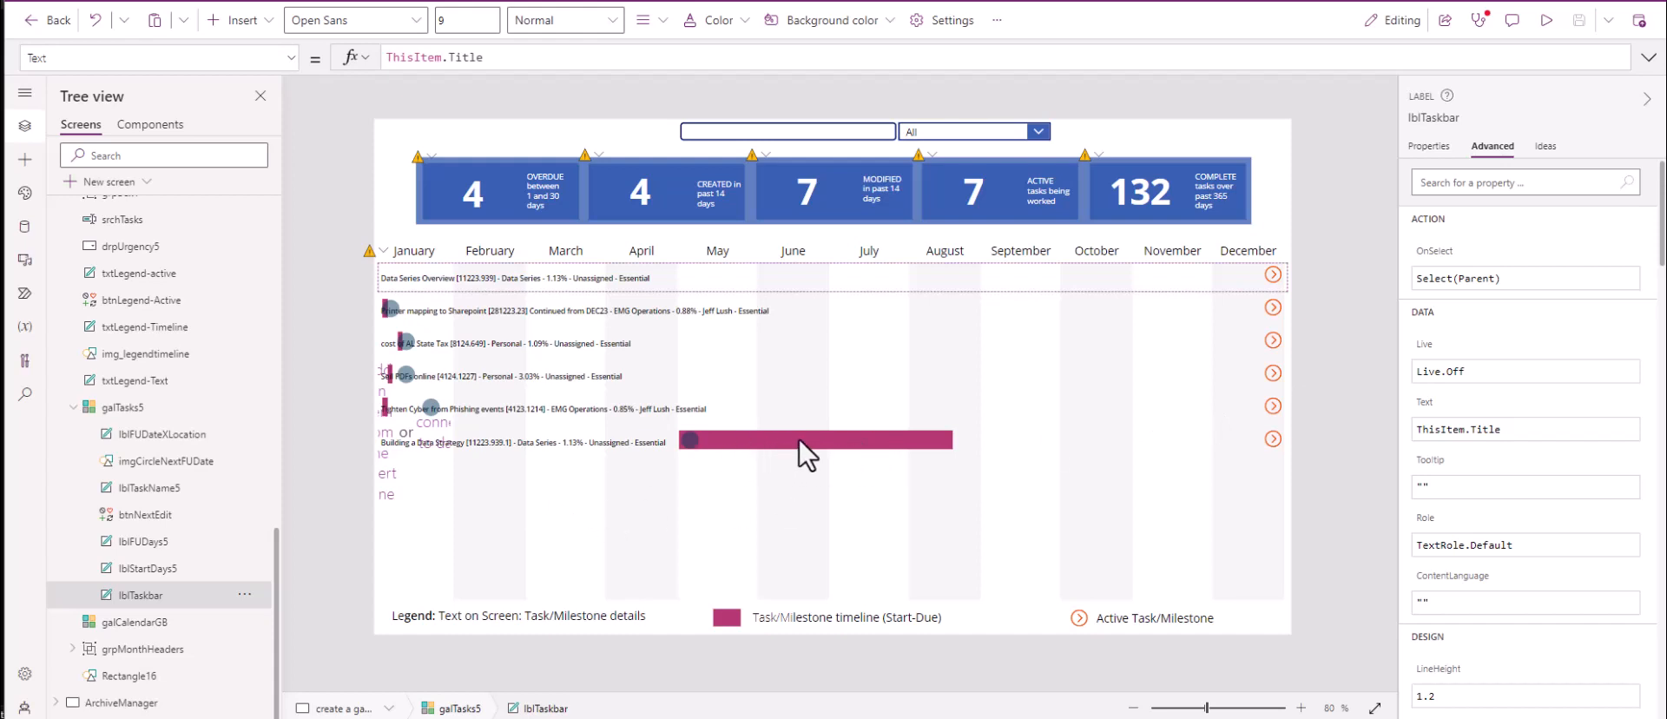
pyautogui.press('alt+tab')
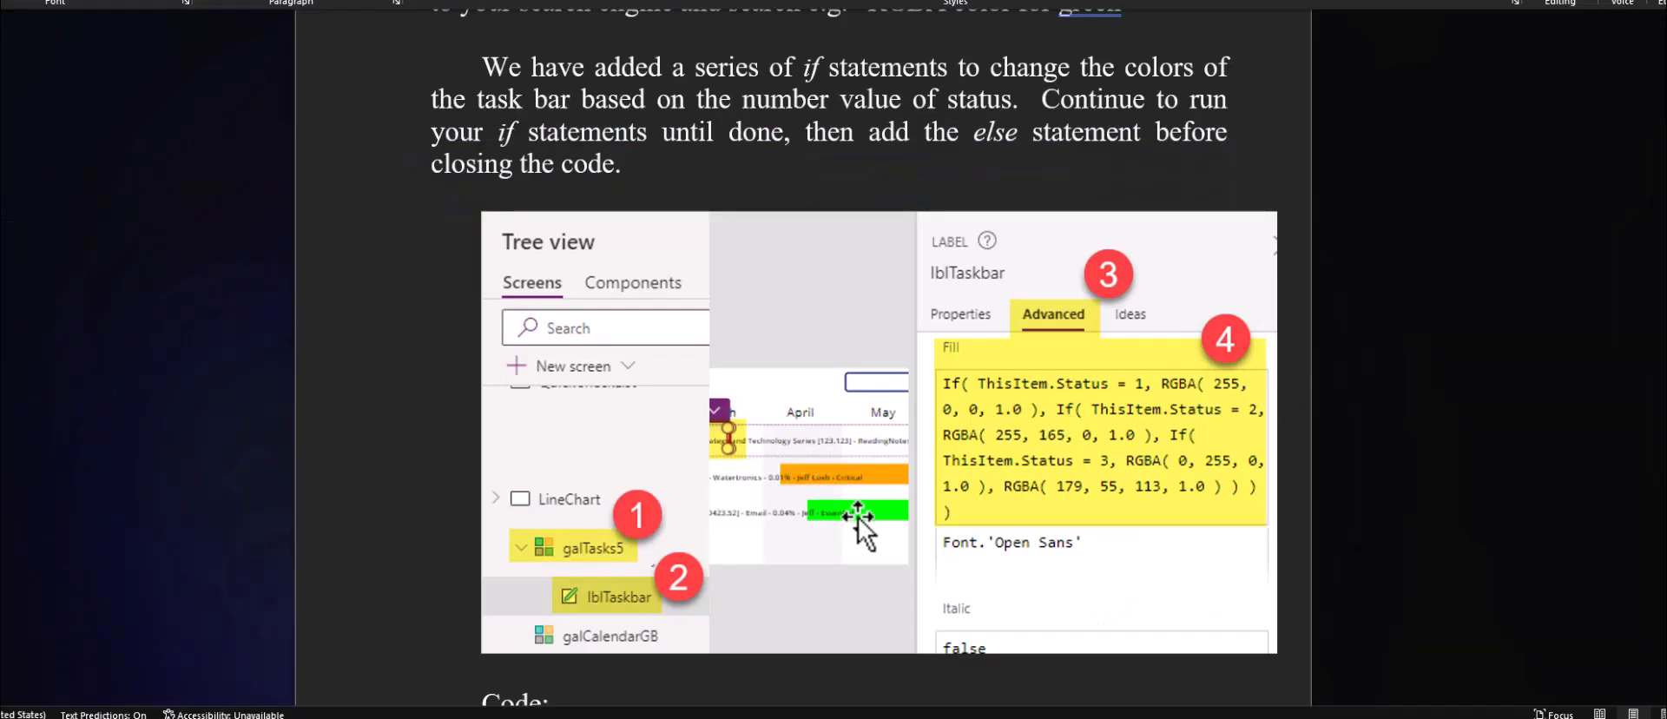
pyautogui.moveTo(755, 367)
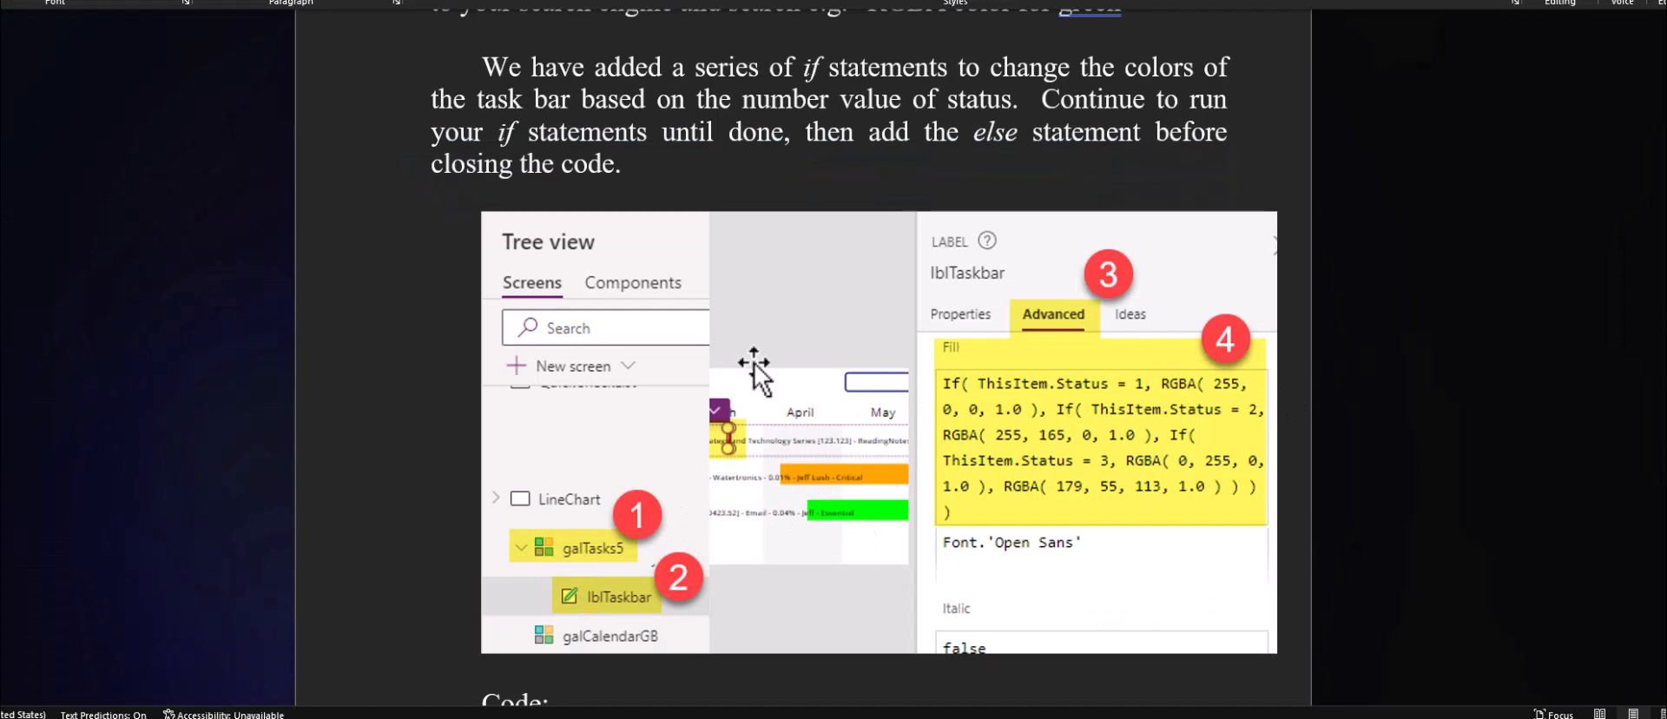
pyautogui.moveTo(585, 558)
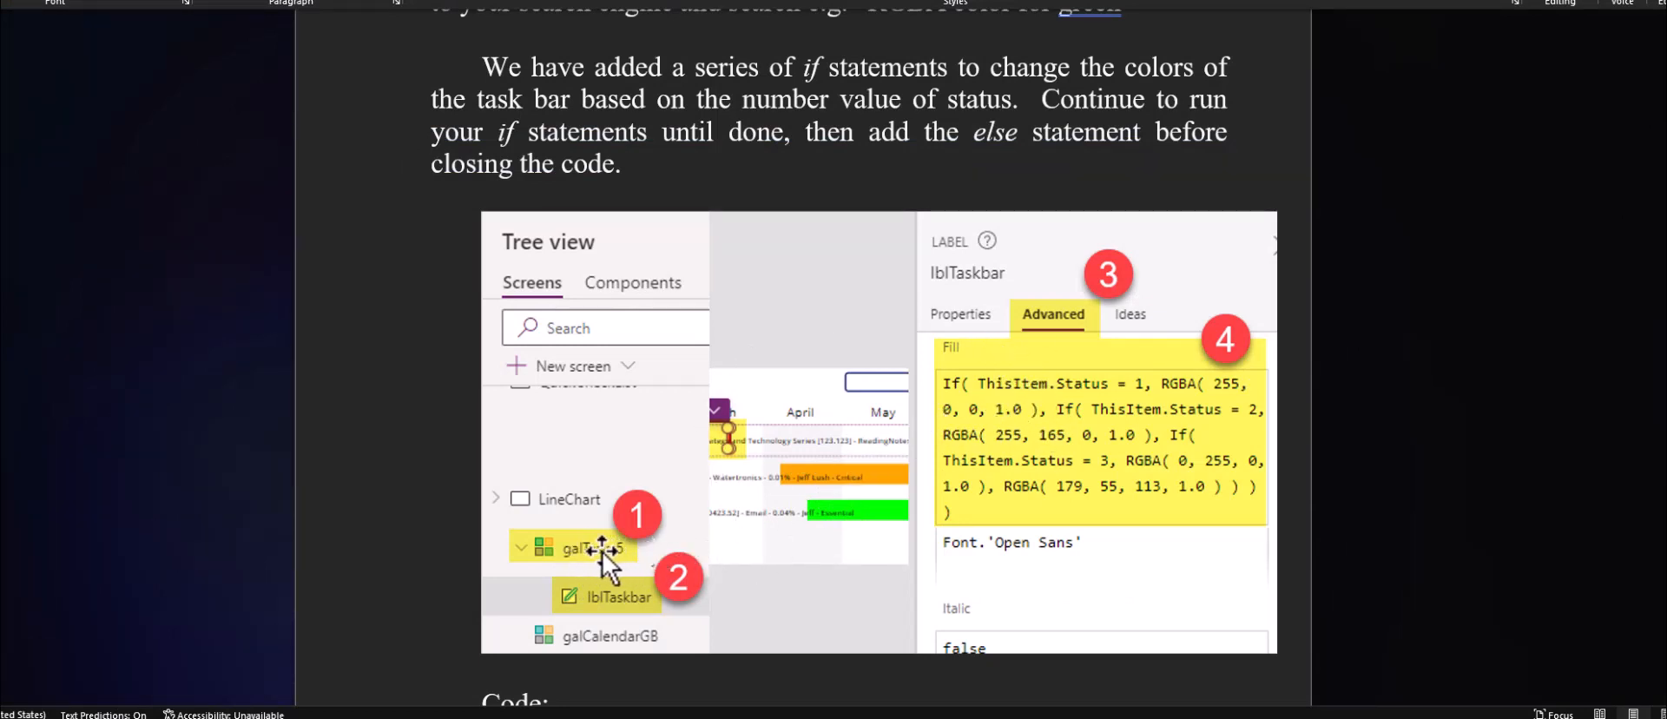
pyautogui.moveTo(633, 606)
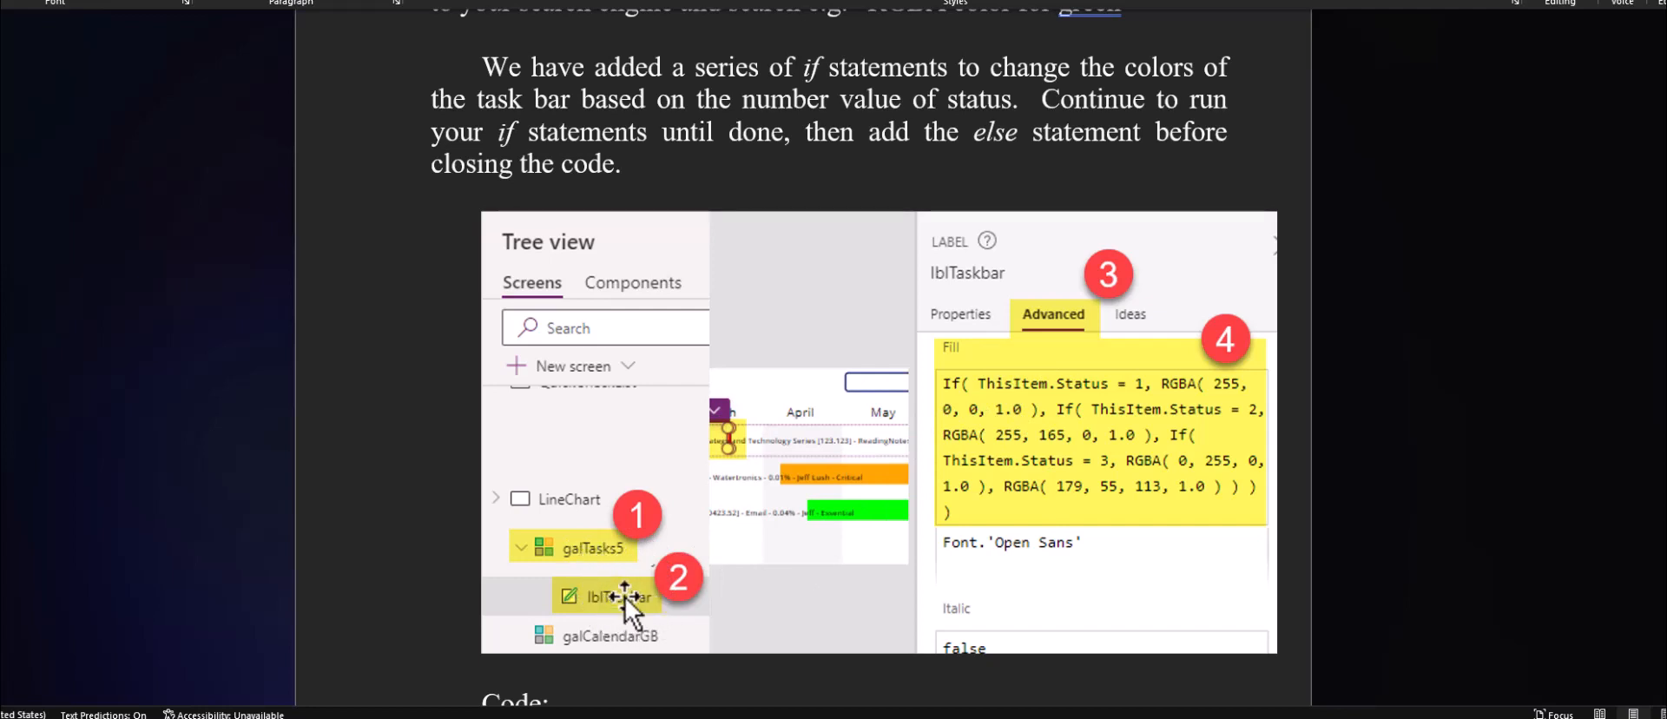
pyautogui.moveTo(606, 606)
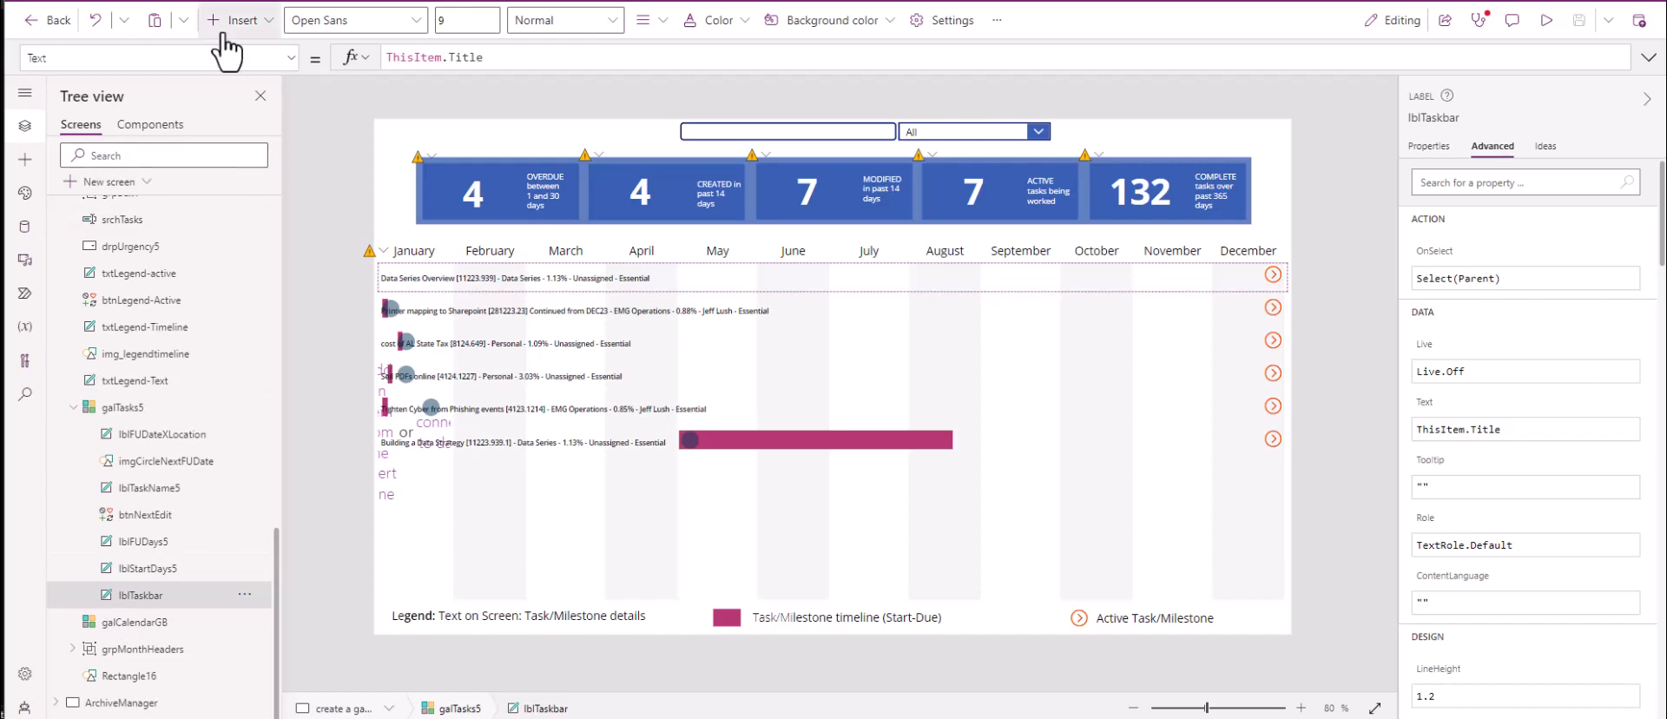
pyautogui.click(241, 19)
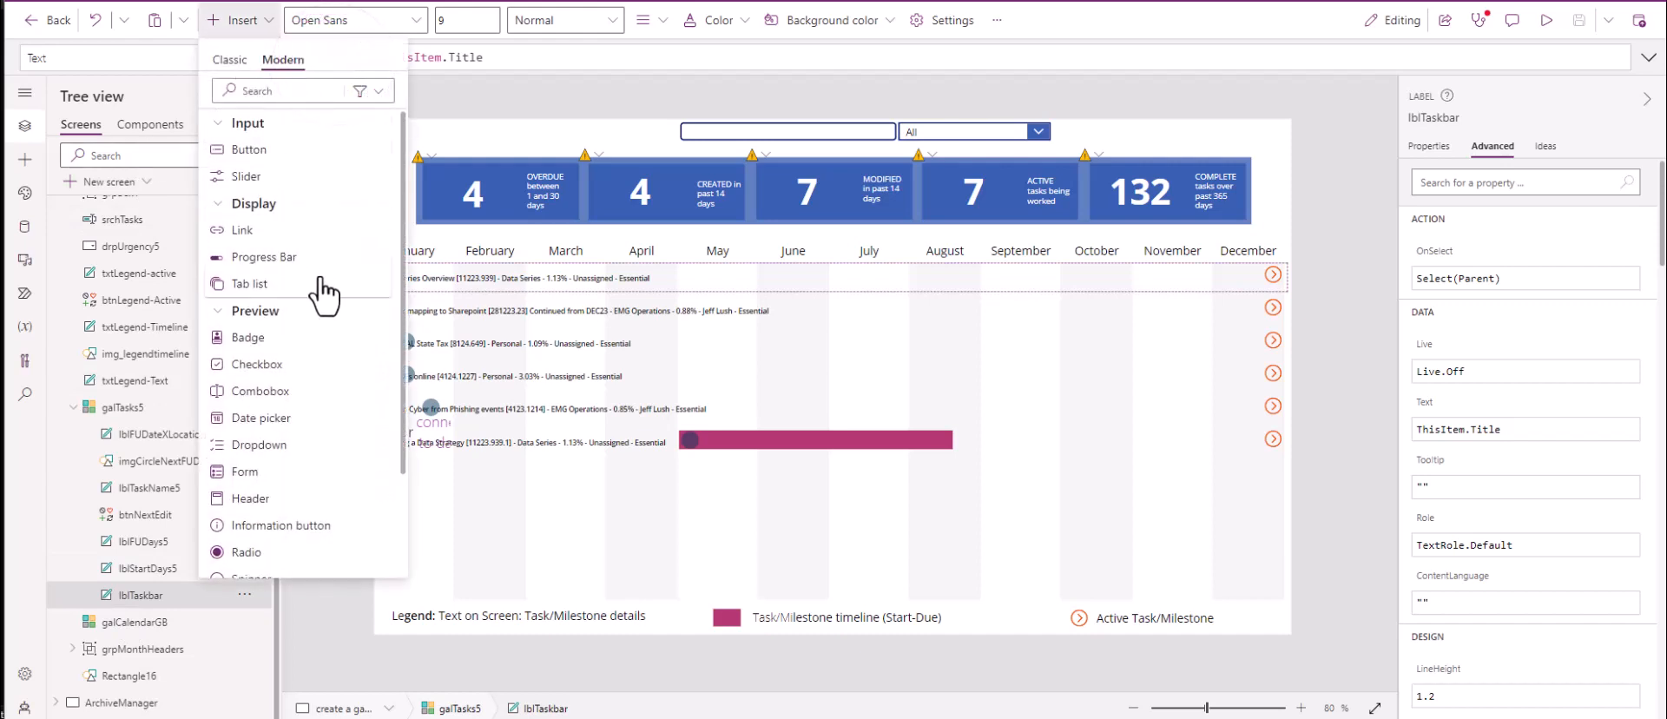
pyautogui.click(228, 60)
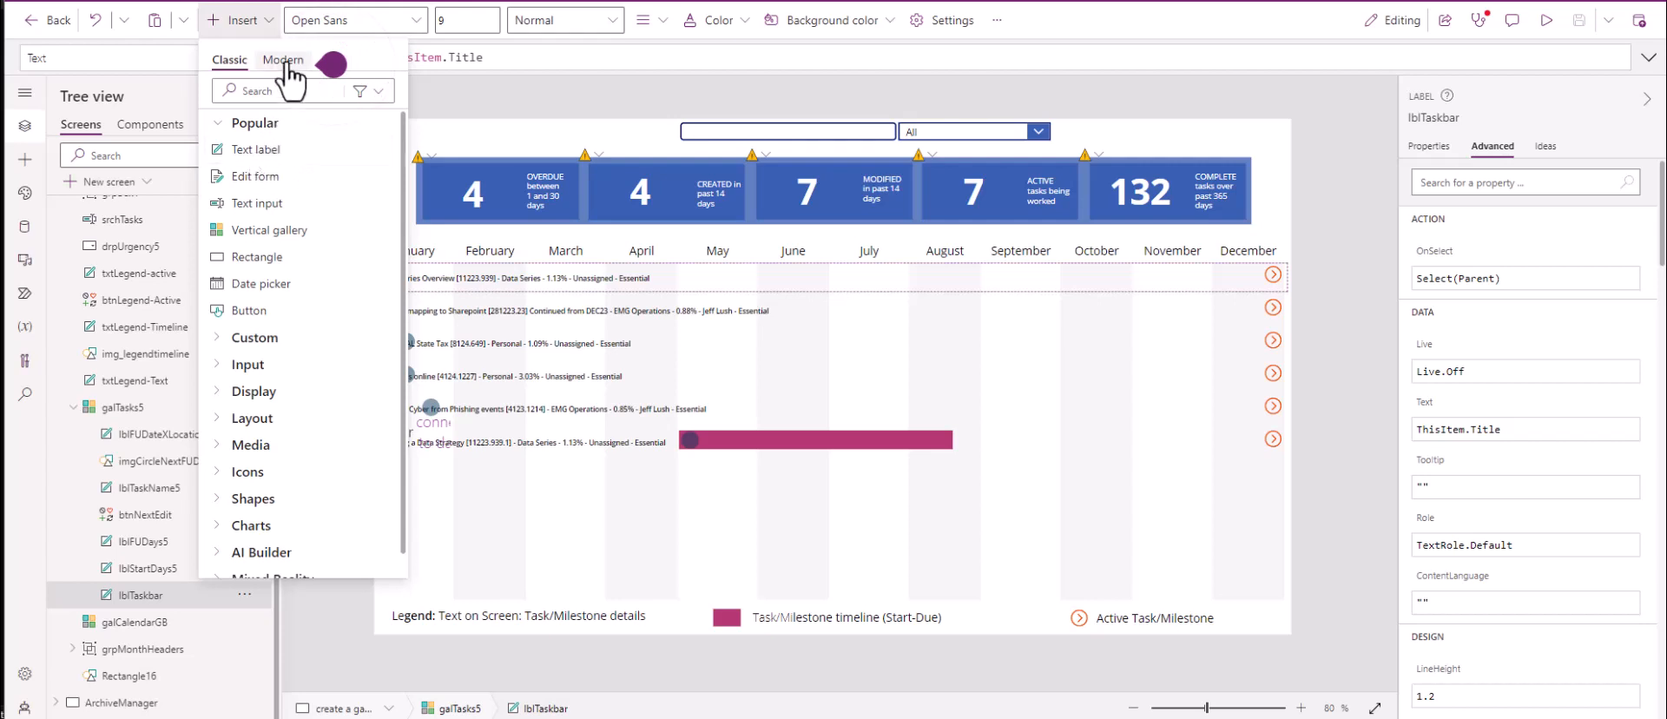
pyautogui.click(283, 60)
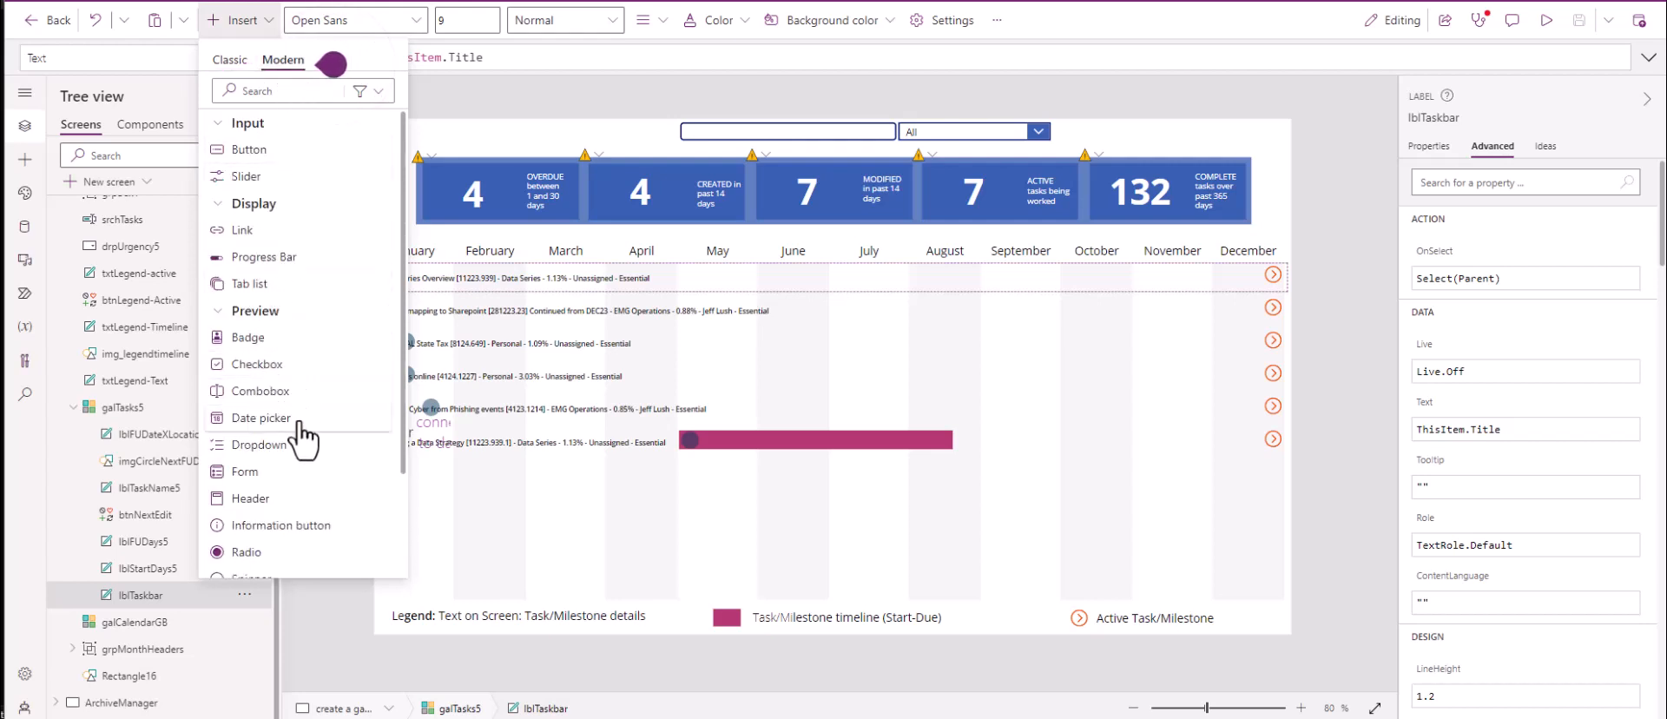
pyautogui.click(230, 60)
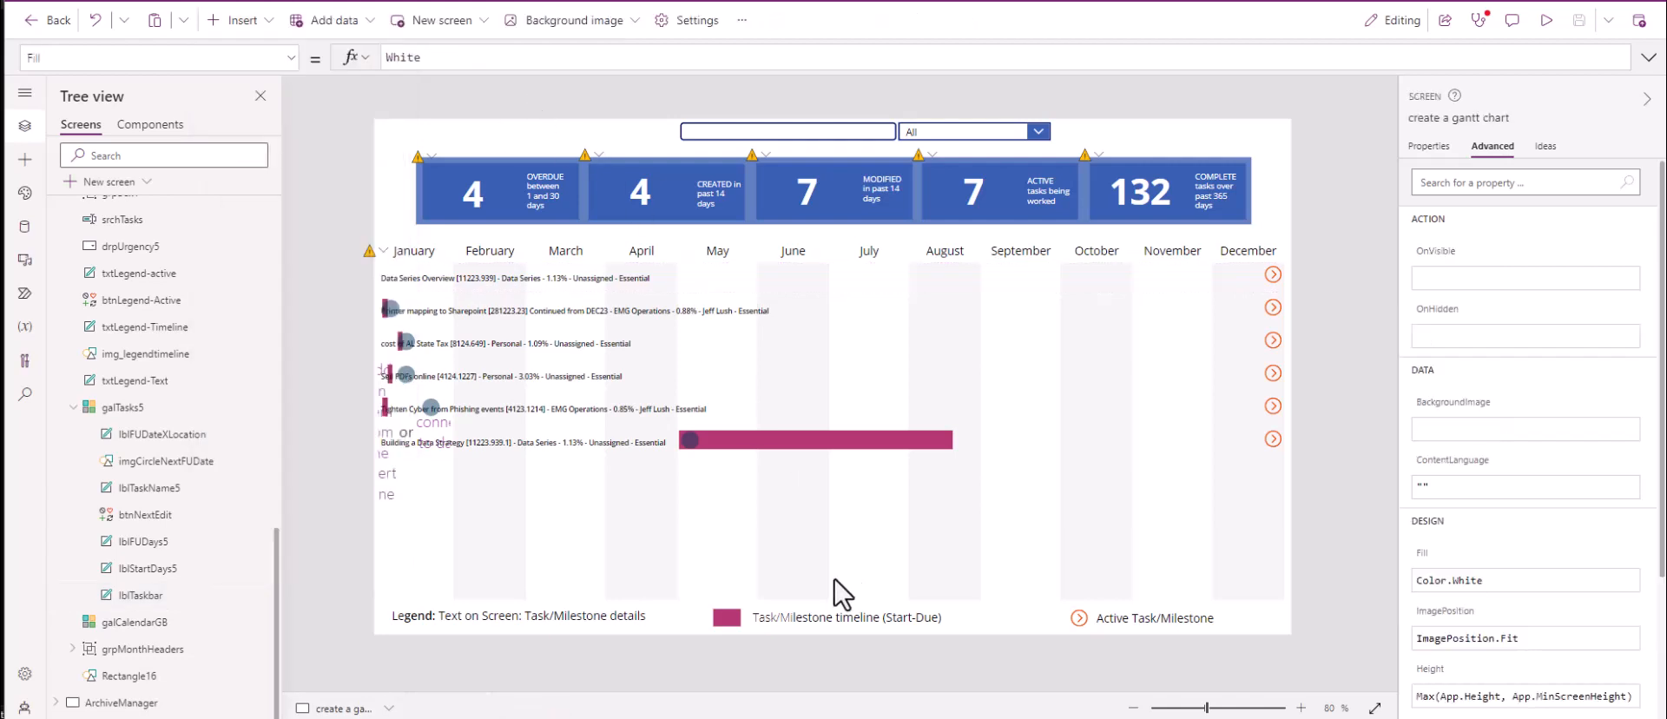
# - Select lblTaskbar and browse its basic property settings
pyautogui.click(141, 594)
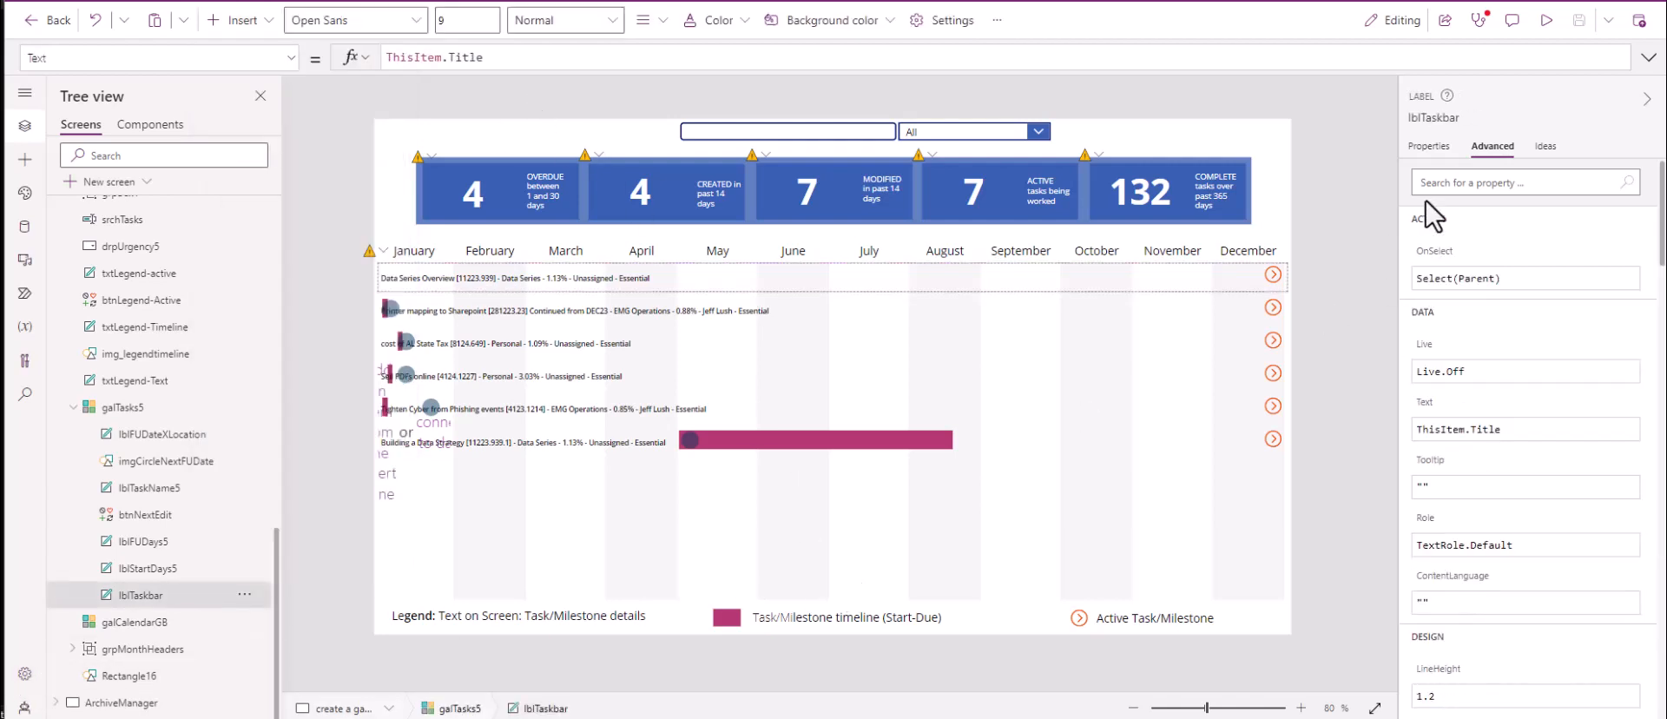
pyautogui.click(1427, 145)
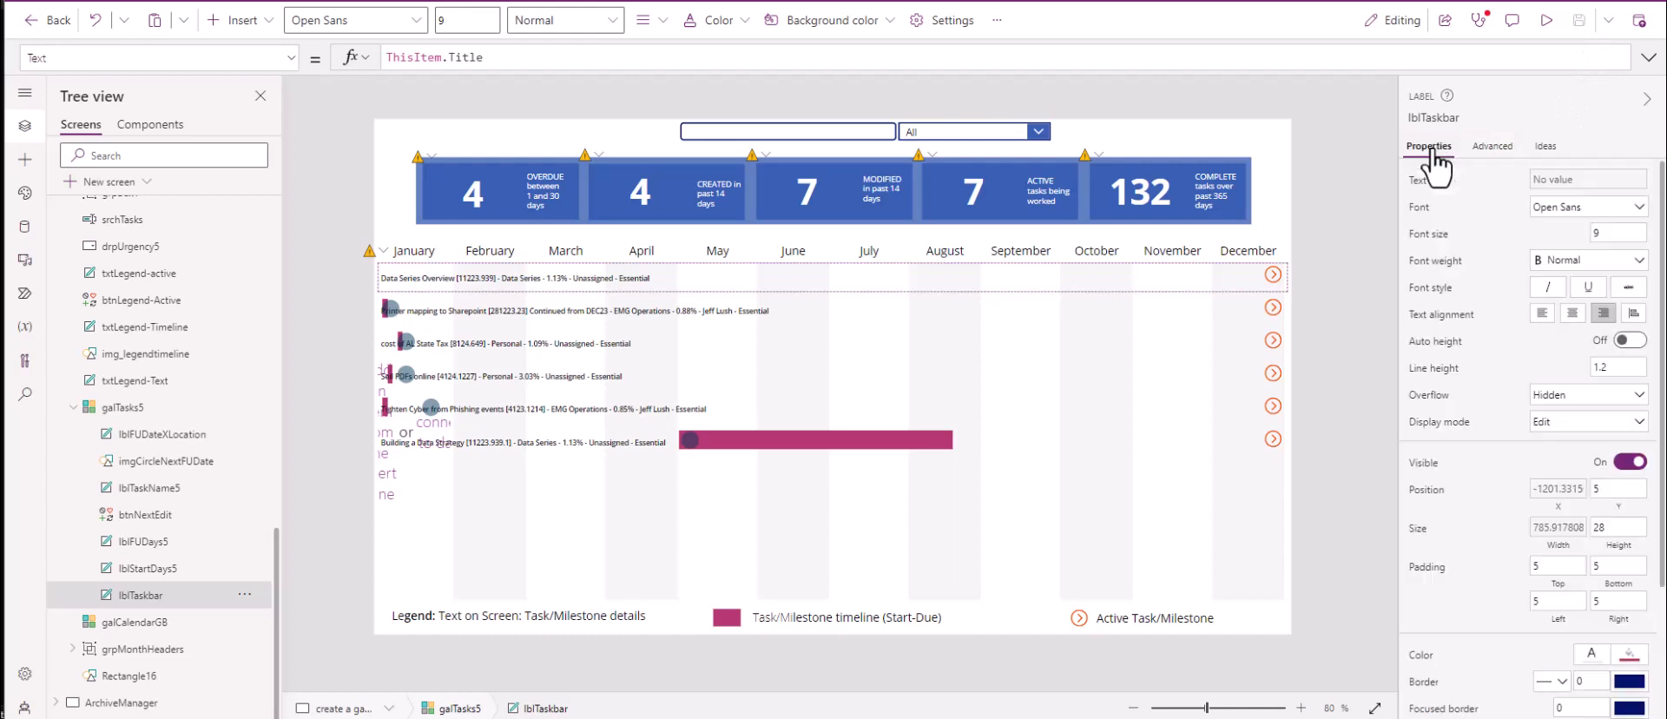
pyautogui.scroll(-3)
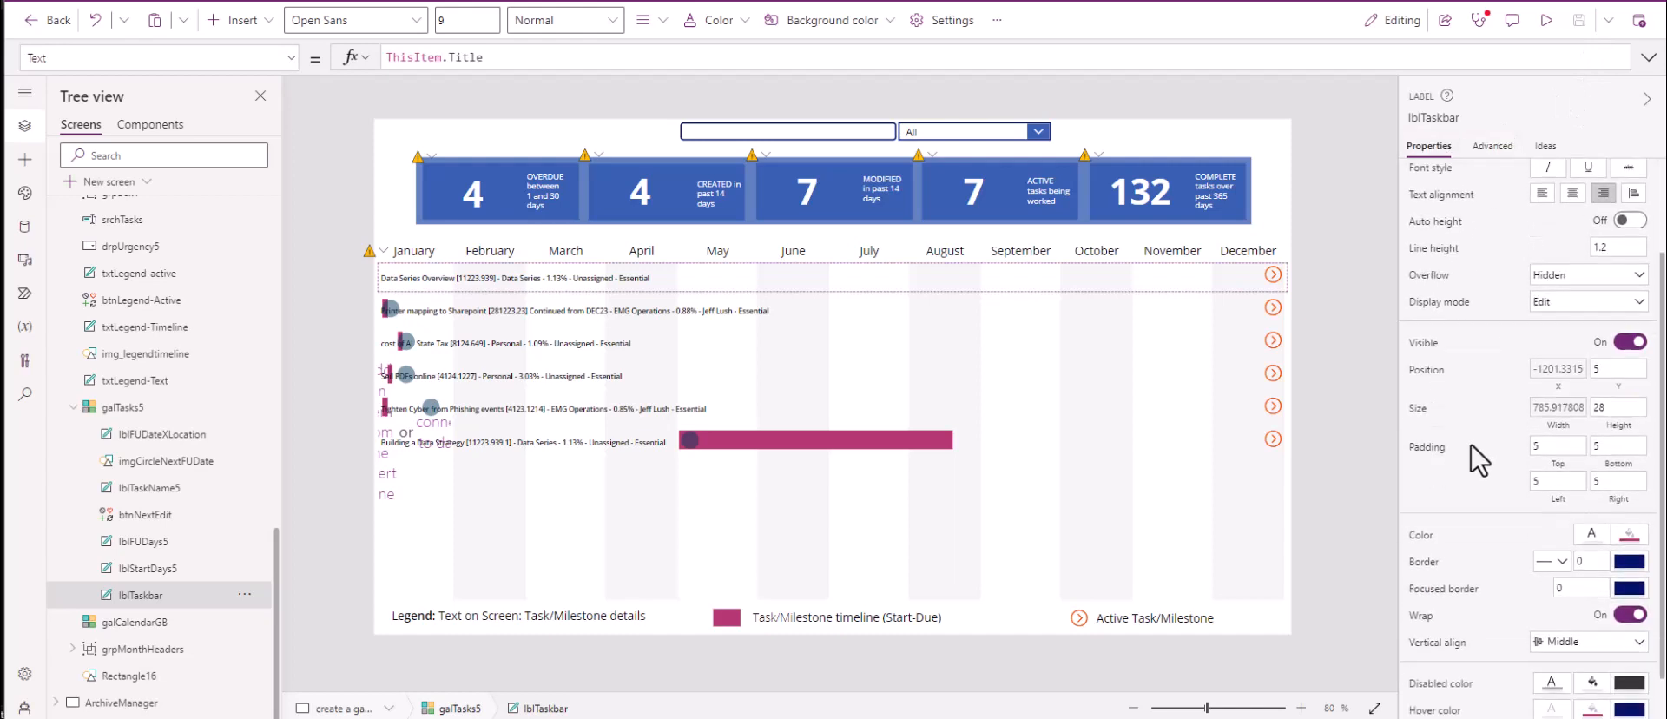
pyautogui.scroll(-3)
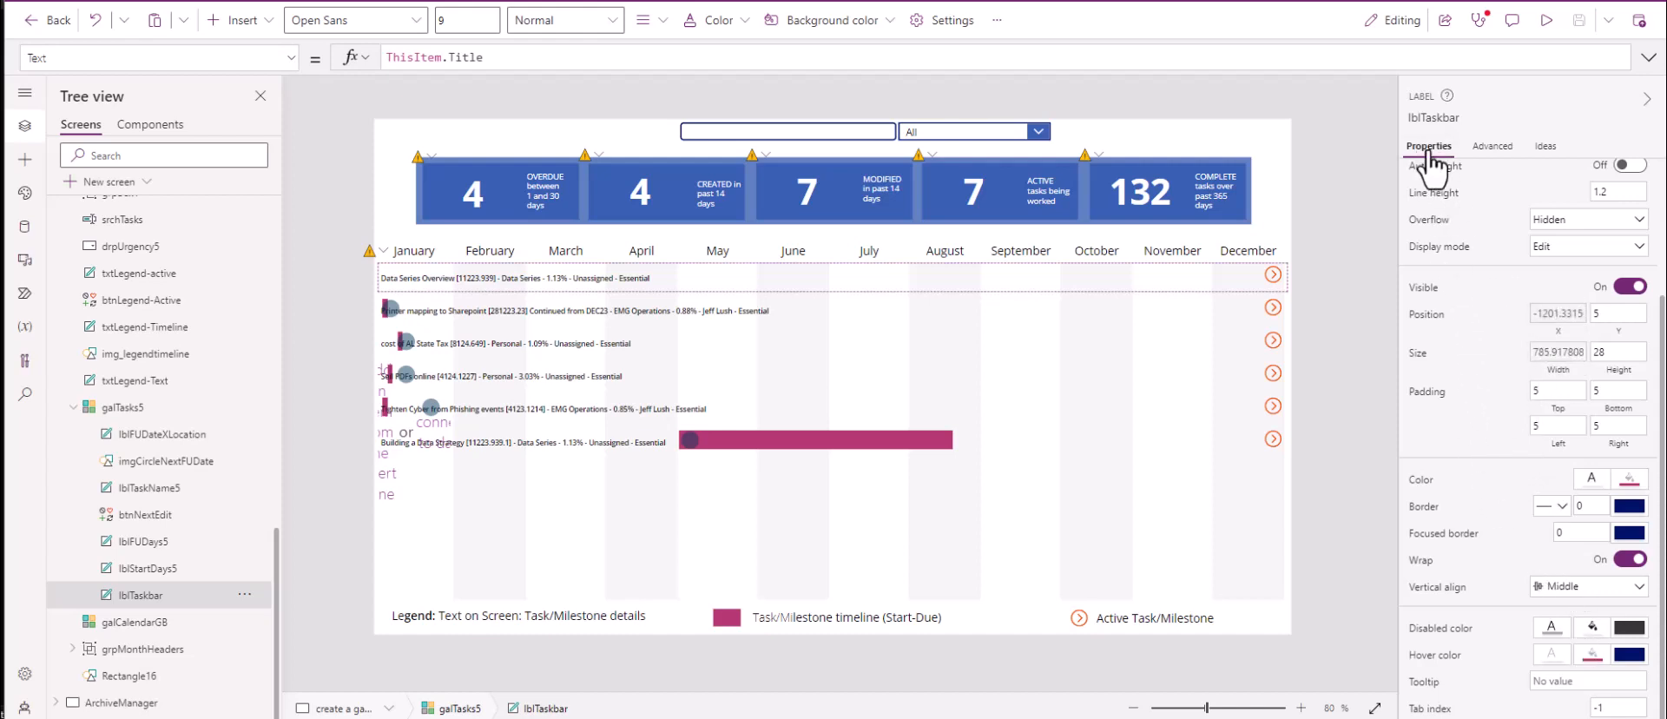
# - Filter lblTaskbar's Advanced properties to 'fill' and open its nested If RGBA Fill formula
pyautogui.click(1492, 146)
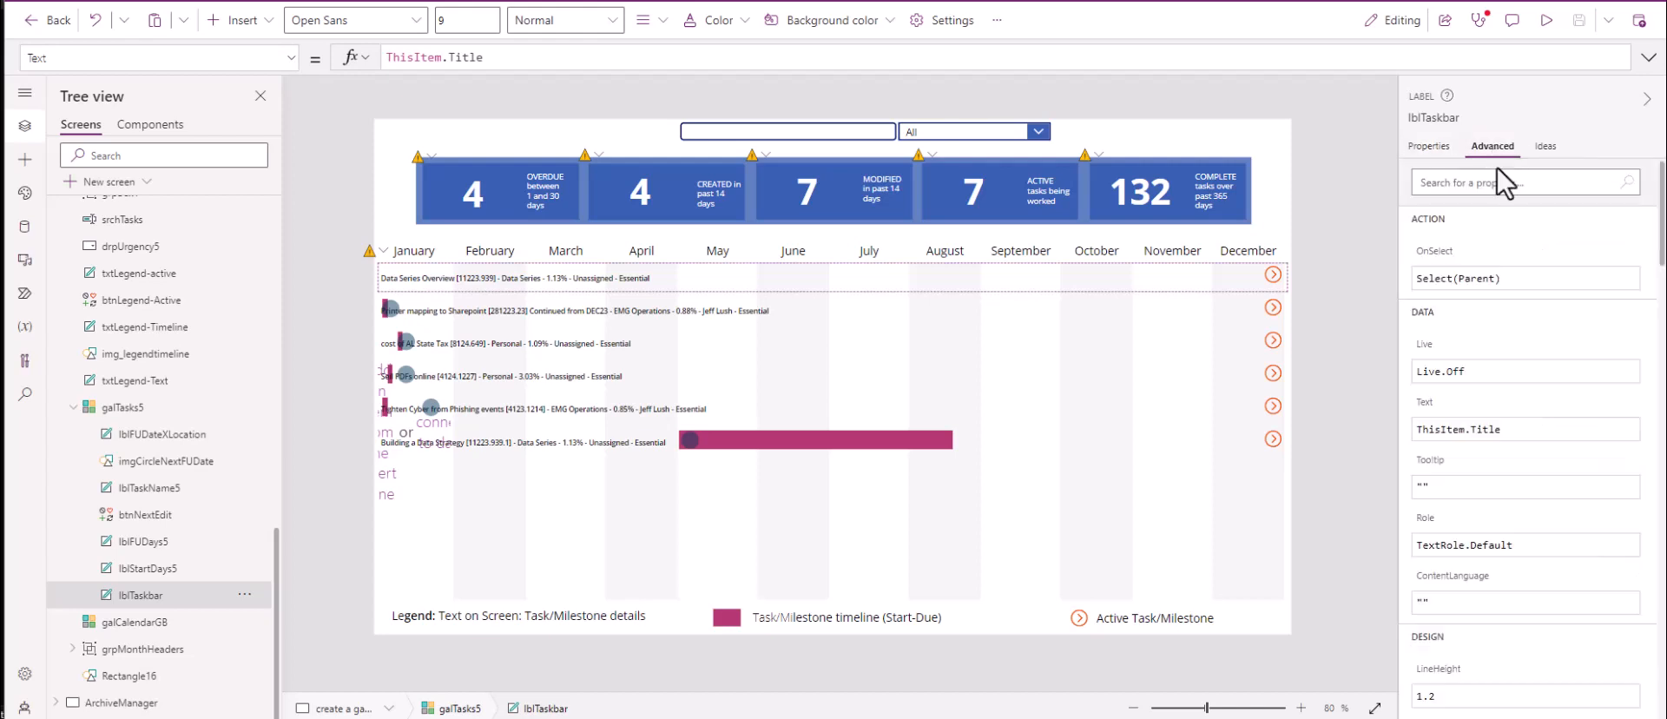
pyautogui.moveTo(1446, 212)
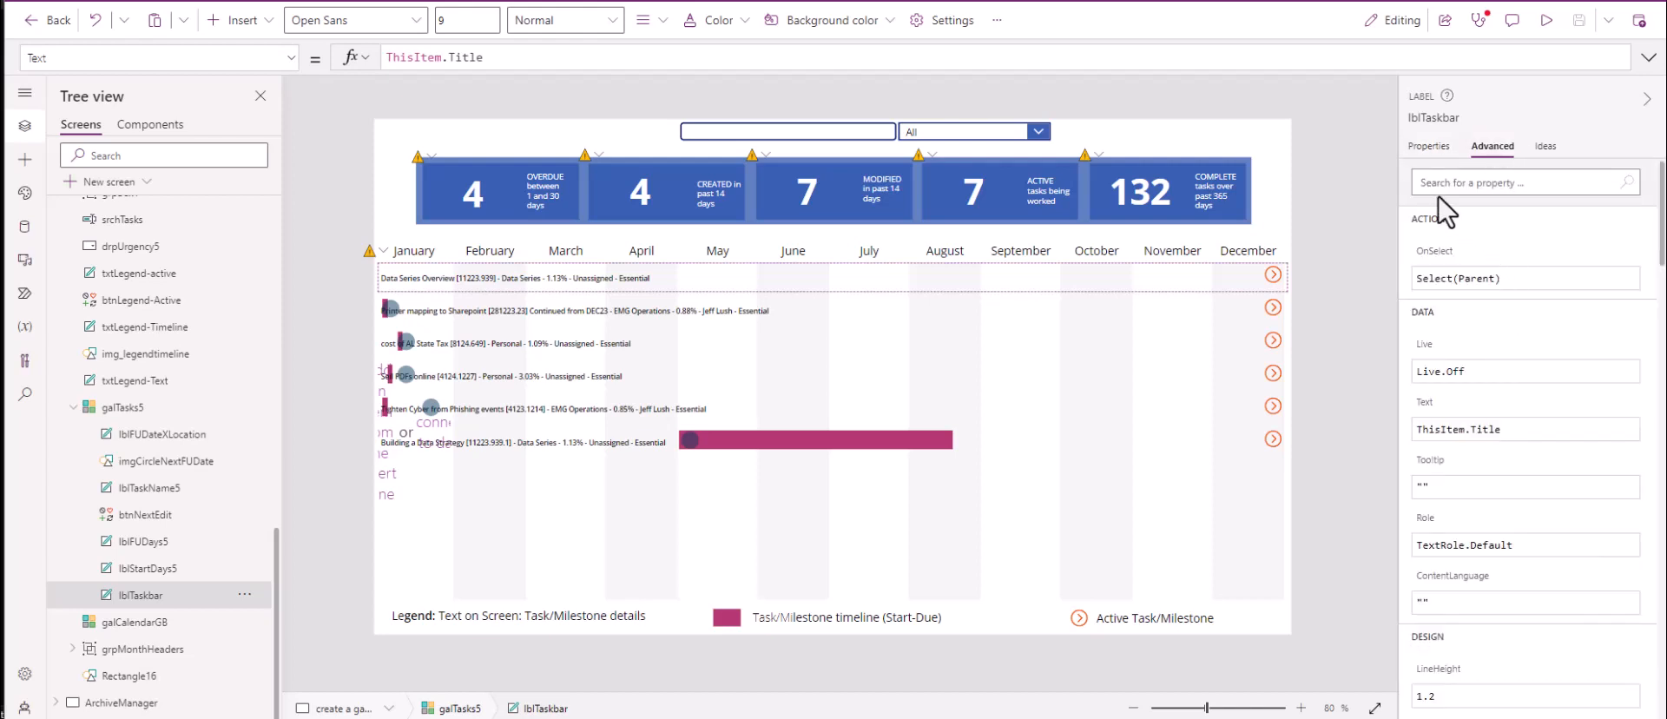
pyautogui.write('fill')
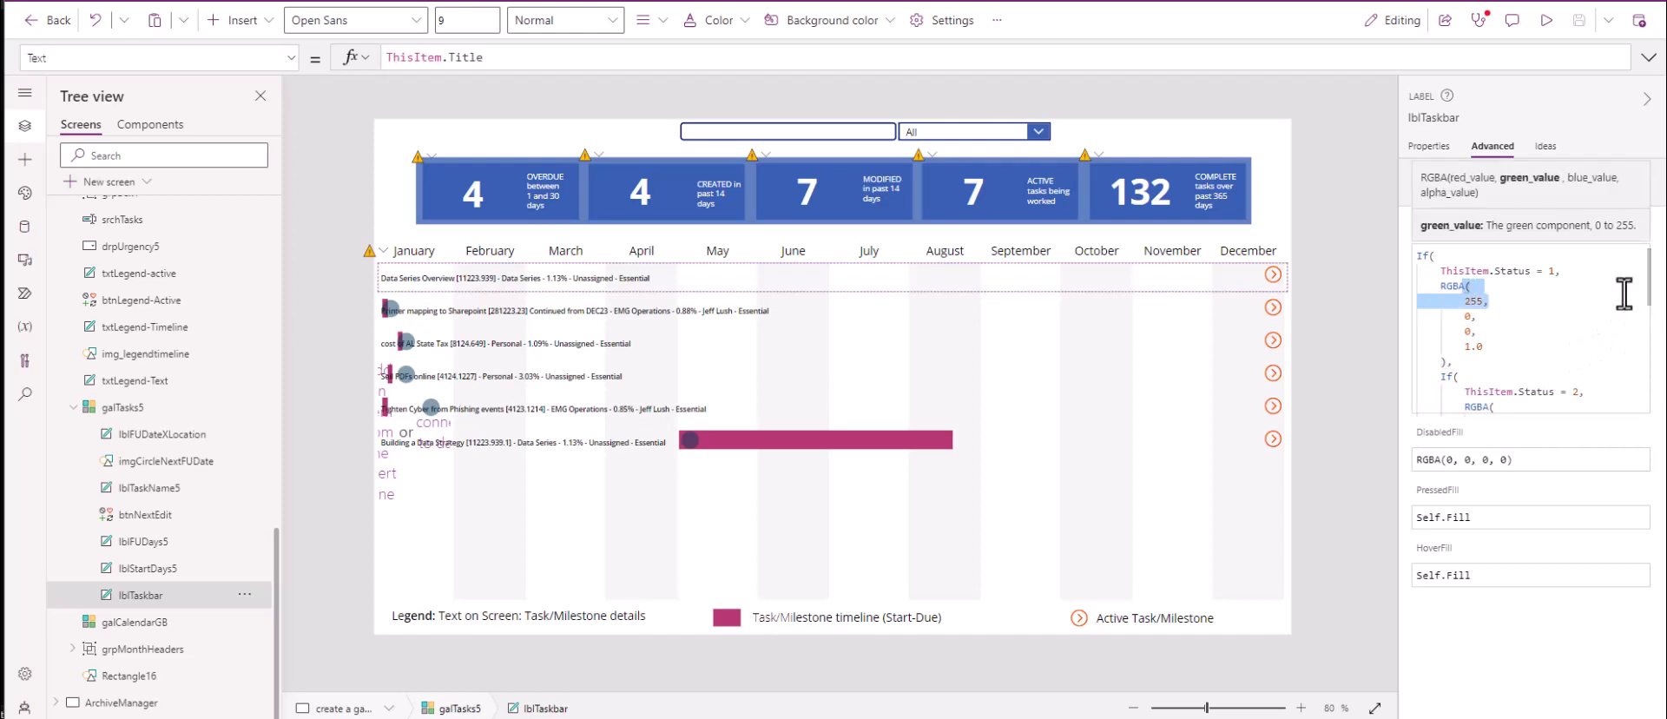
pyautogui.click(1482, 301)
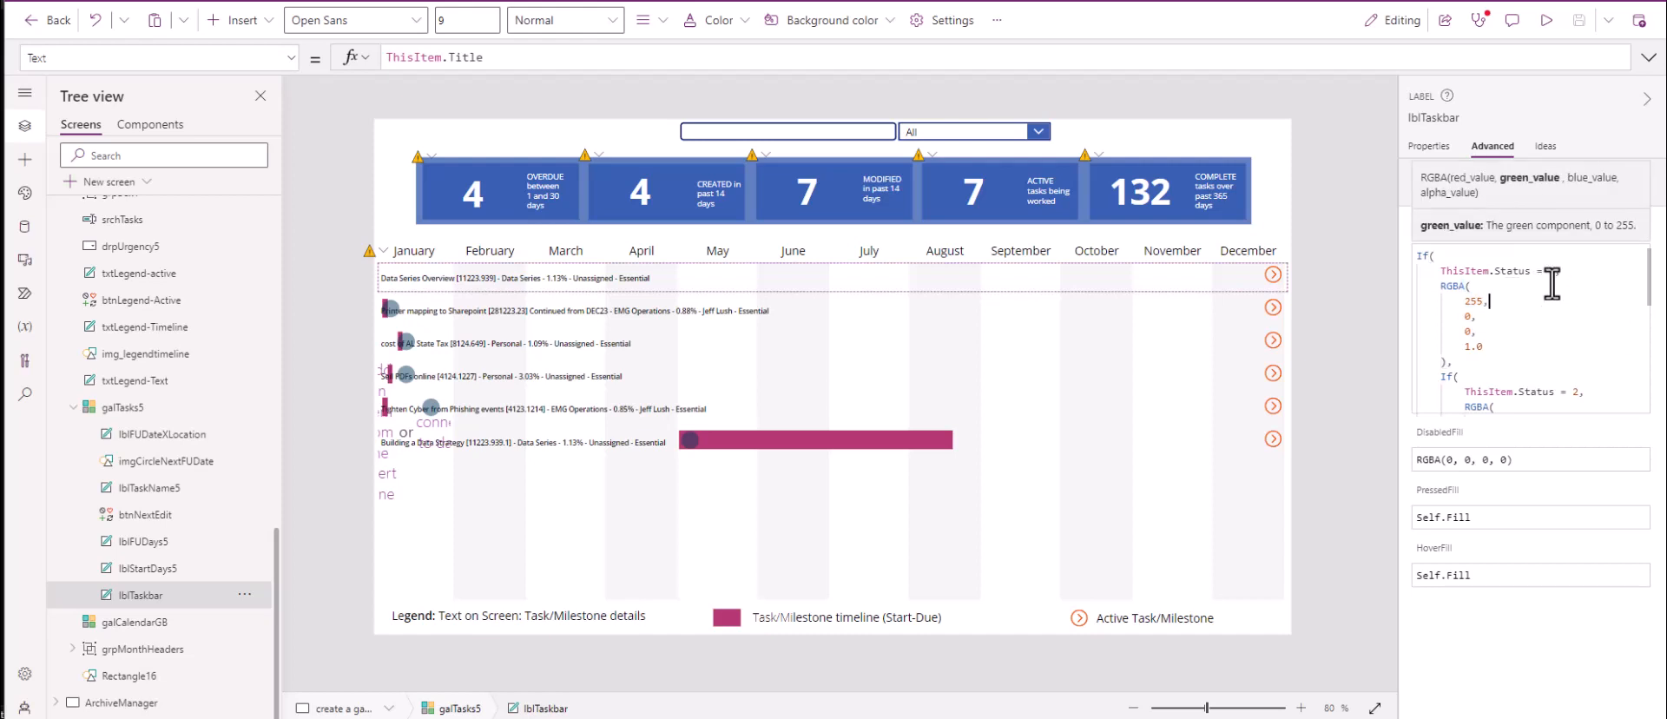
pyautogui.write('1')
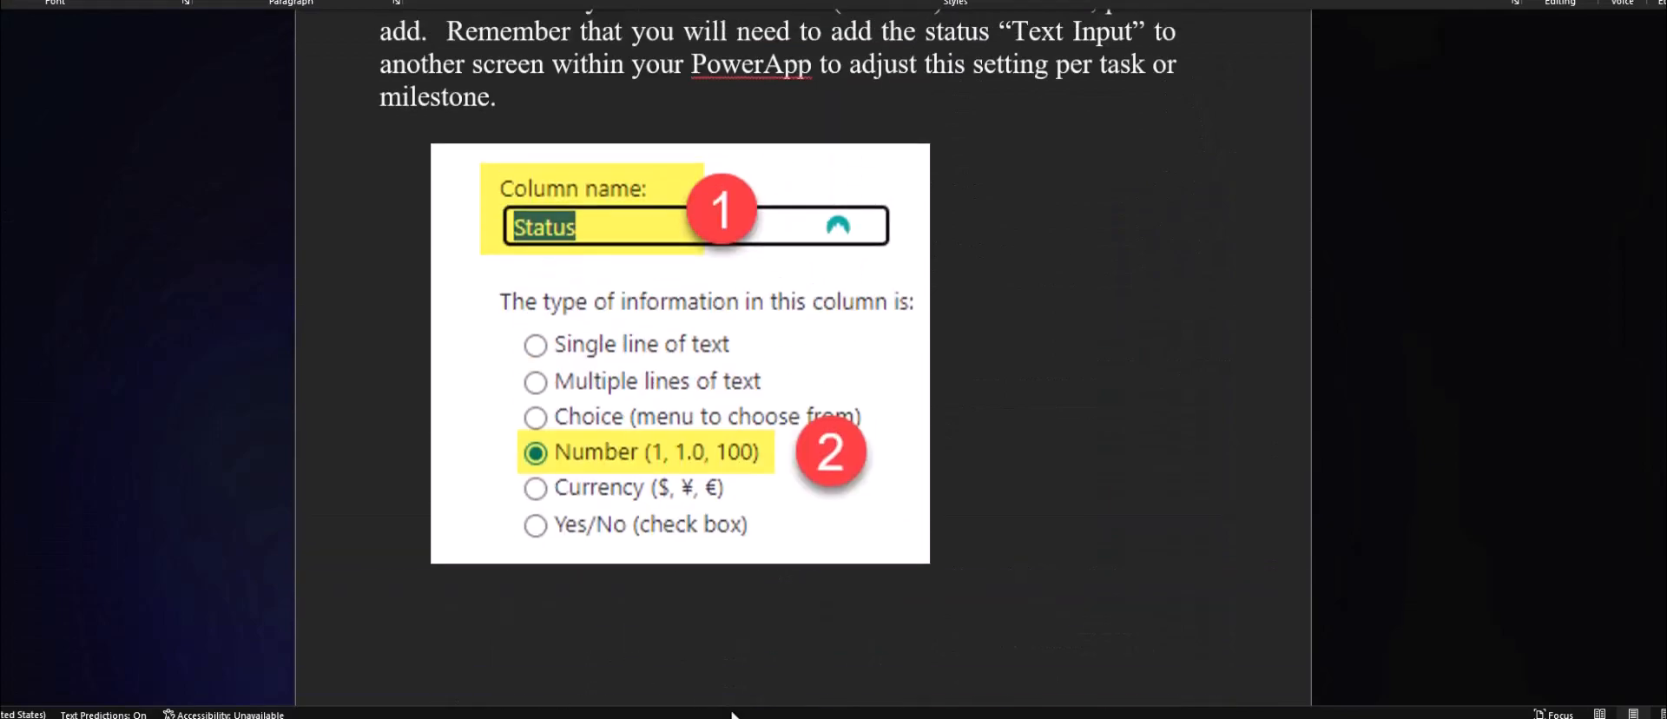
pyautogui.scroll(-3)
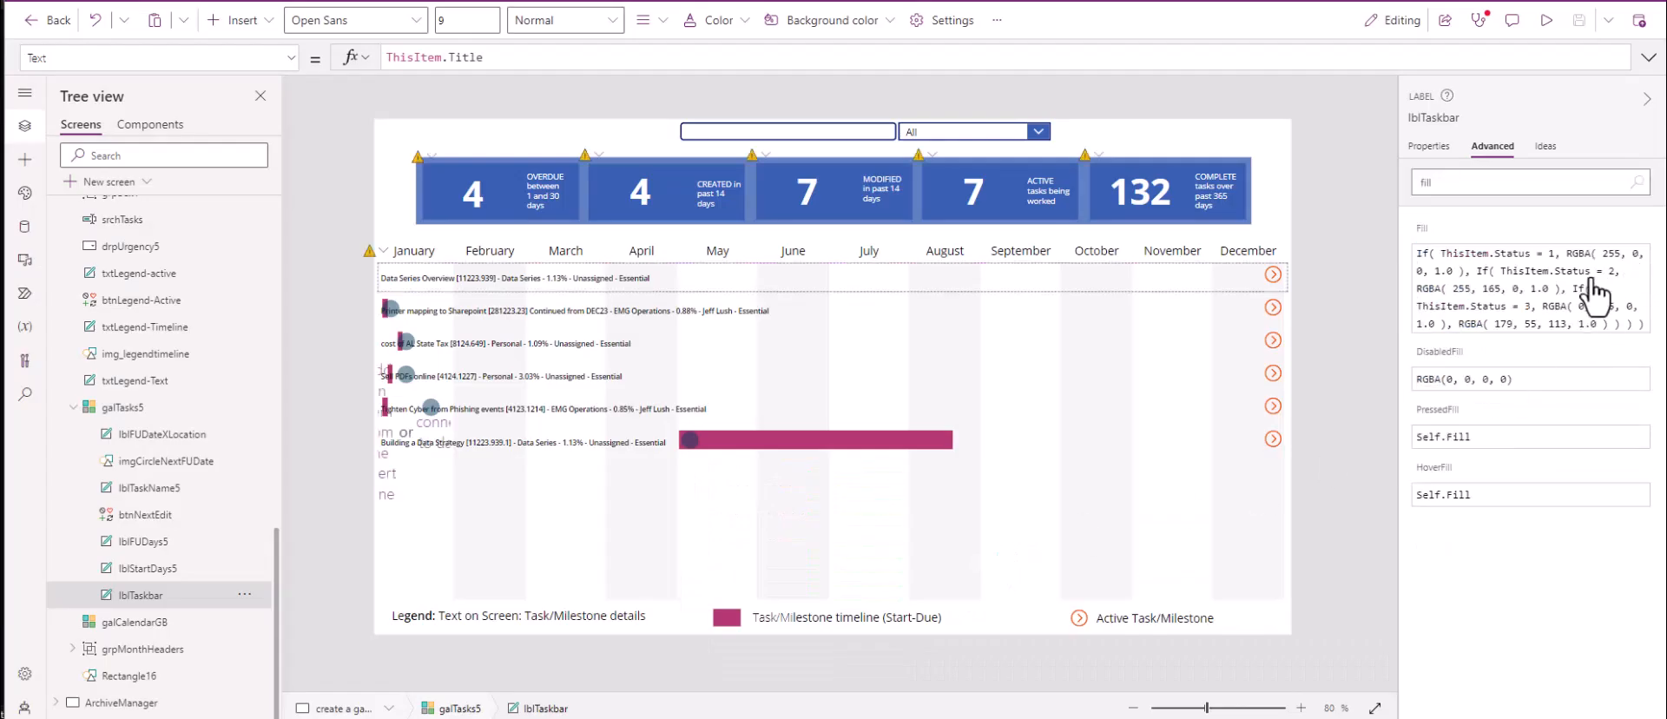
pyautogui.click(1531, 287)
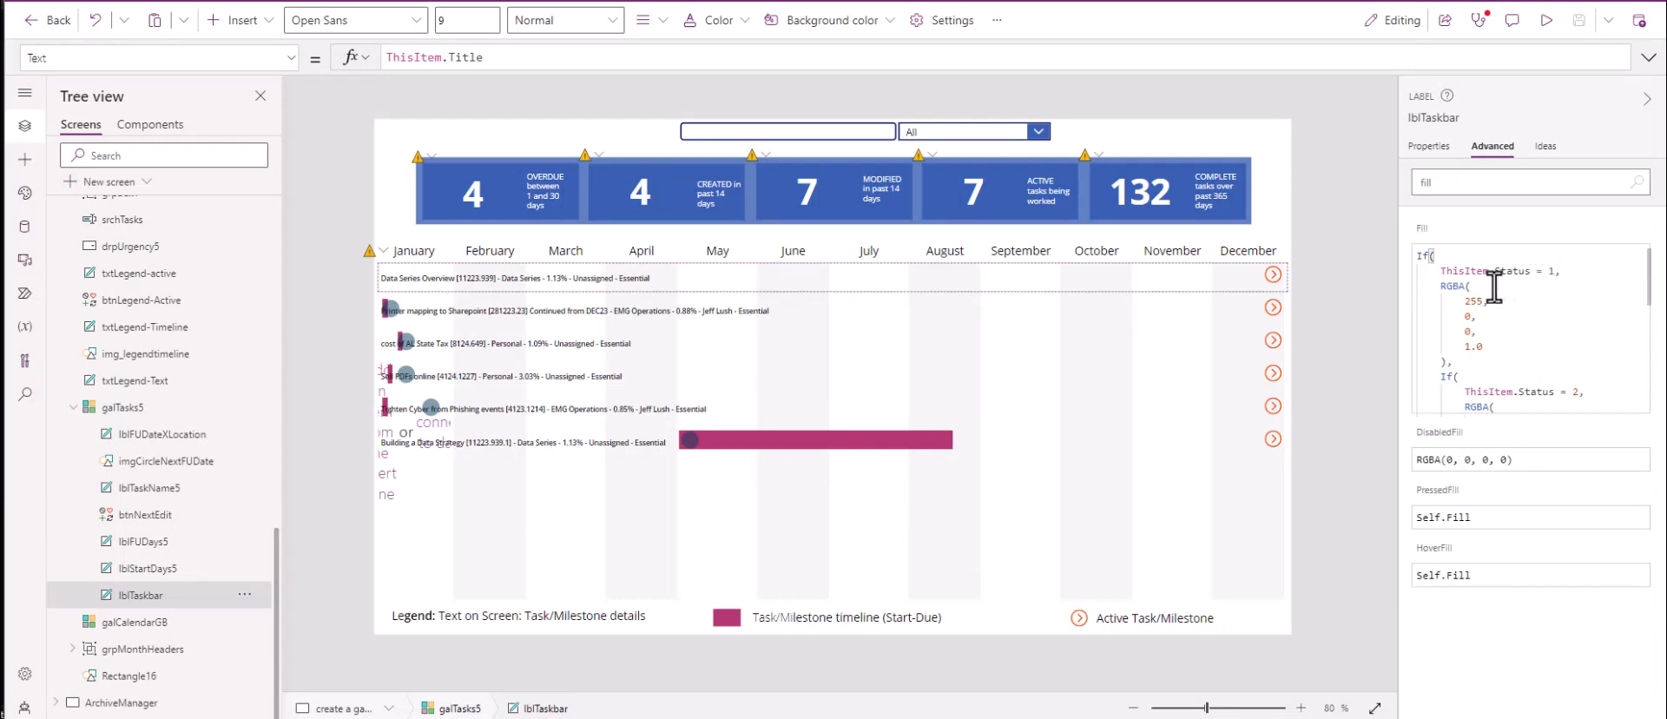
pyautogui.moveTo(1465, 372)
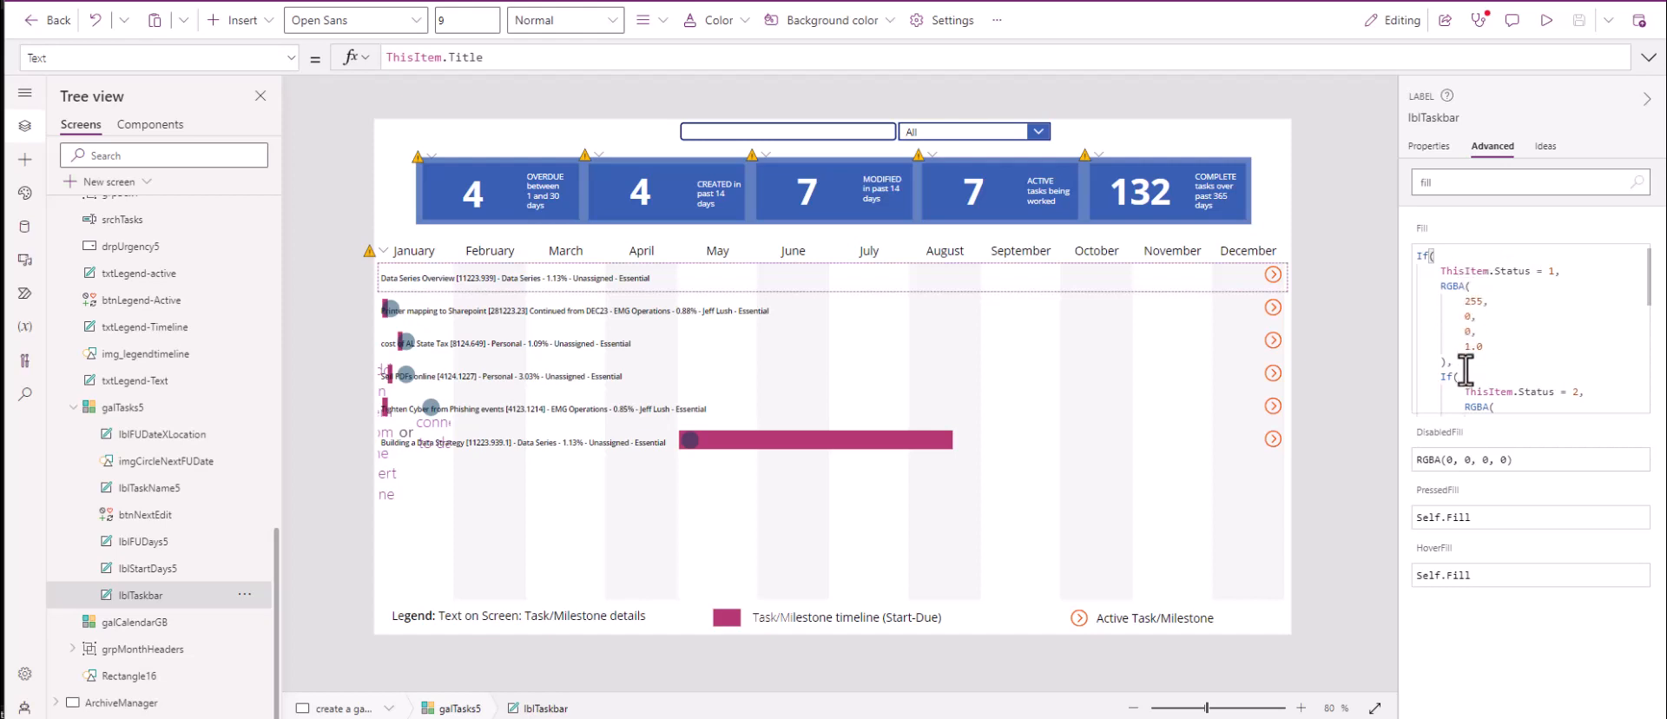
pyautogui.moveTo(1582, 328)
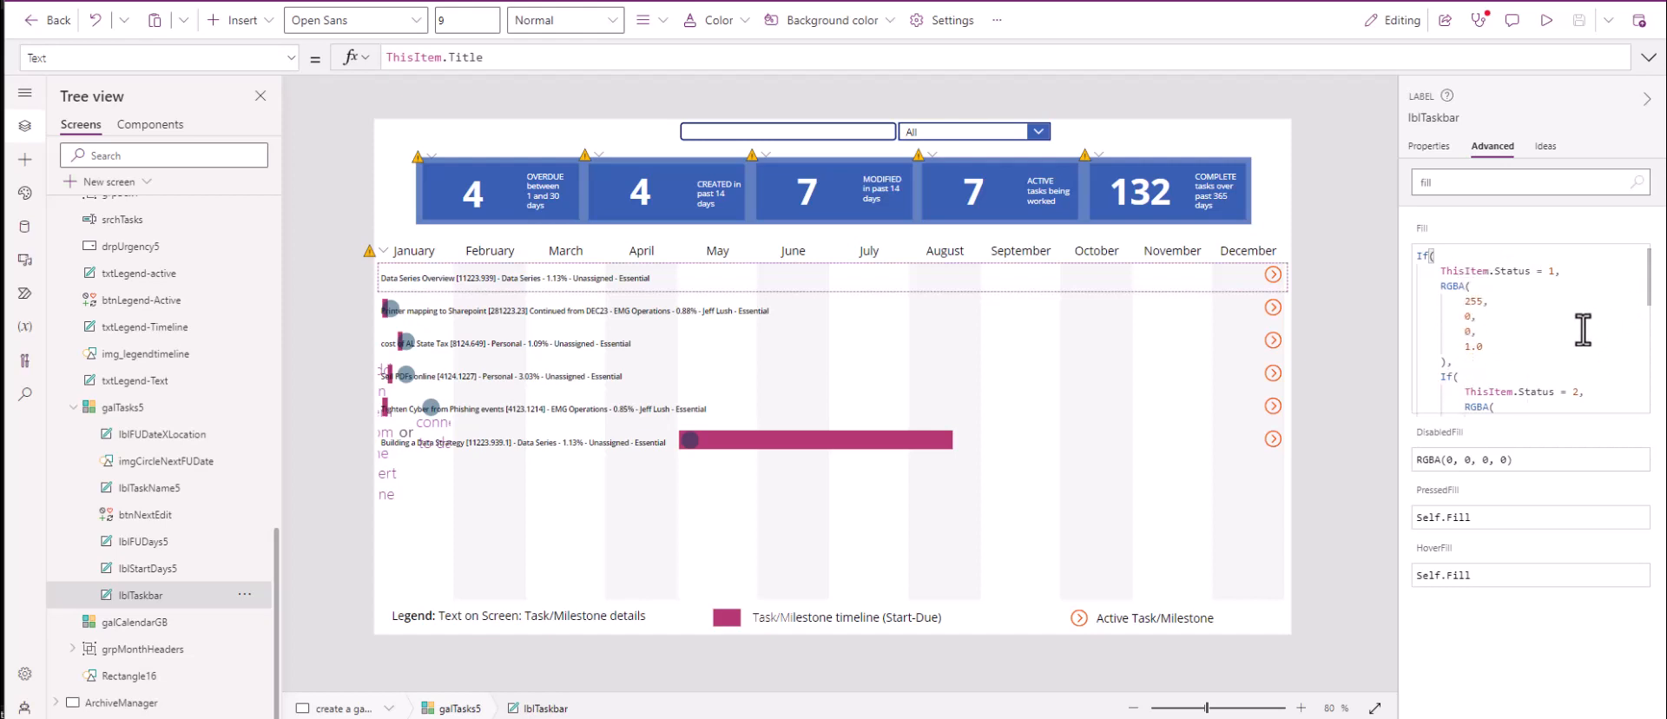
pyautogui.scroll(-3)
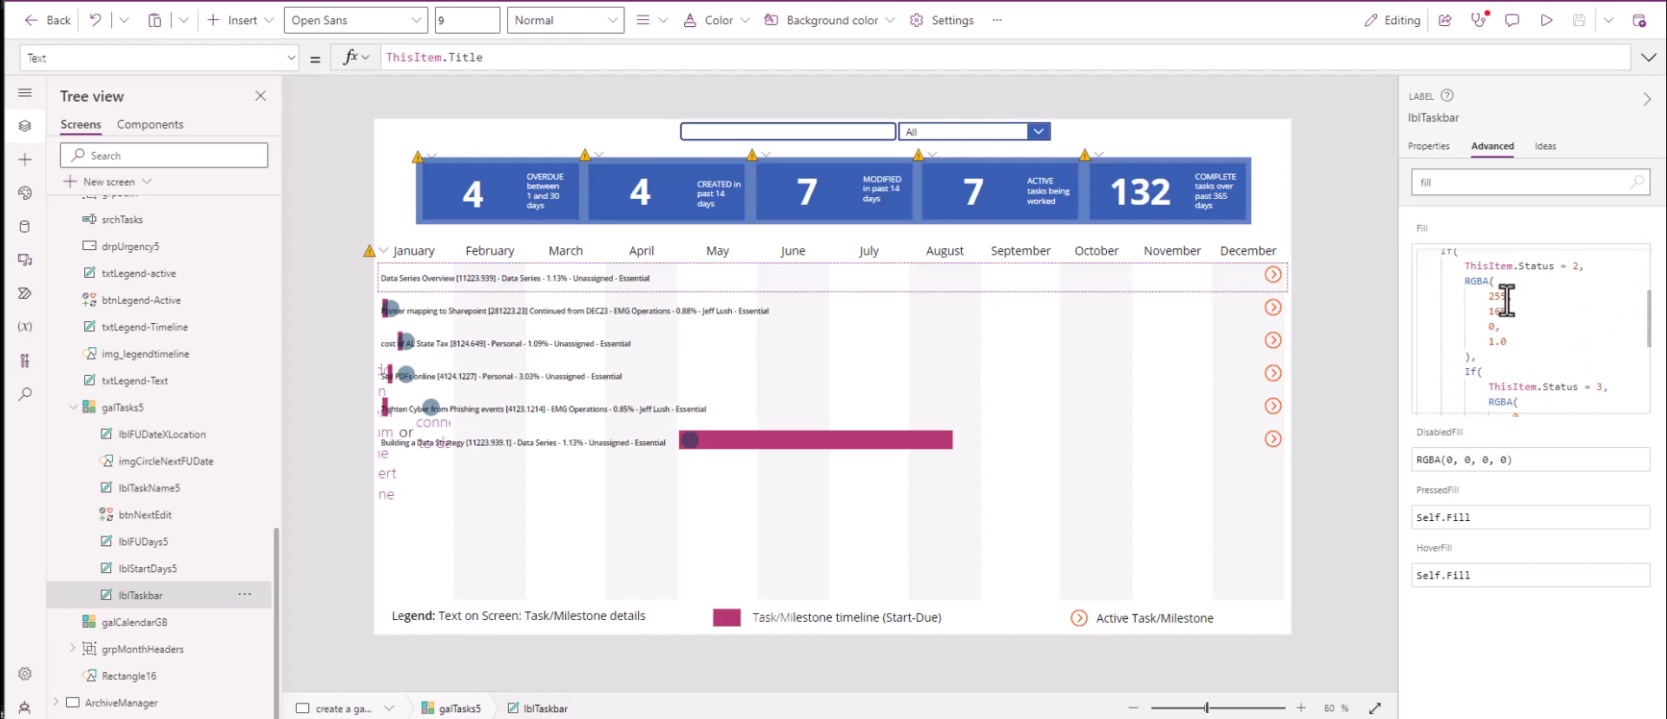
pyautogui.scroll(-3)
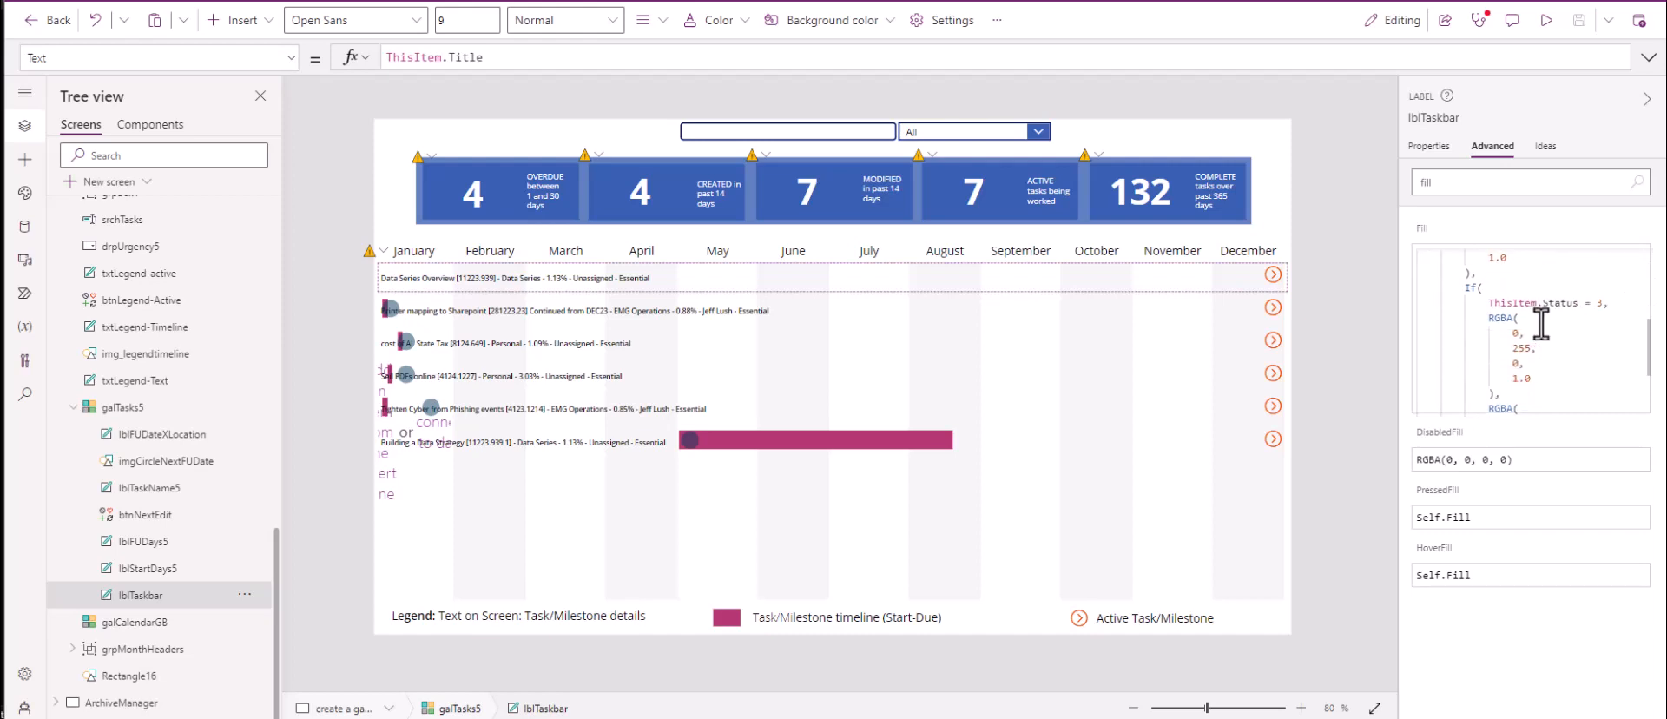
pyautogui.scroll(-3)
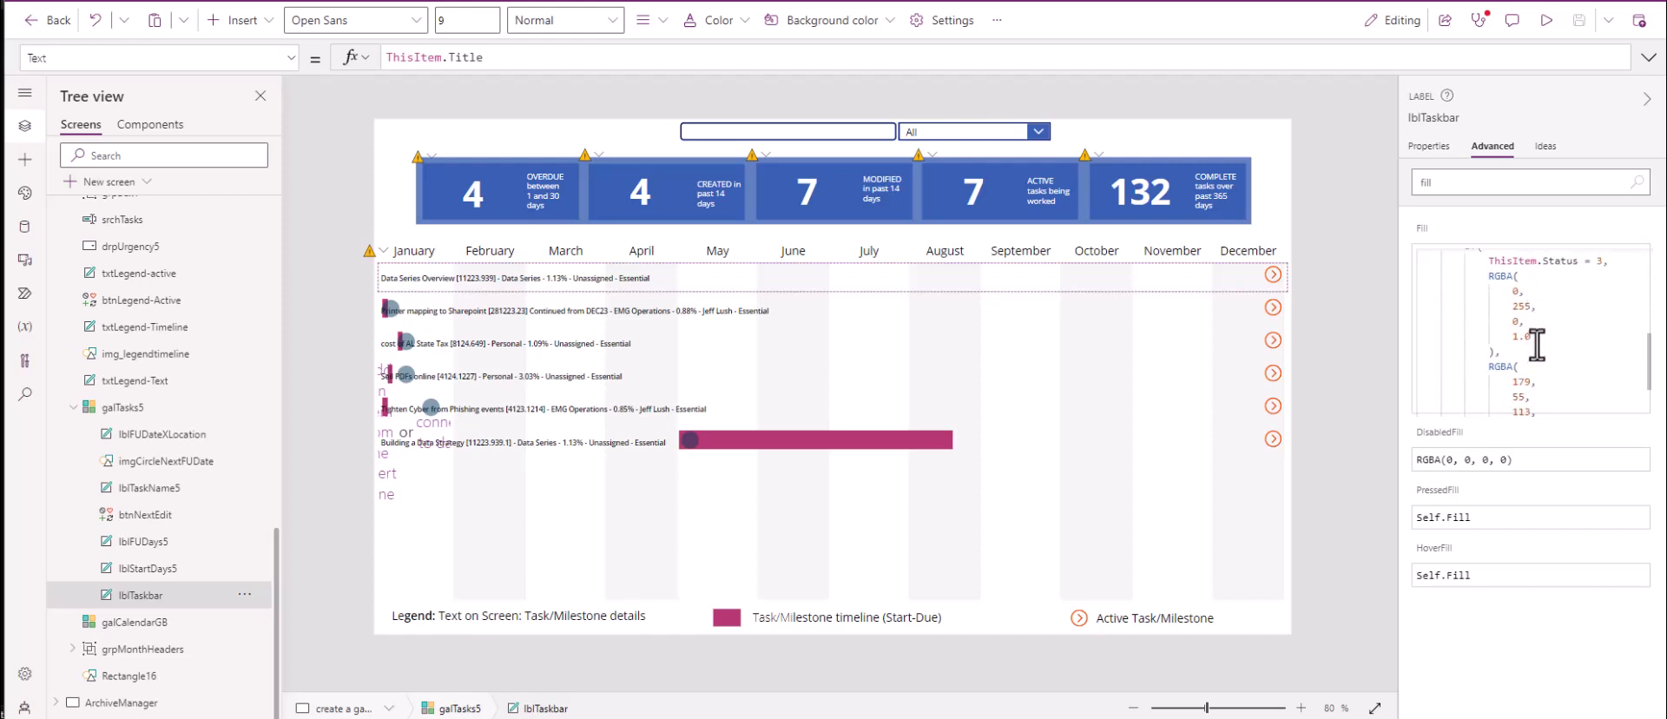
pyautogui.scroll(-3)
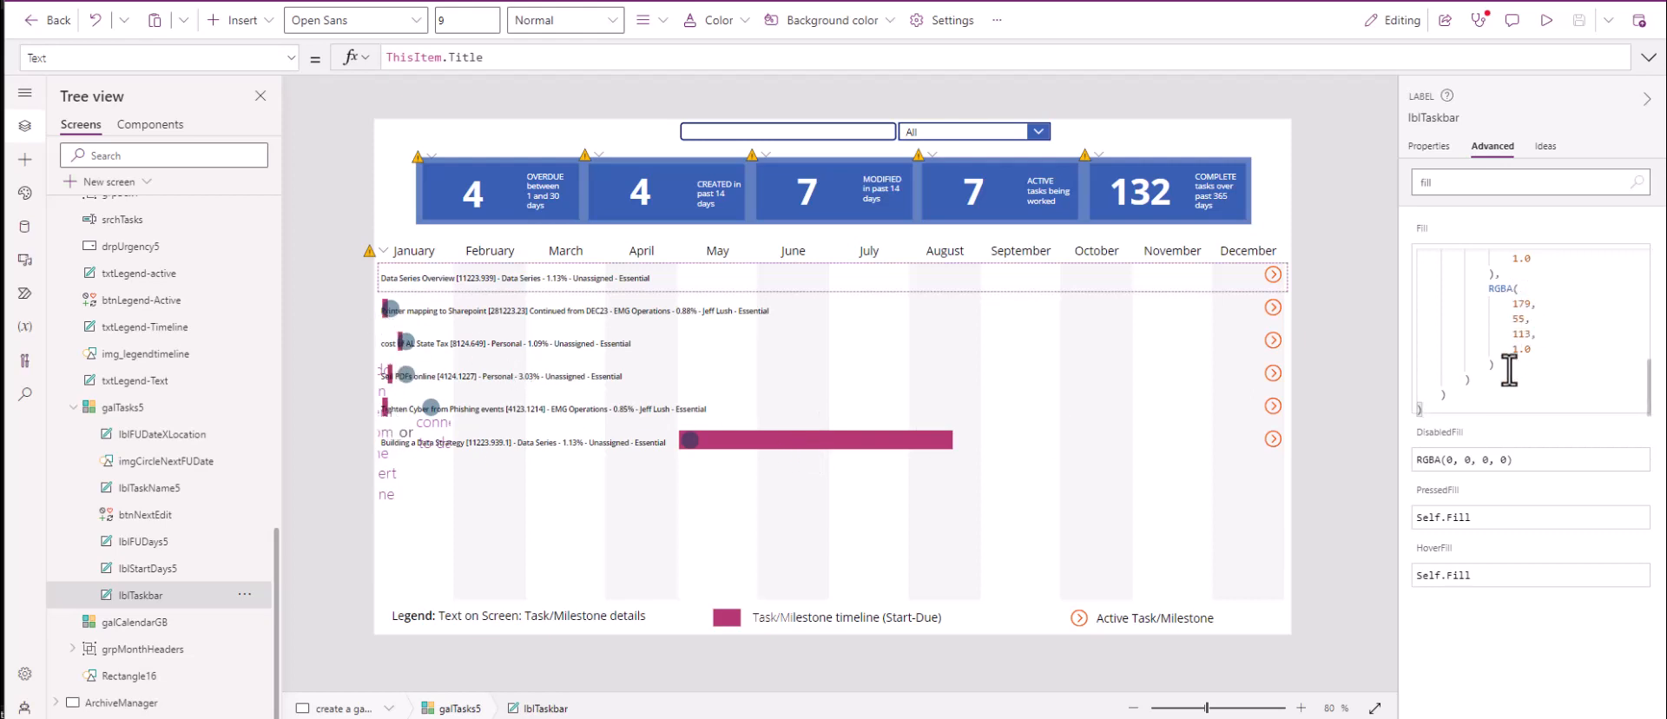
pyautogui.moveTo(1578, 278)
pyautogui.write('Fill')
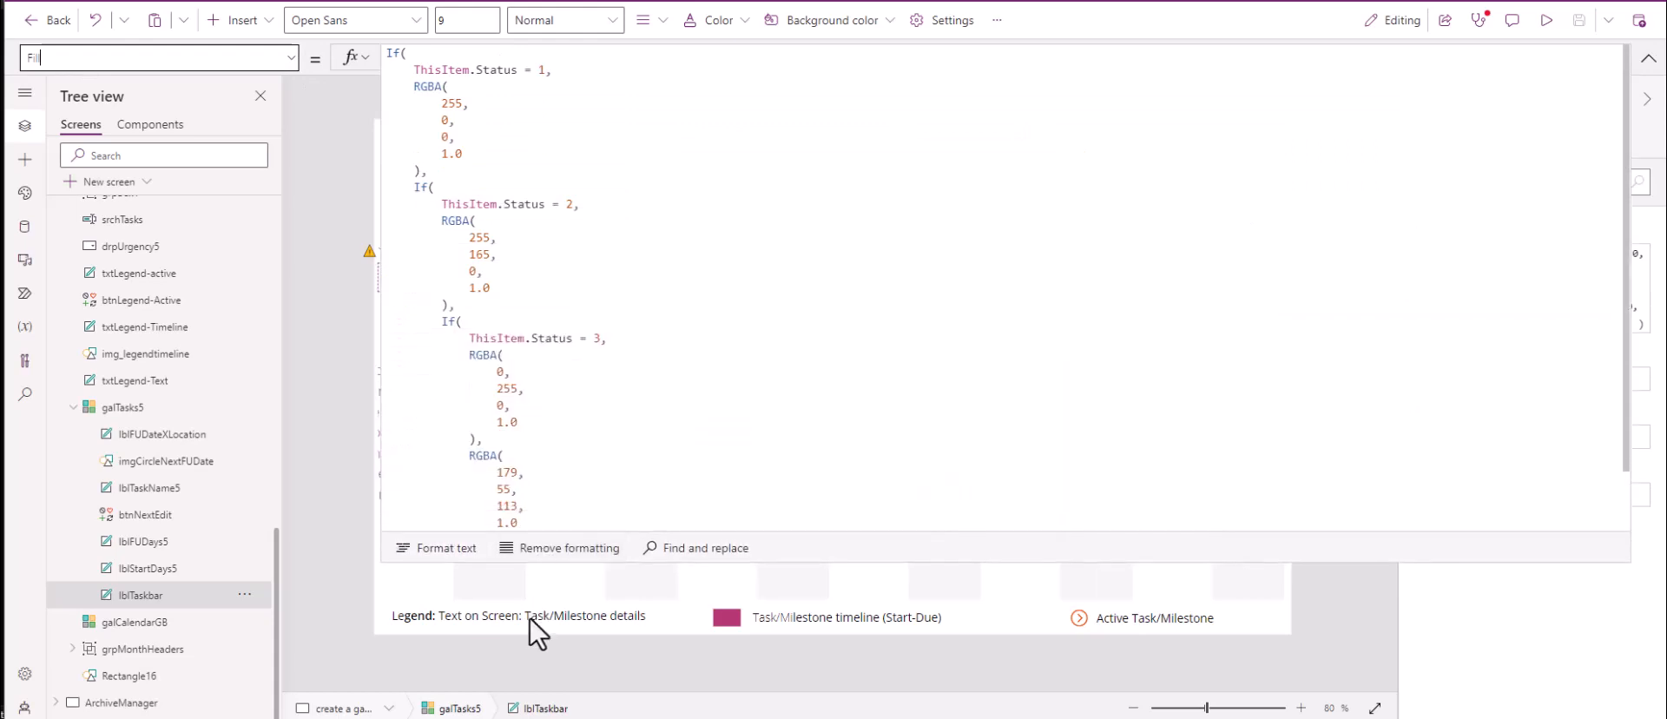
pyautogui.scroll(-3)
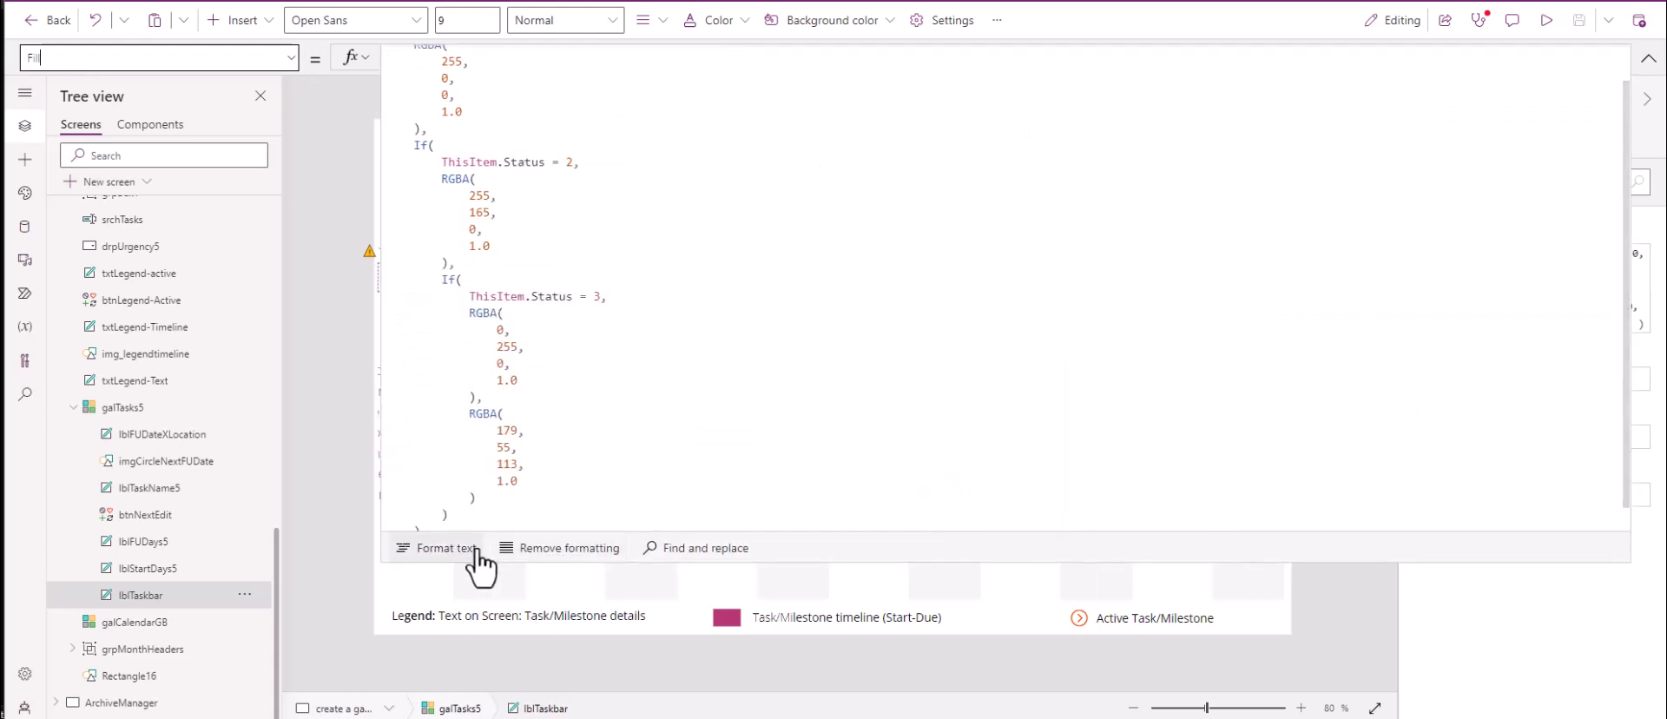
pyautogui.click(444, 547)
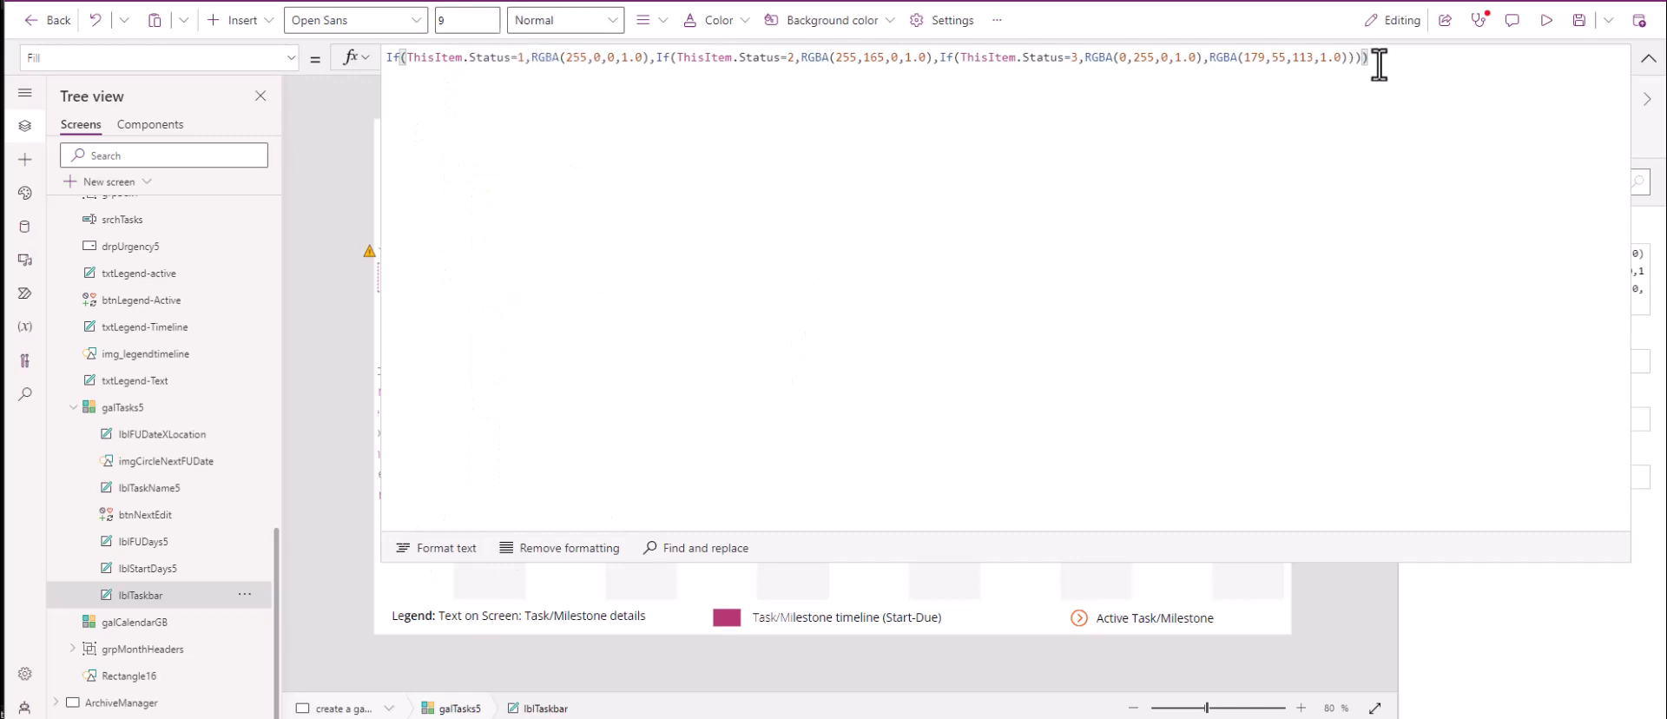
pyautogui.moveTo(719, 19)
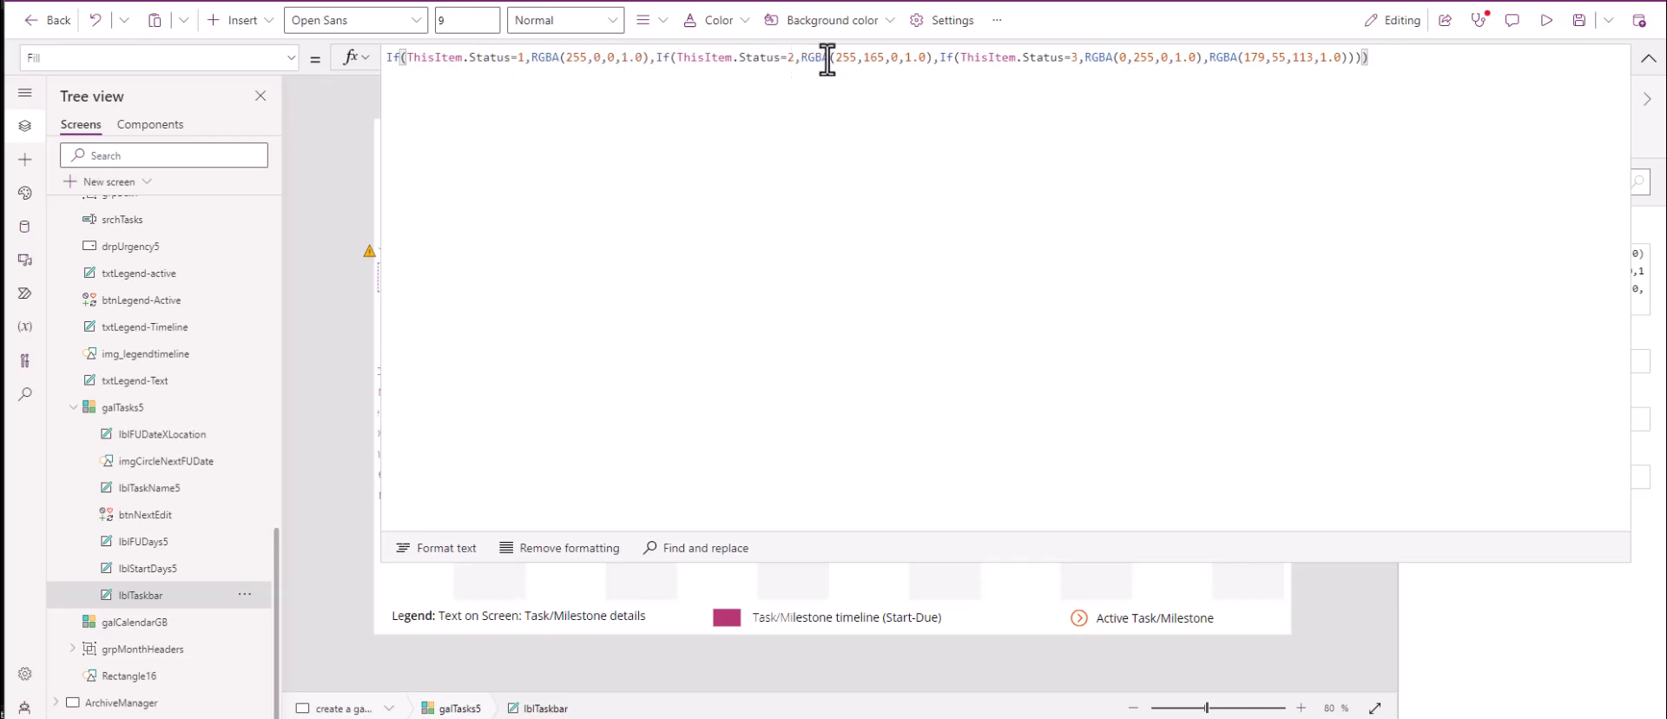
pyautogui.moveTo(937, 57)
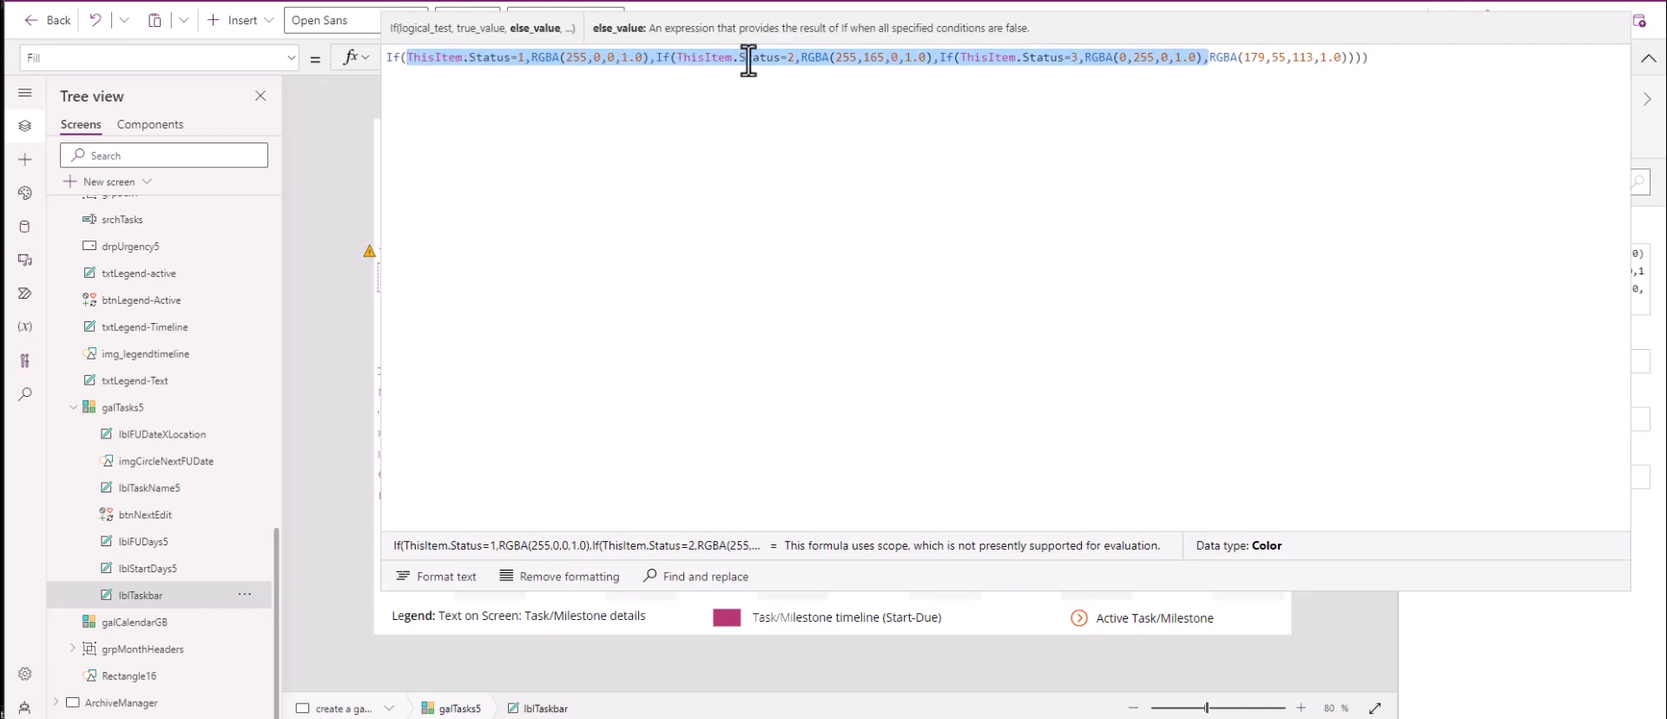
pyautogui.click(1184, 58)
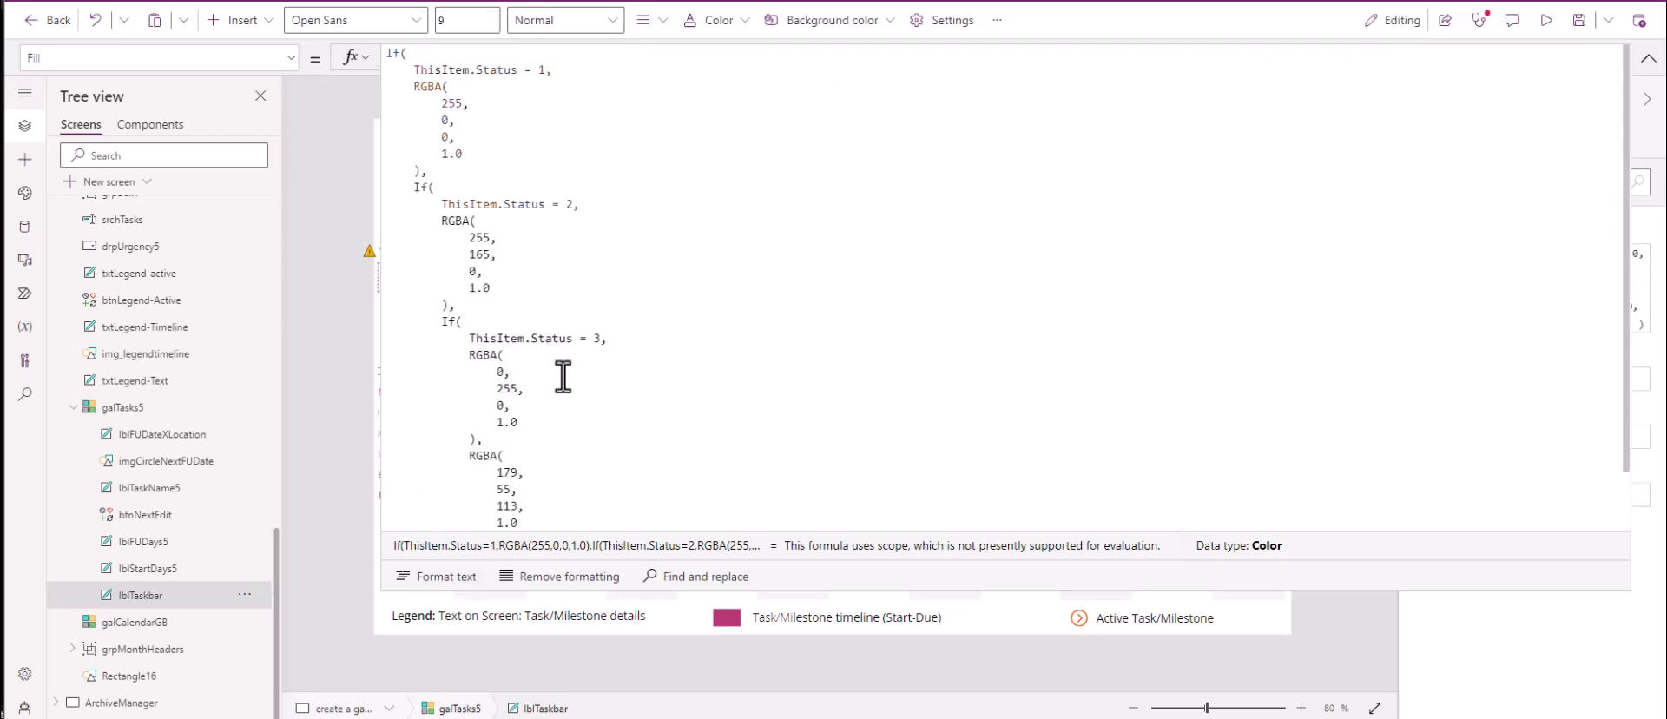
pyautogui.scroll(-3)
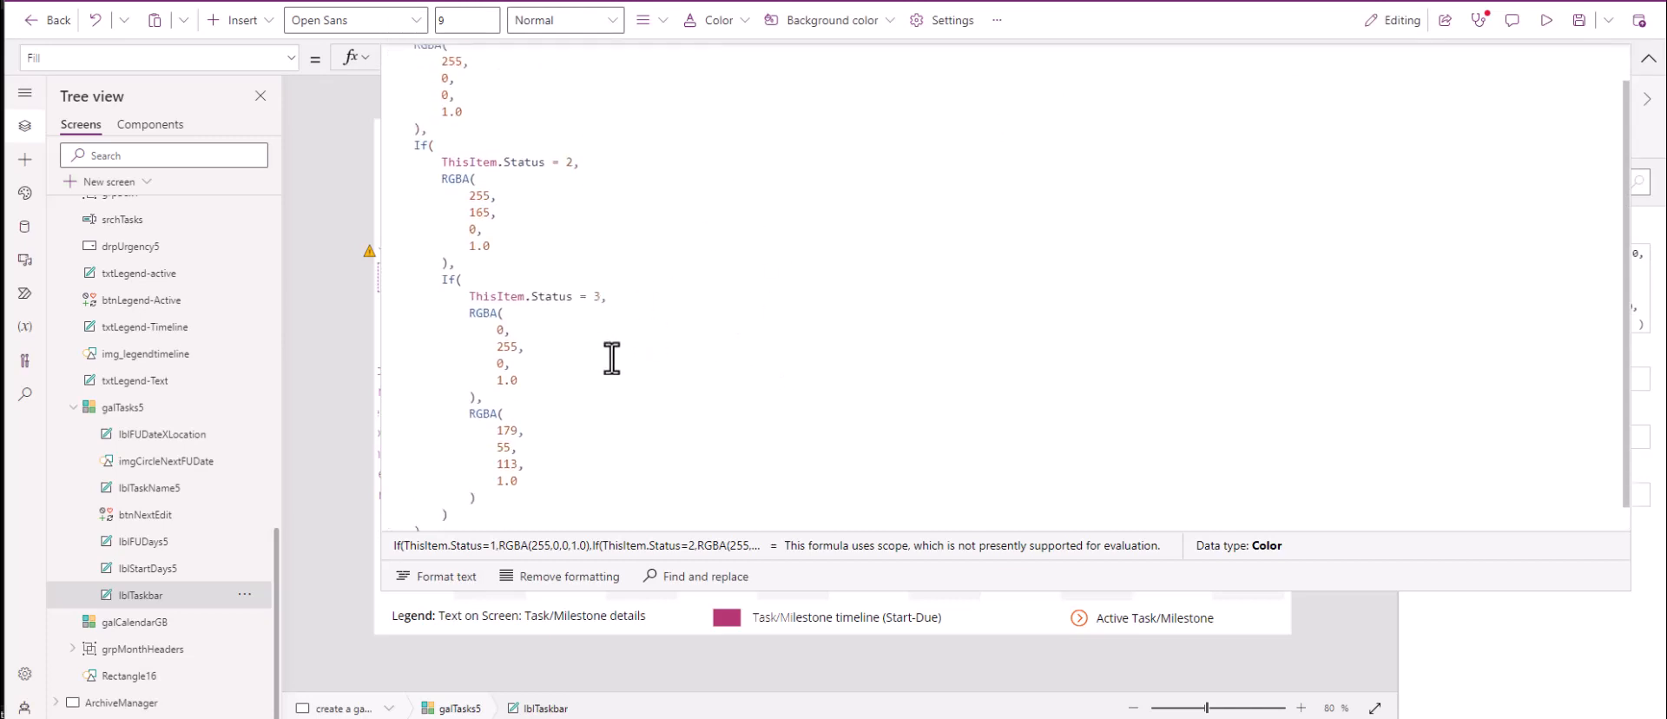
pyautogui.scroll(3)
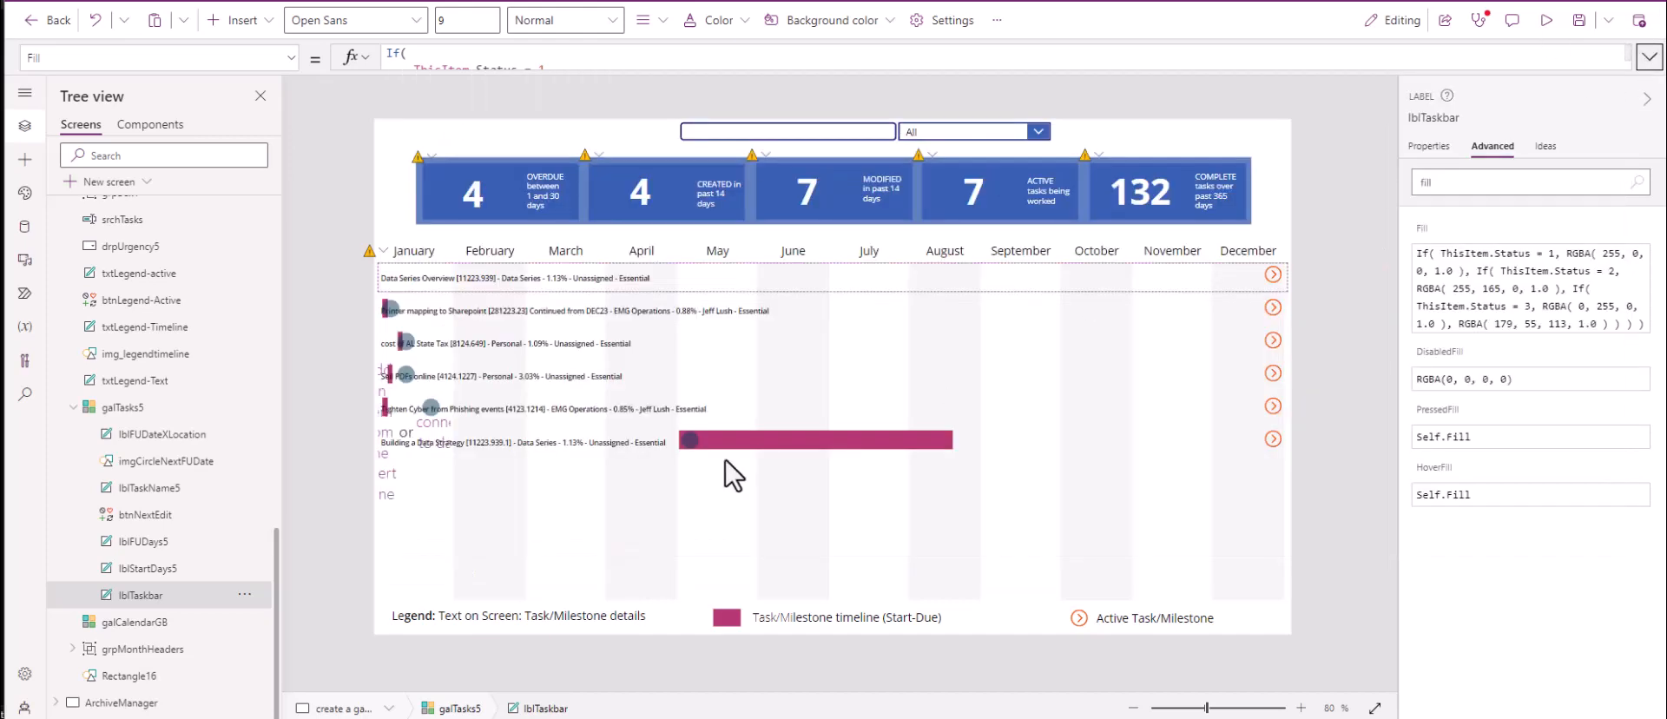
pyautogui.moveTo(1344, 223)
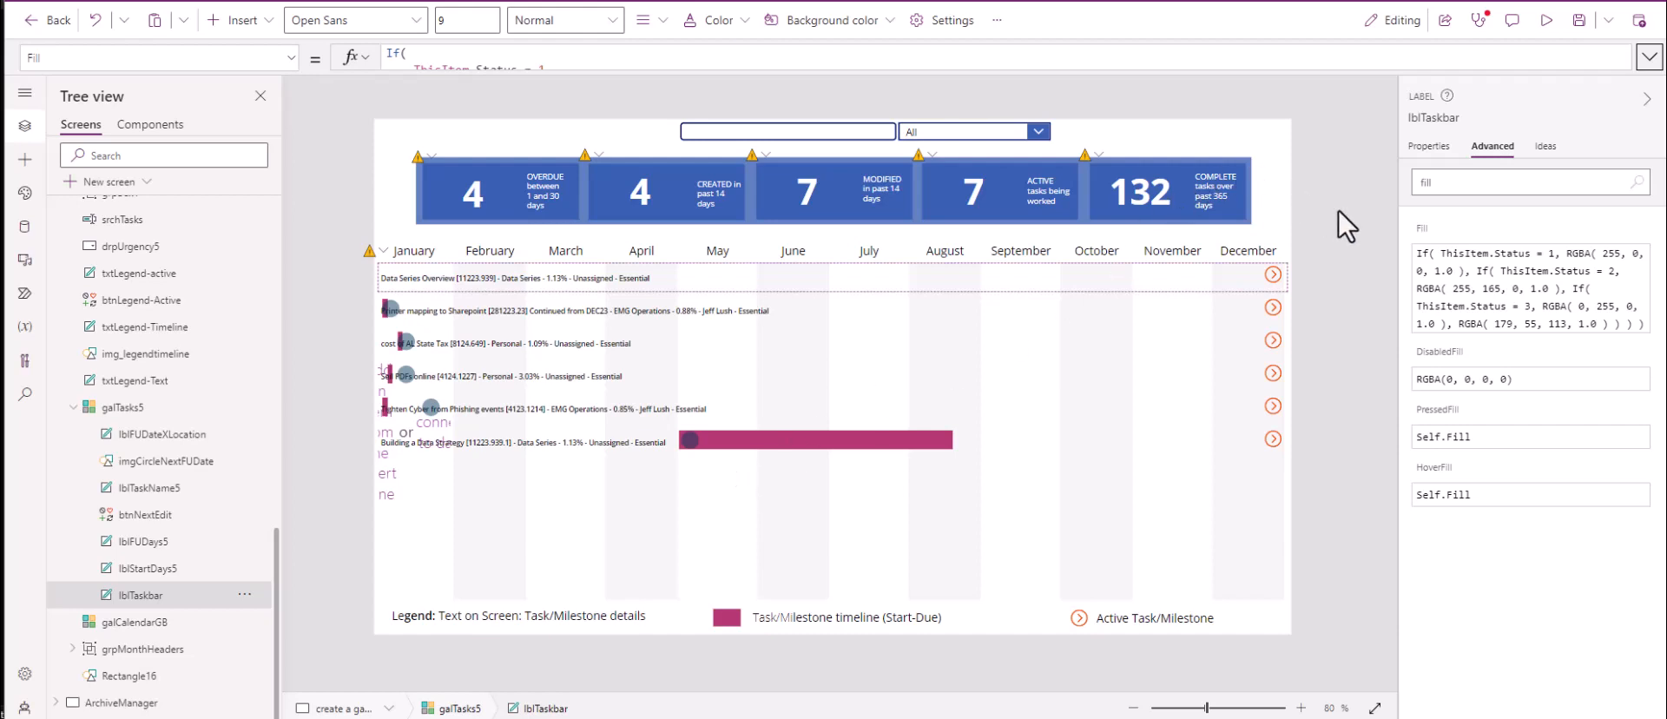
pyautogui.moveTo(1463, 354)
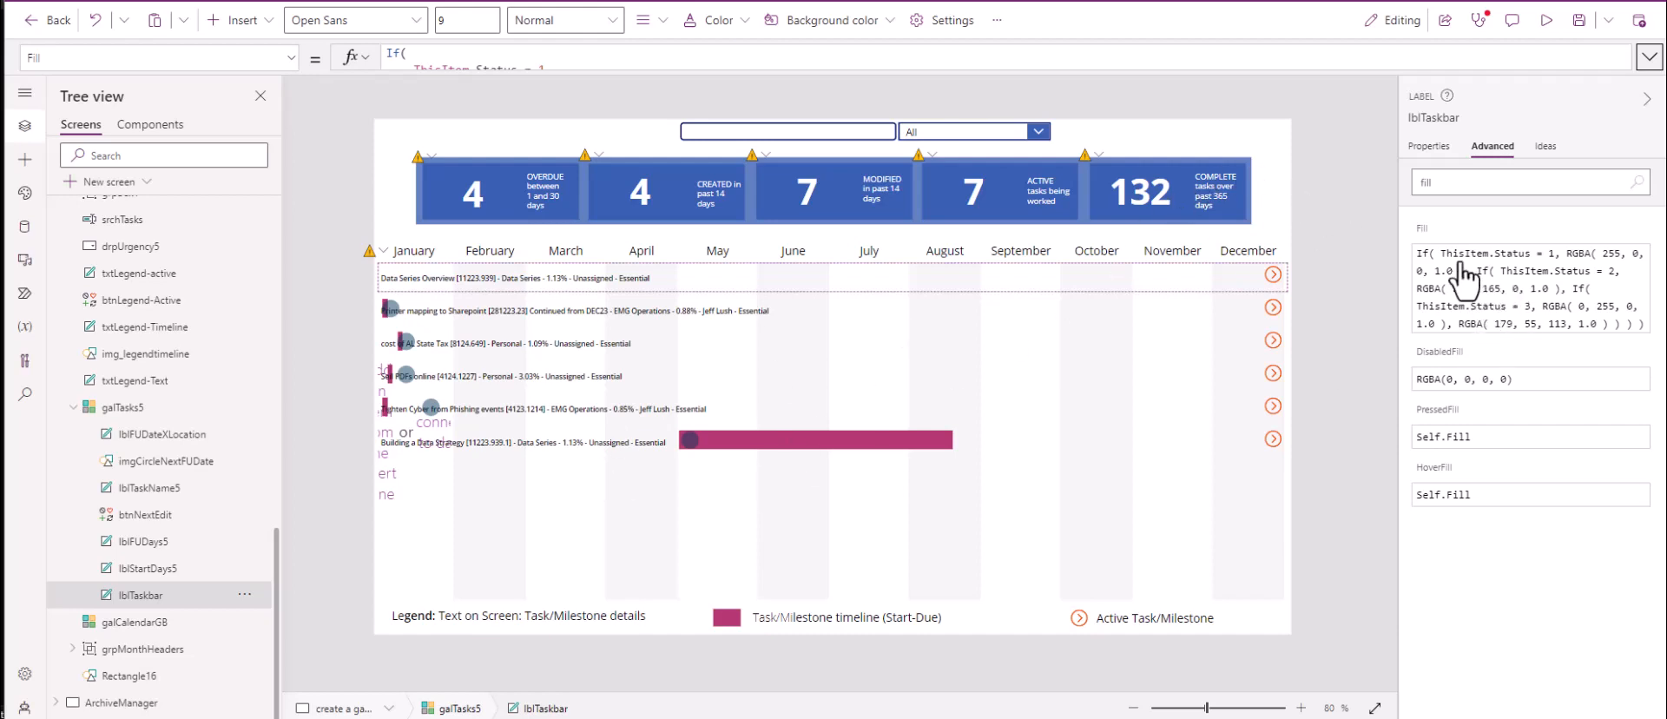
pyautogui.moveTo(771, 455)
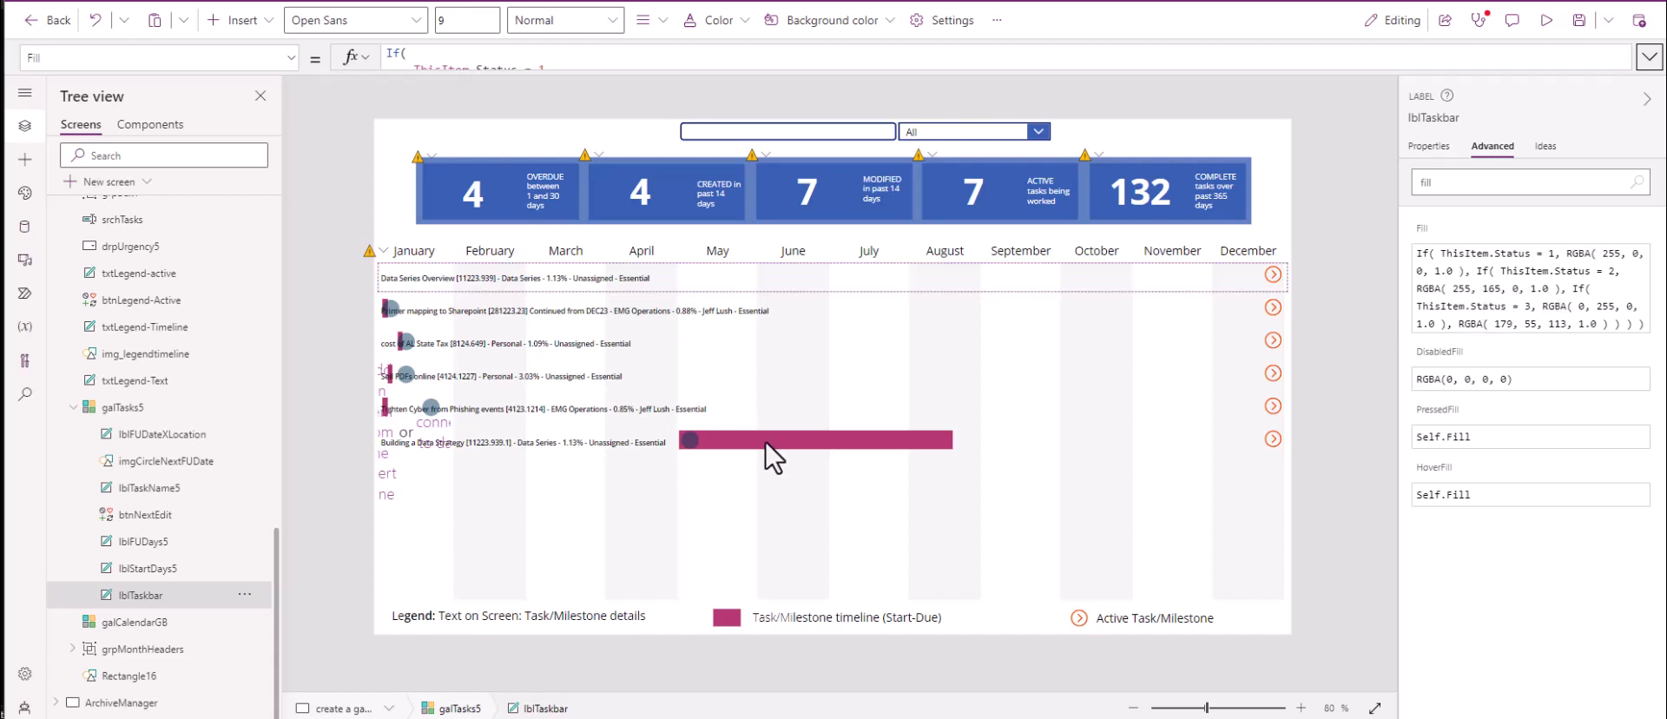